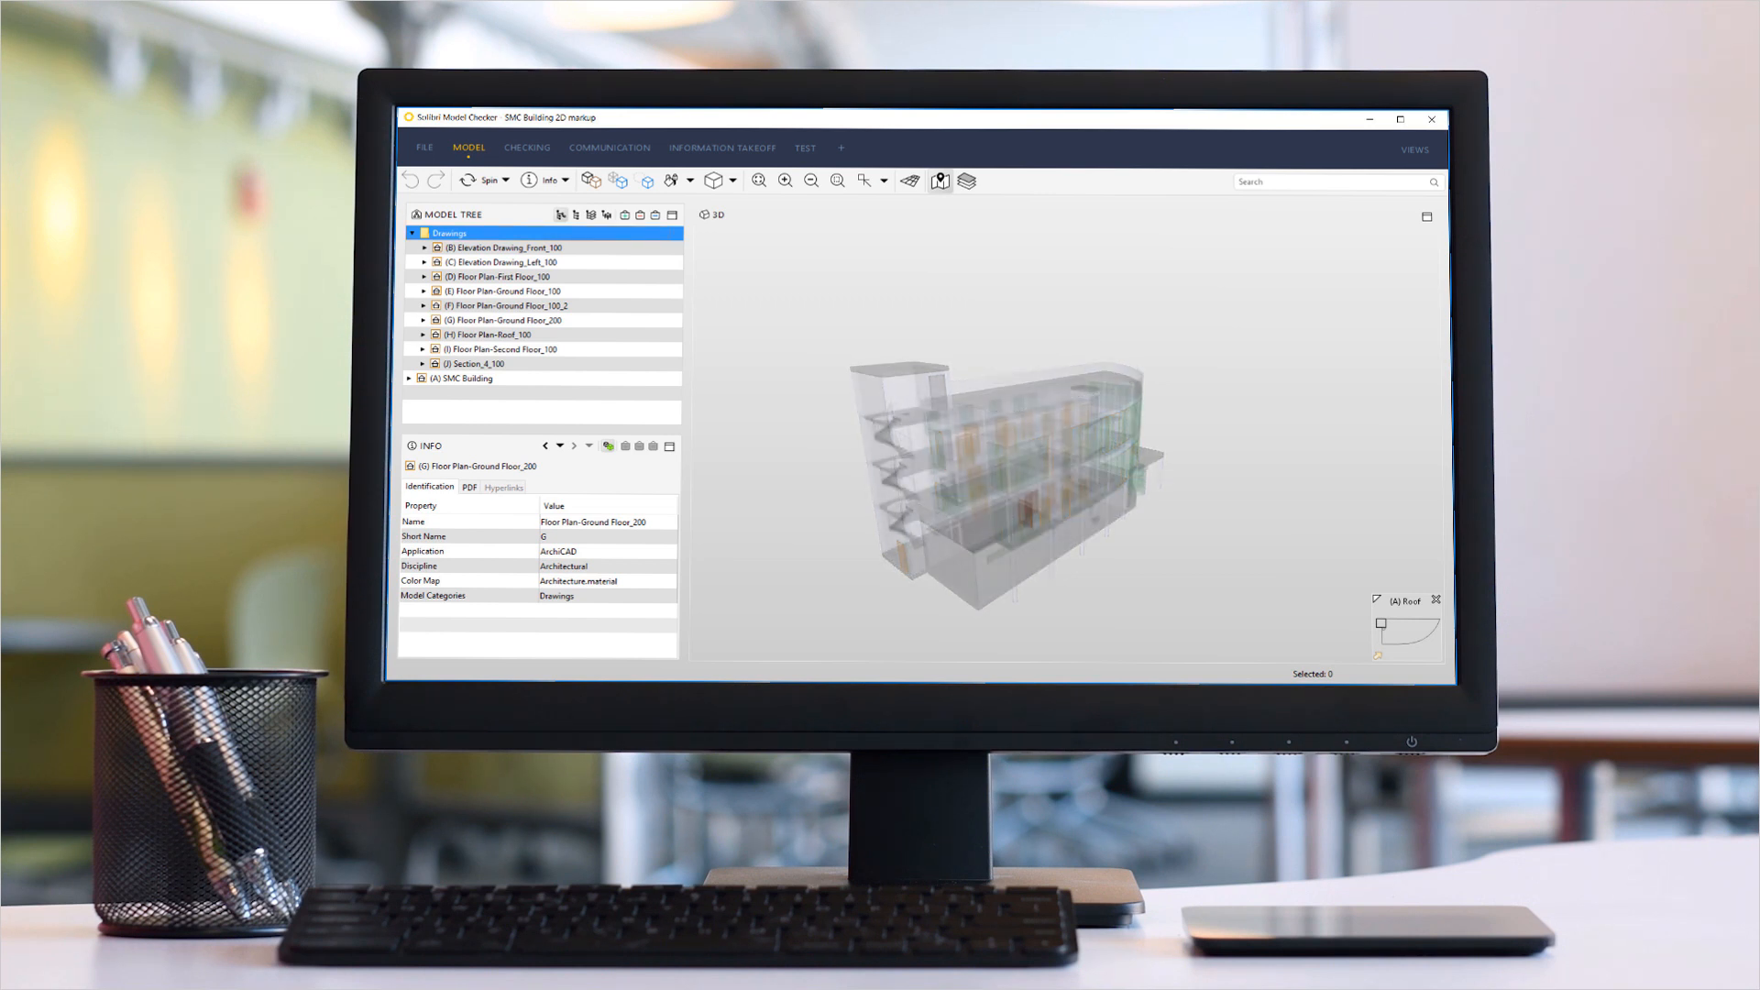
# Preview the Ground Floor_200, Second Floor_100 and left elevation drawings on the model in turn
pyautogui.click(505, 320)
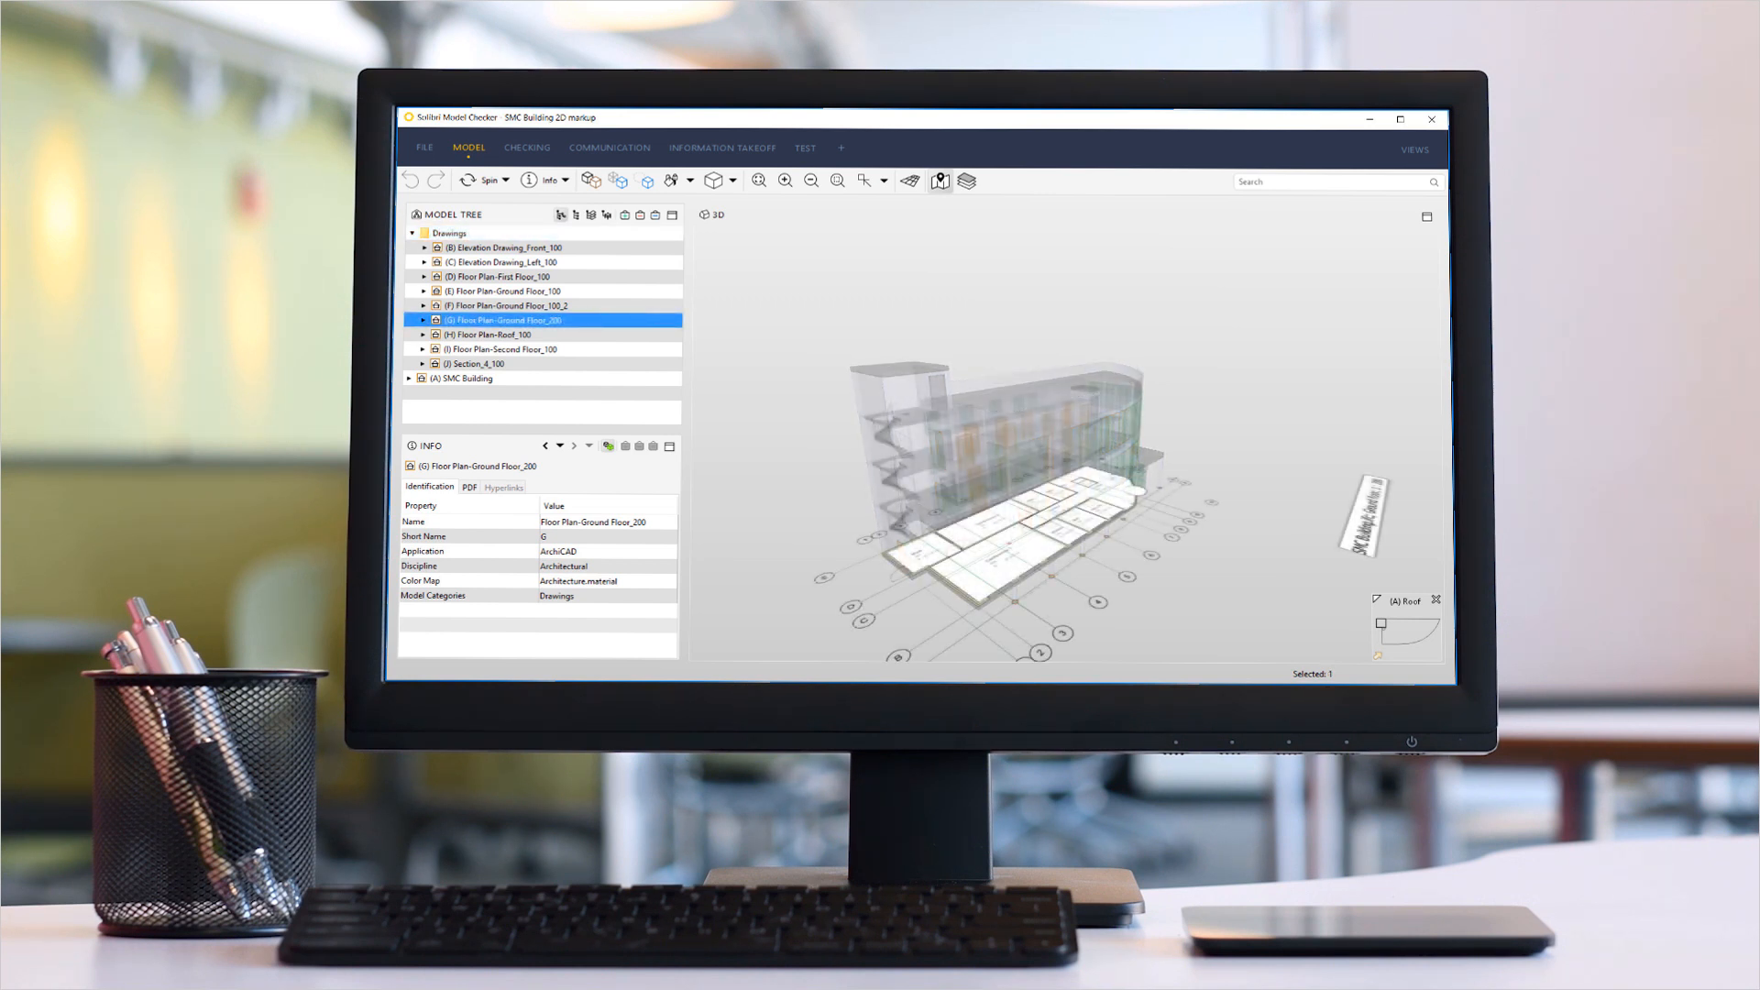
pyautogui.click(502, 276)
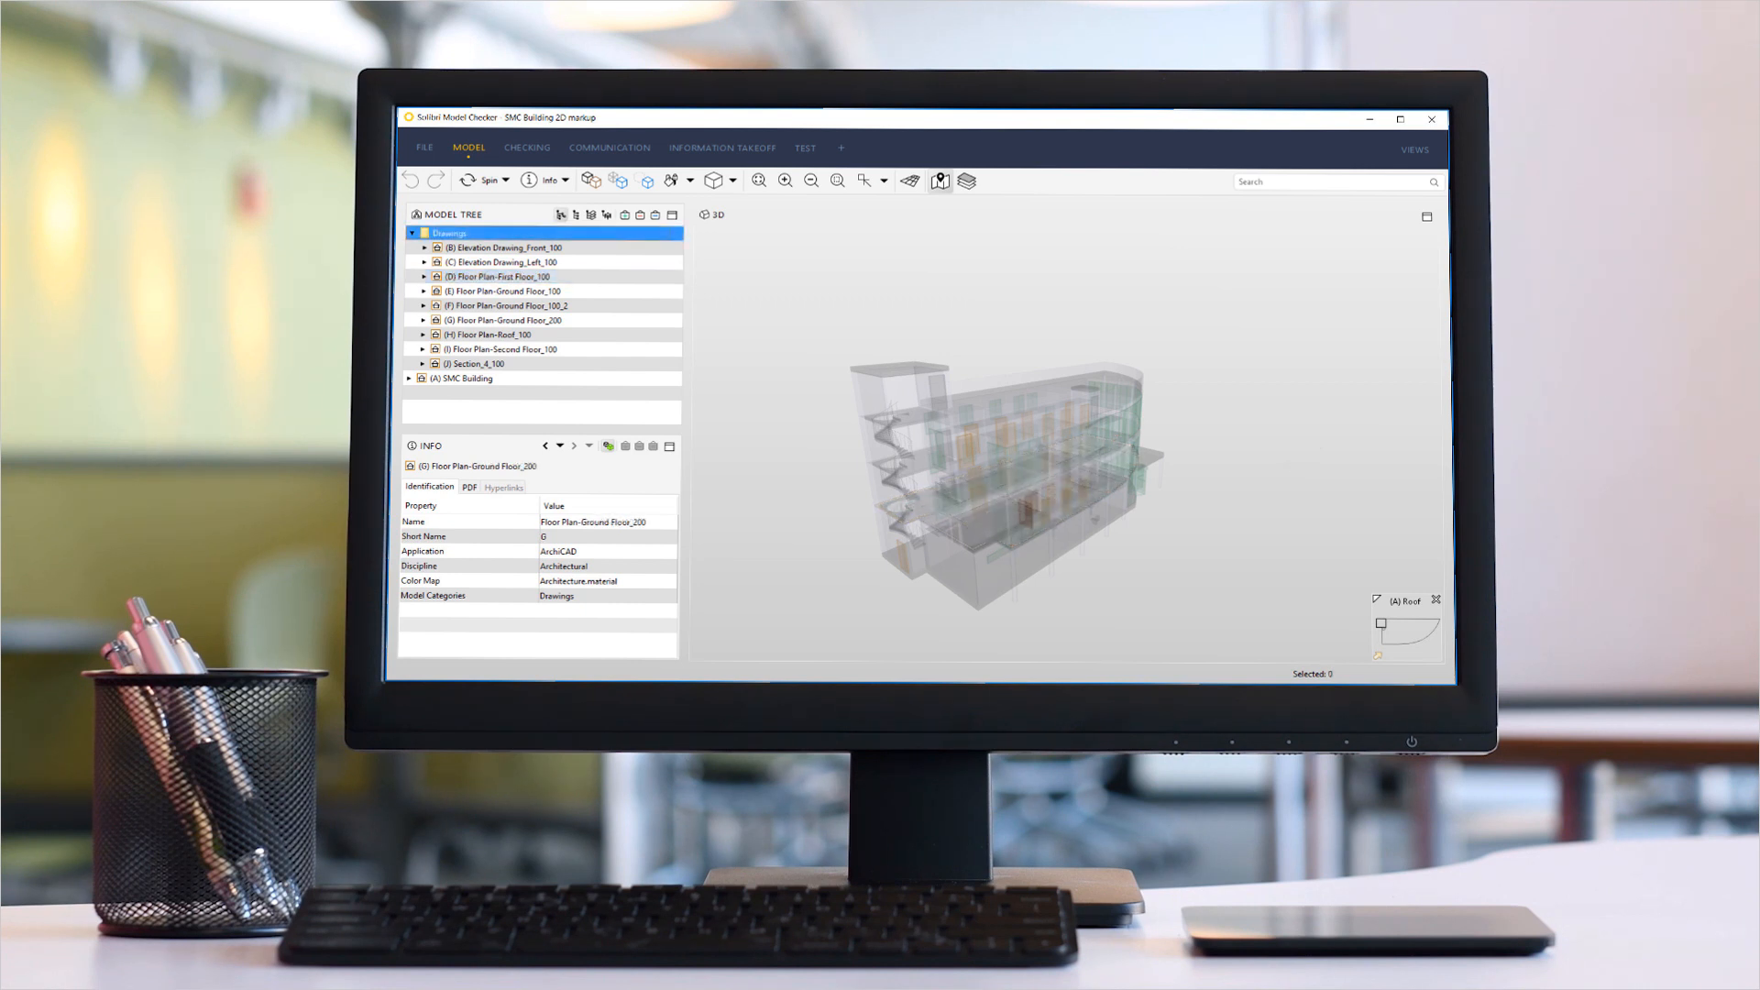
pyautogui.click(501, 350)
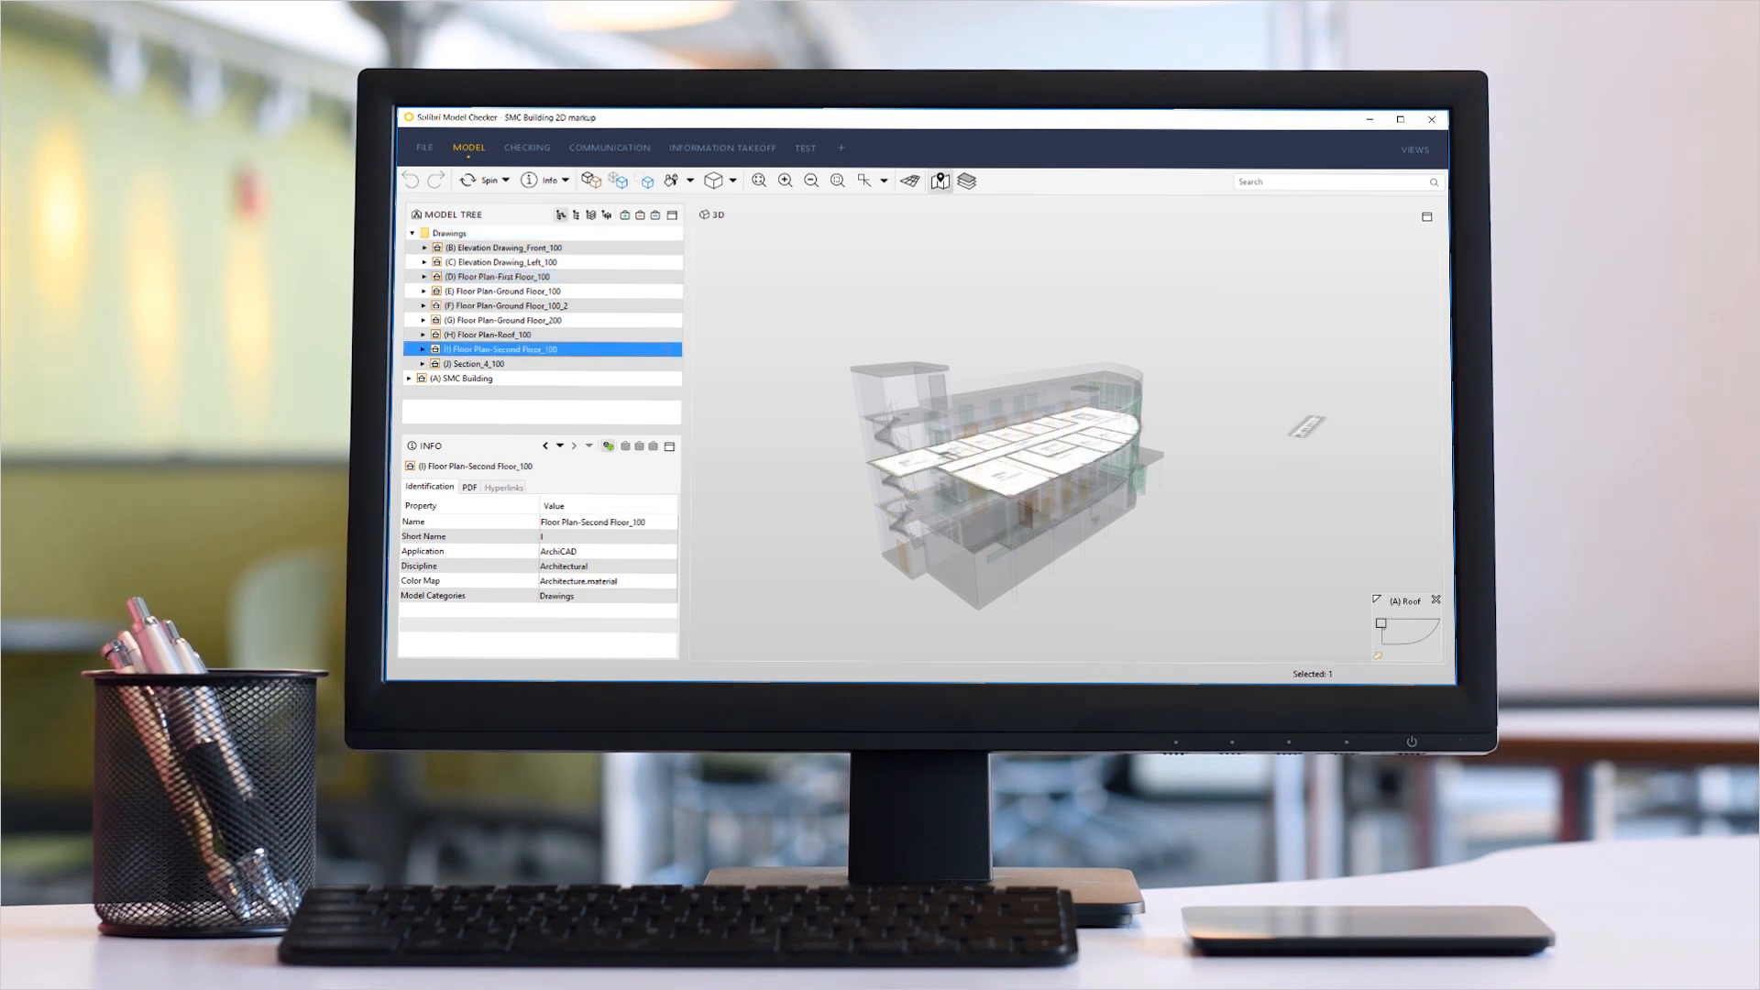
pyautogui.click(507, 248)
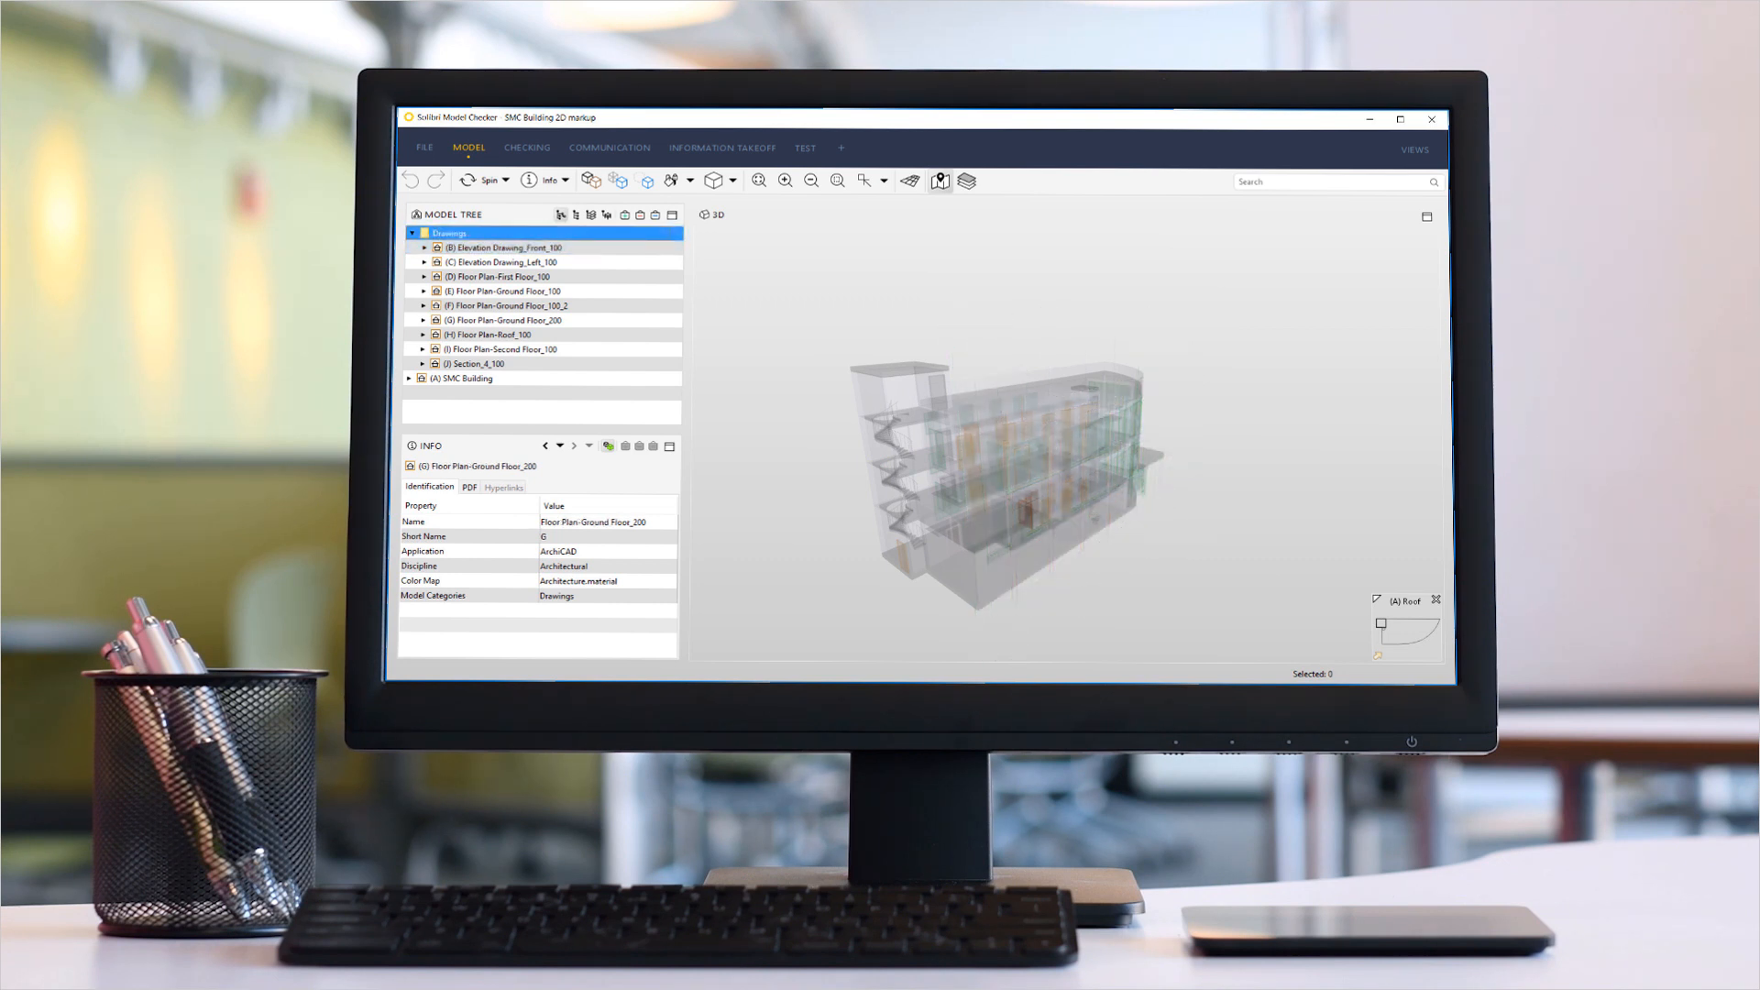
pyautogui.click(504, 262)
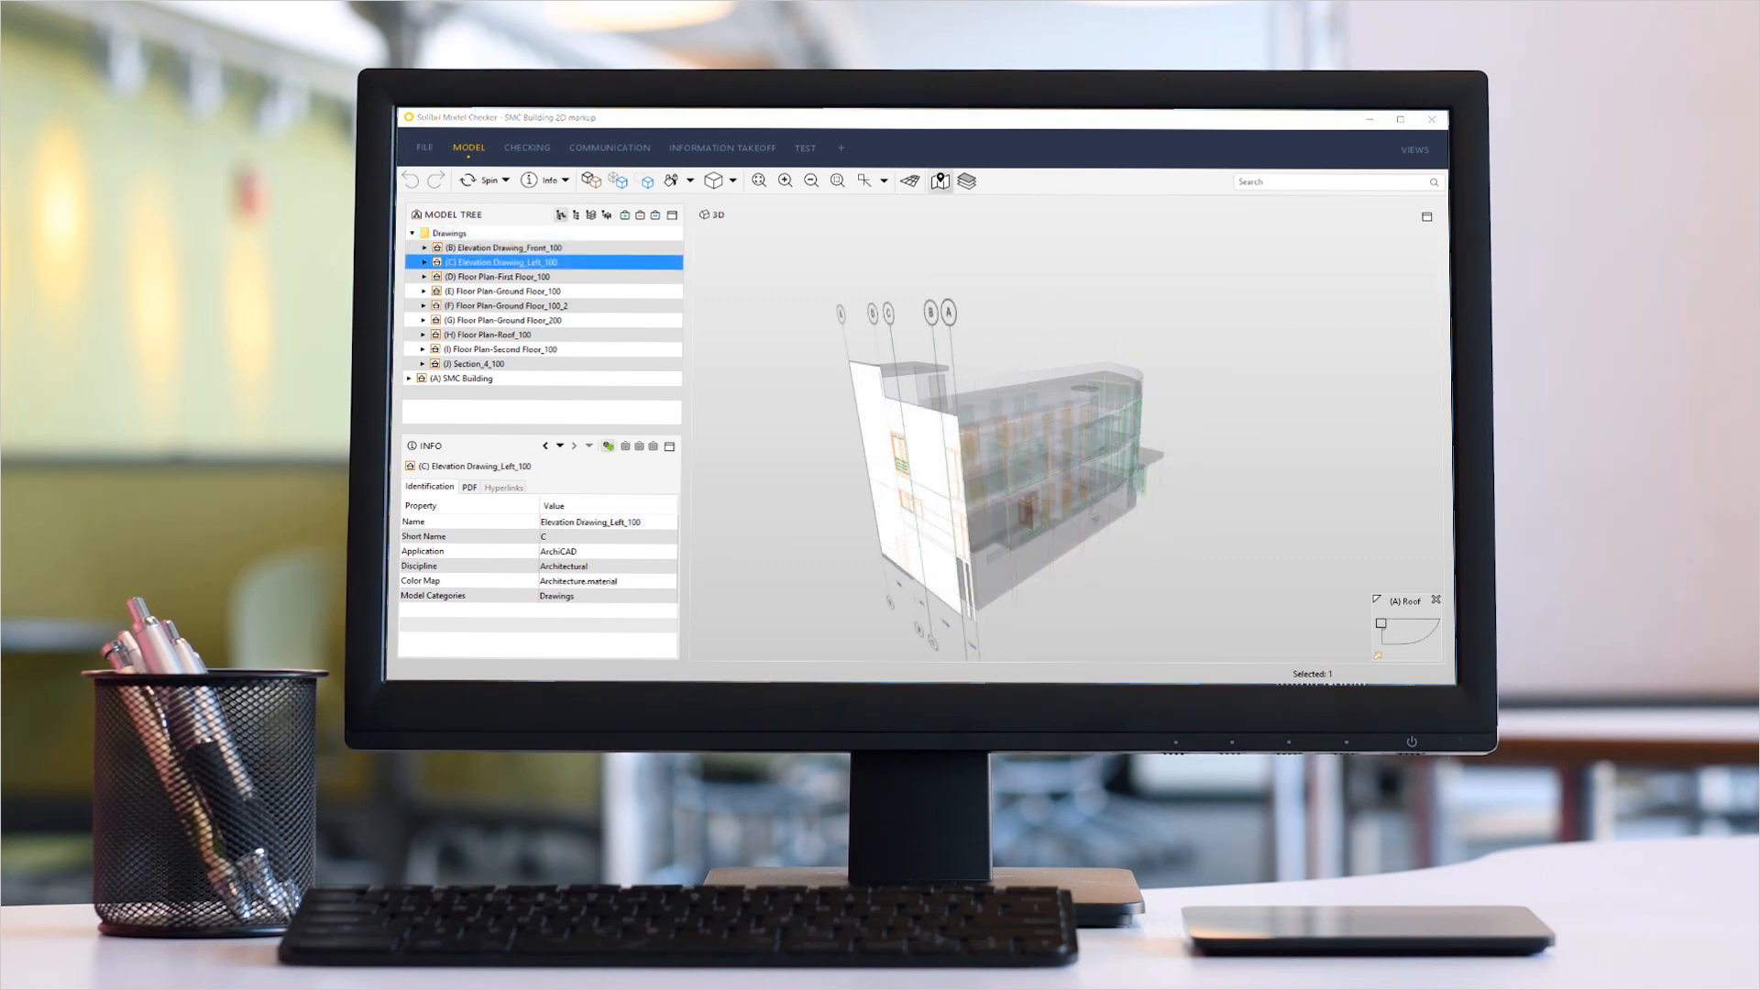
pyautogui.click(512, 276)
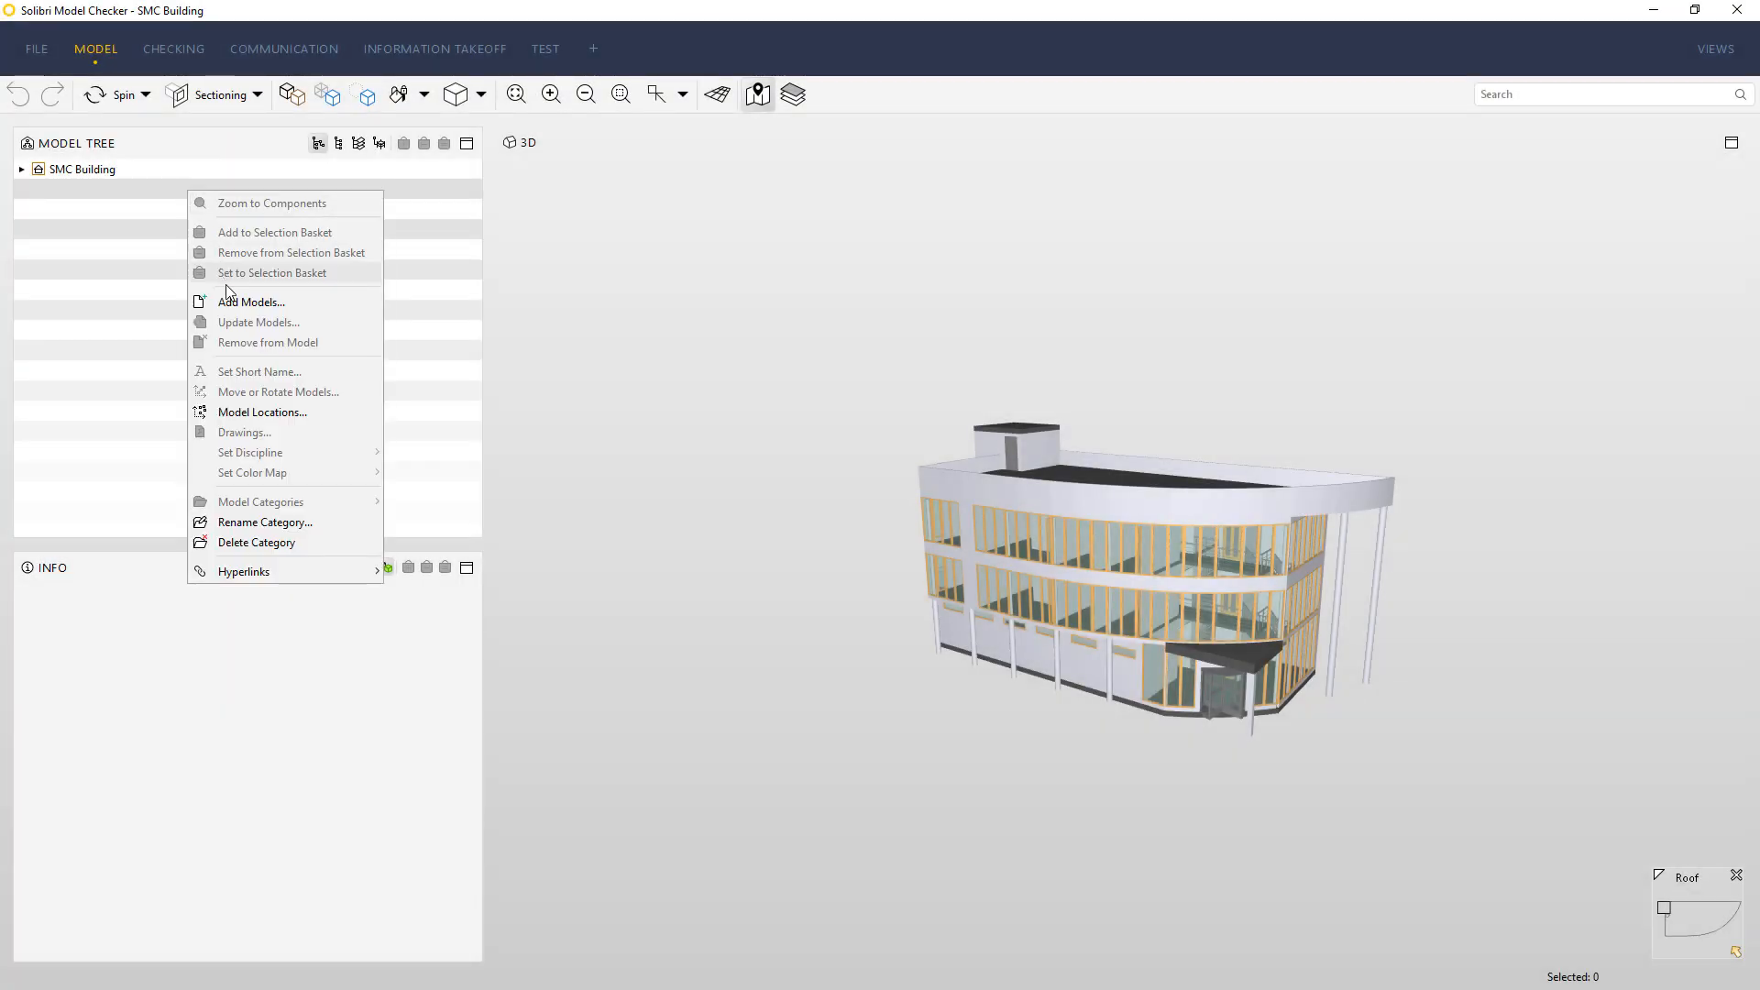
# Load every PDF from the Samples pdf folder as new models beside SMC Building
pyautogui.click(251, 301)
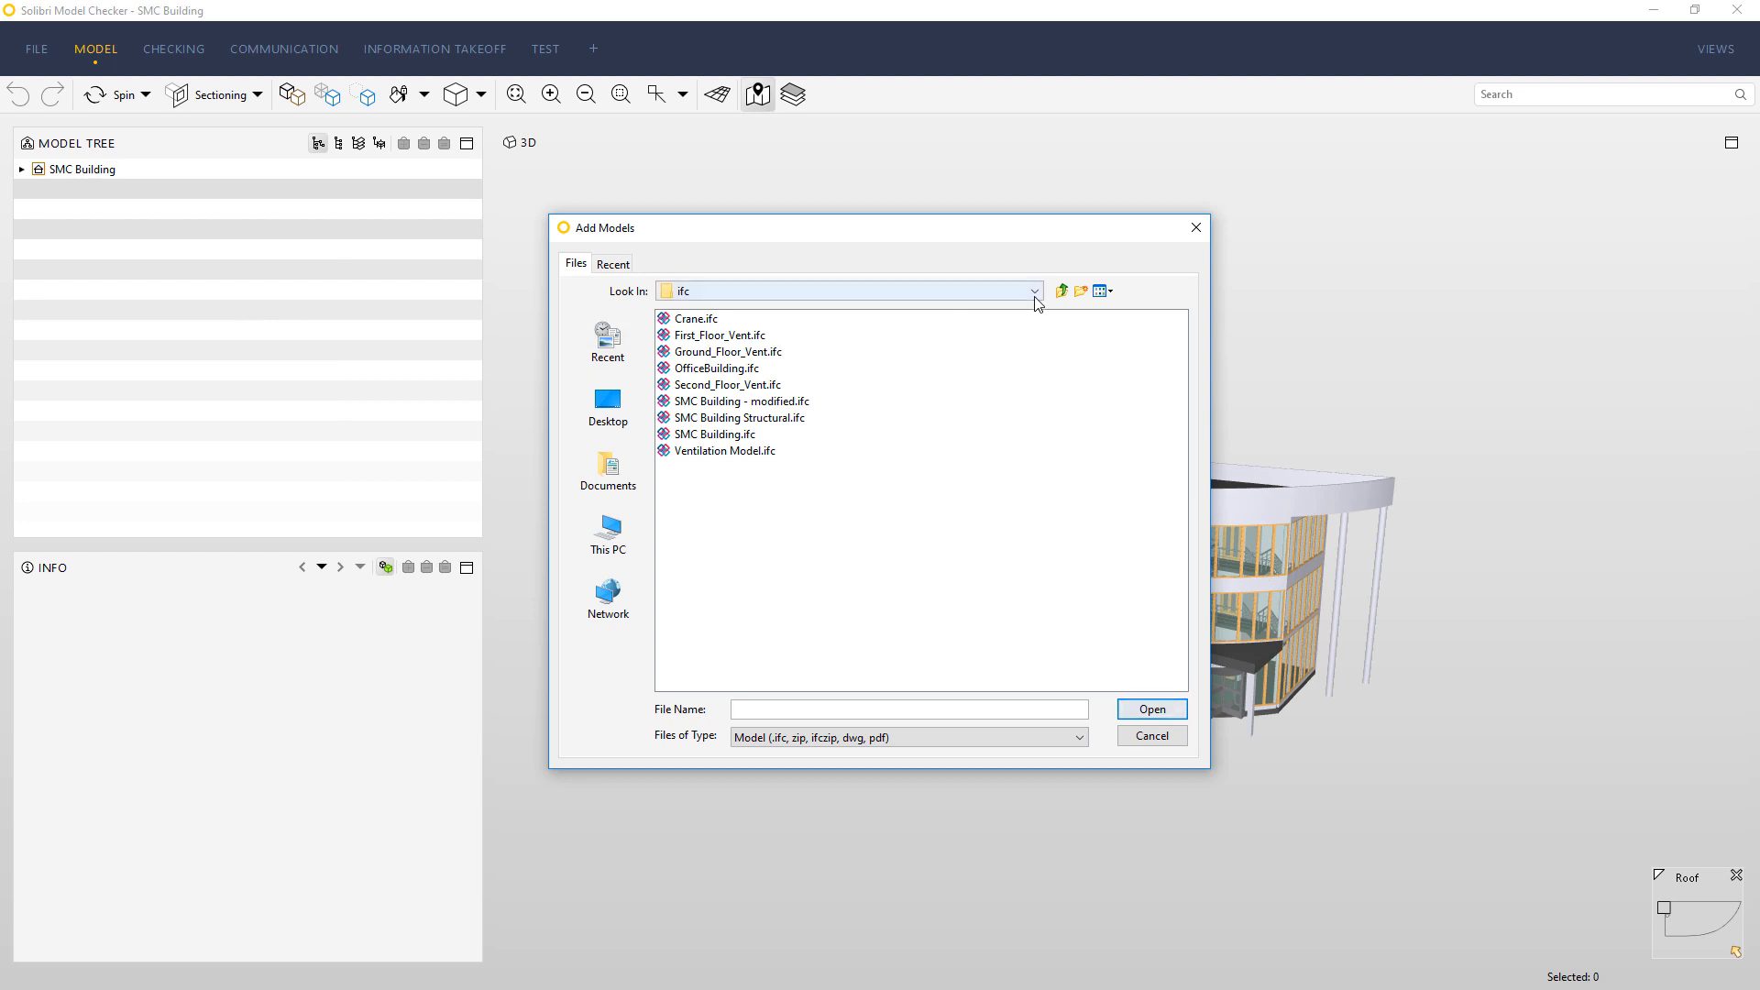
pyautogui.click(1034, 291)
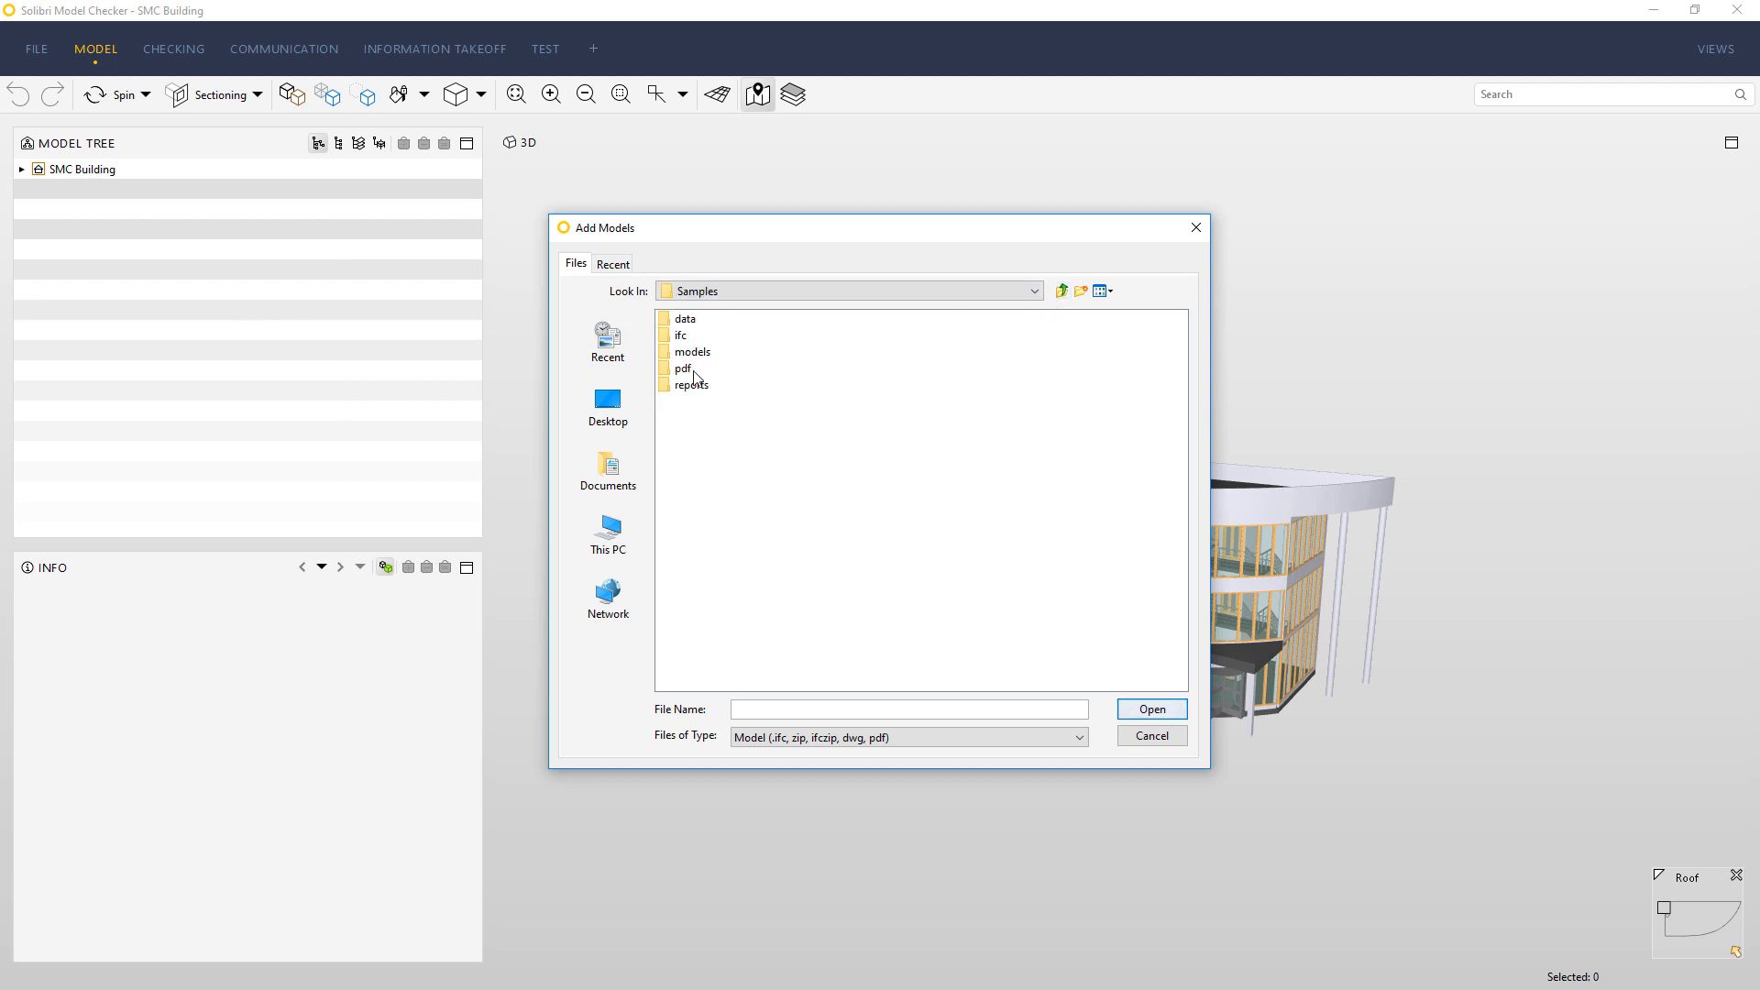
pyautogui.doubleClick(684, 368)
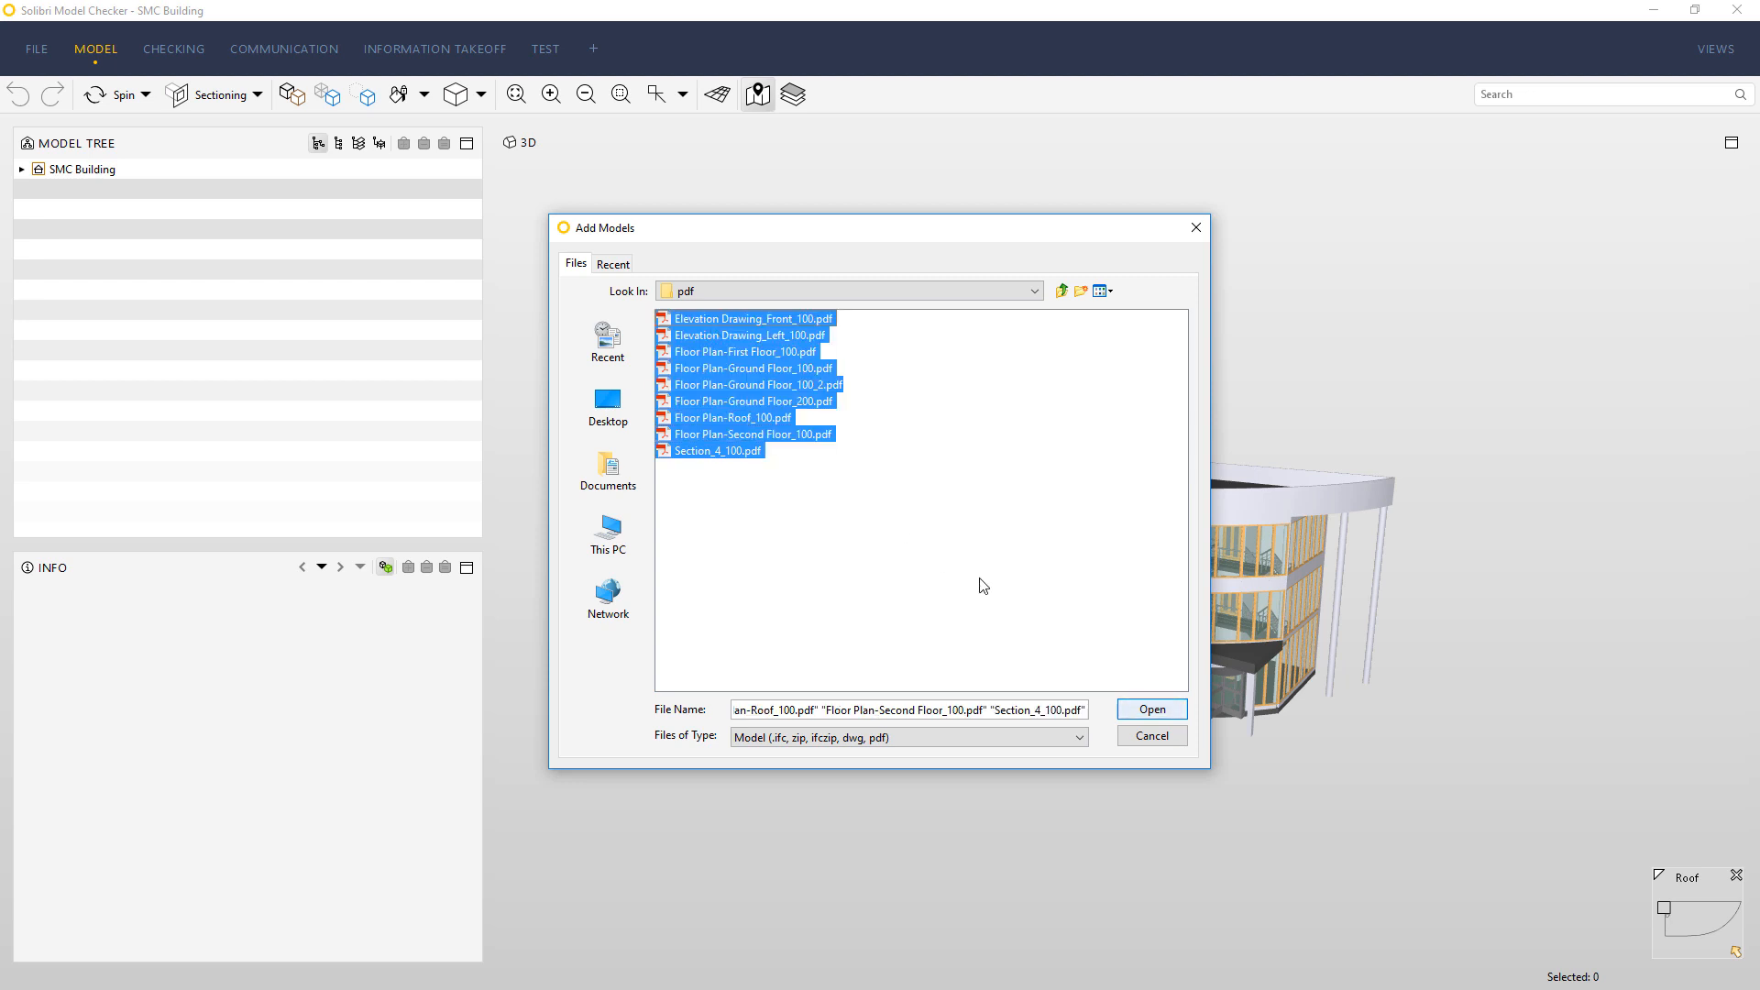
pyautogui.click(1152, 709)
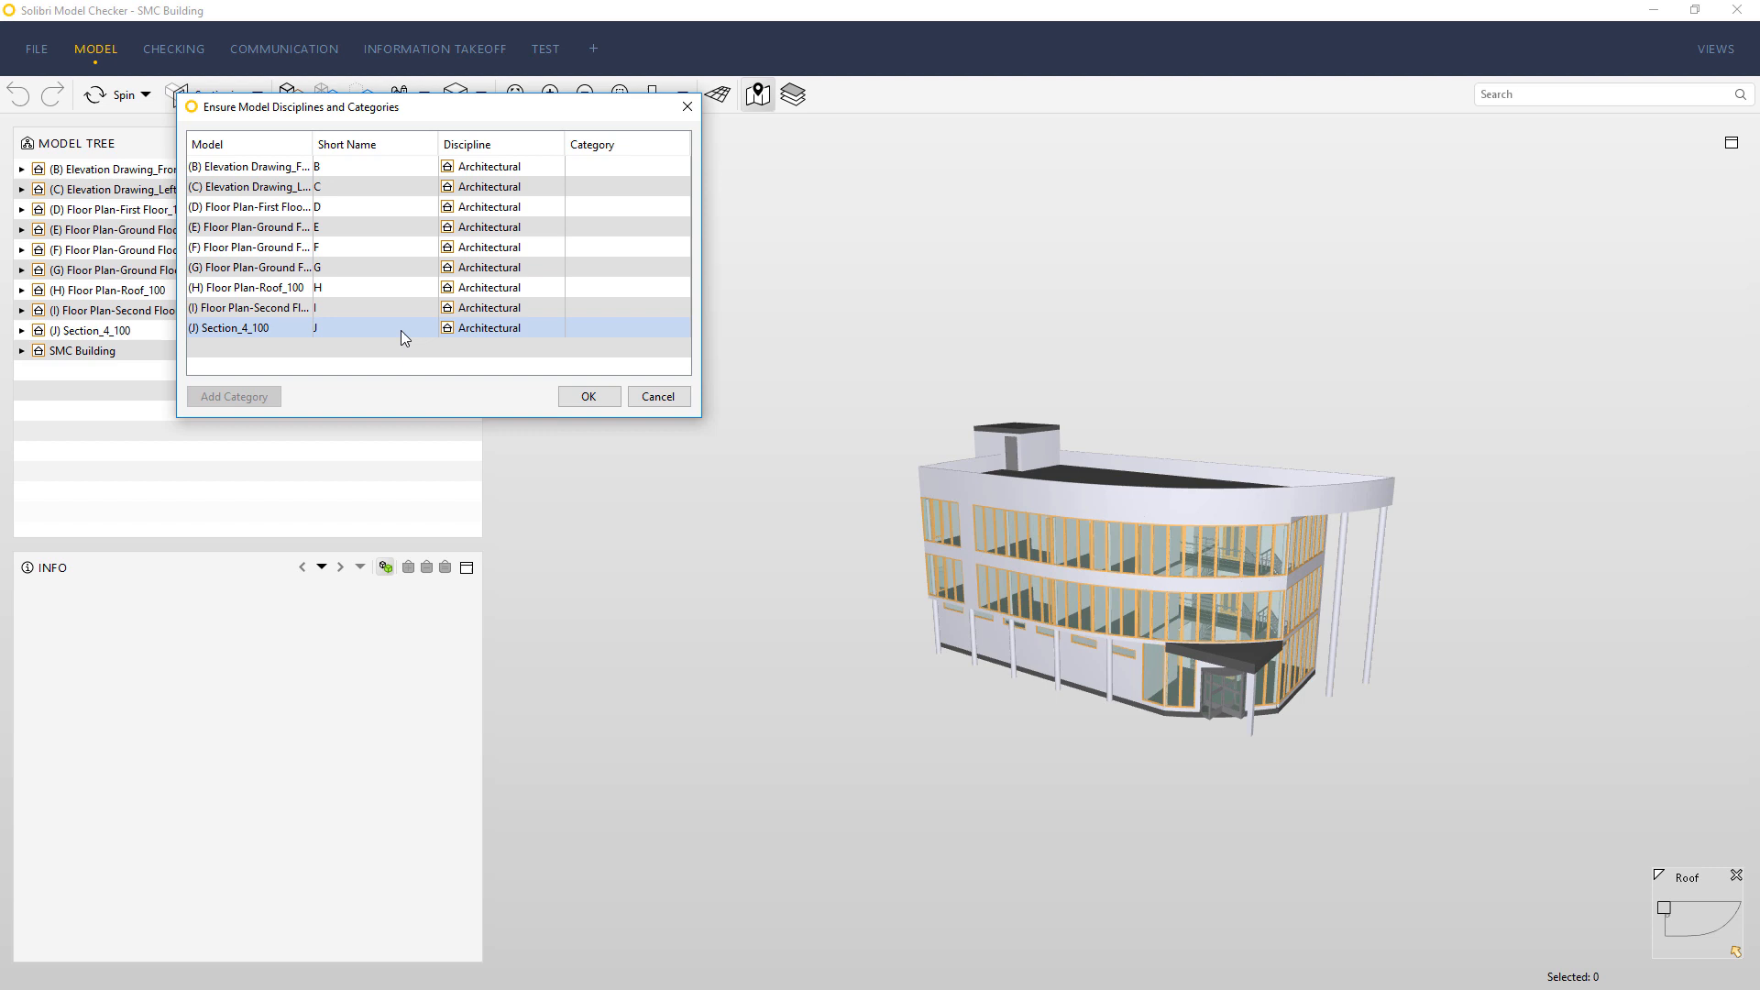
# Assign all nine PDF drawings a new category named 'Drawings' and confirm
pyautogui.click(234, 396)
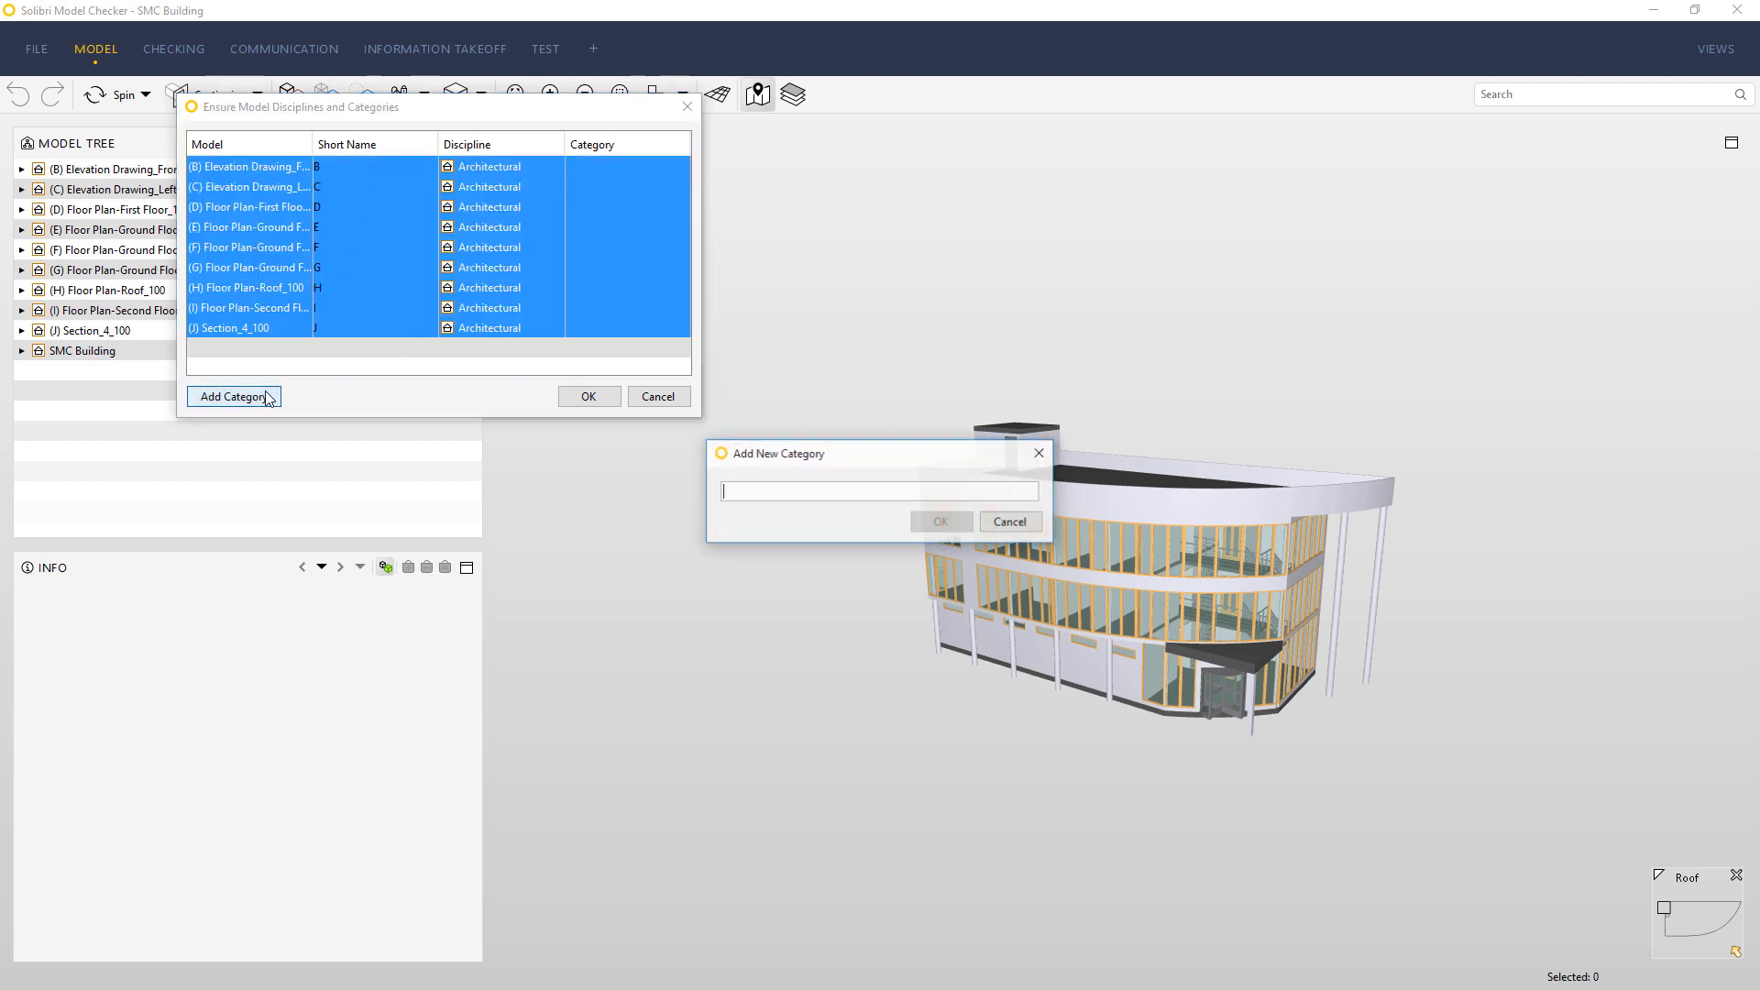
pyautogui.write('Drawin')
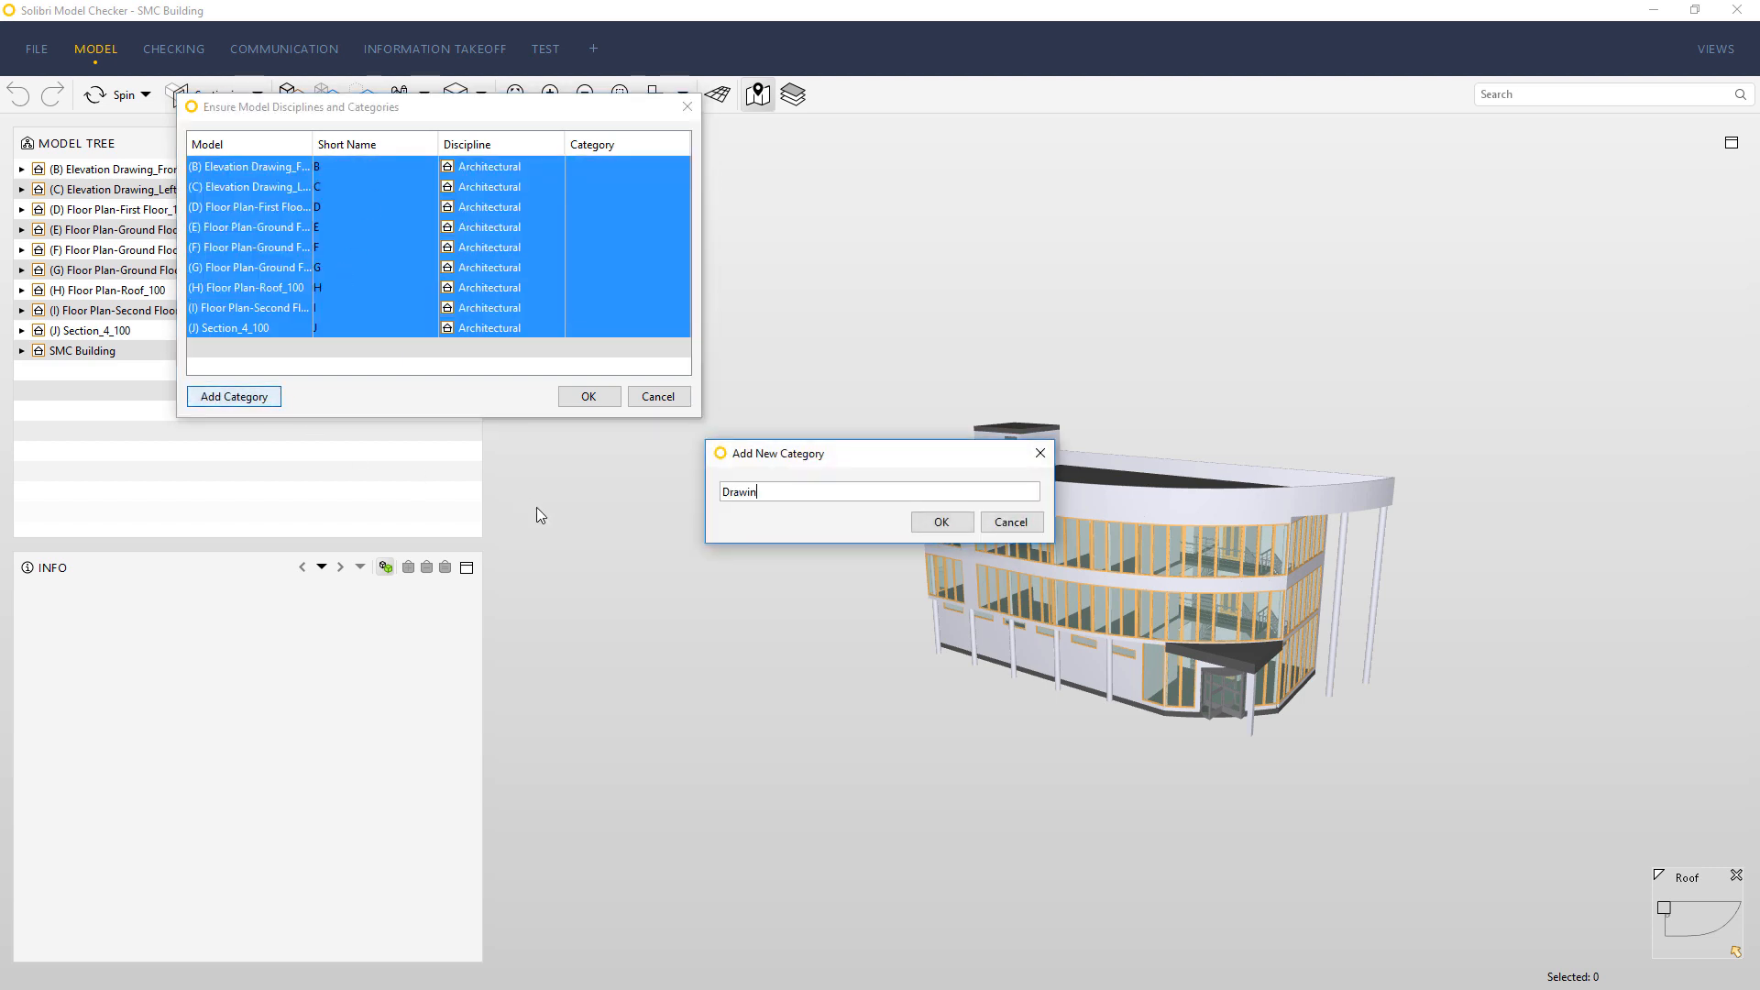
pyautogui.click(942, 522)
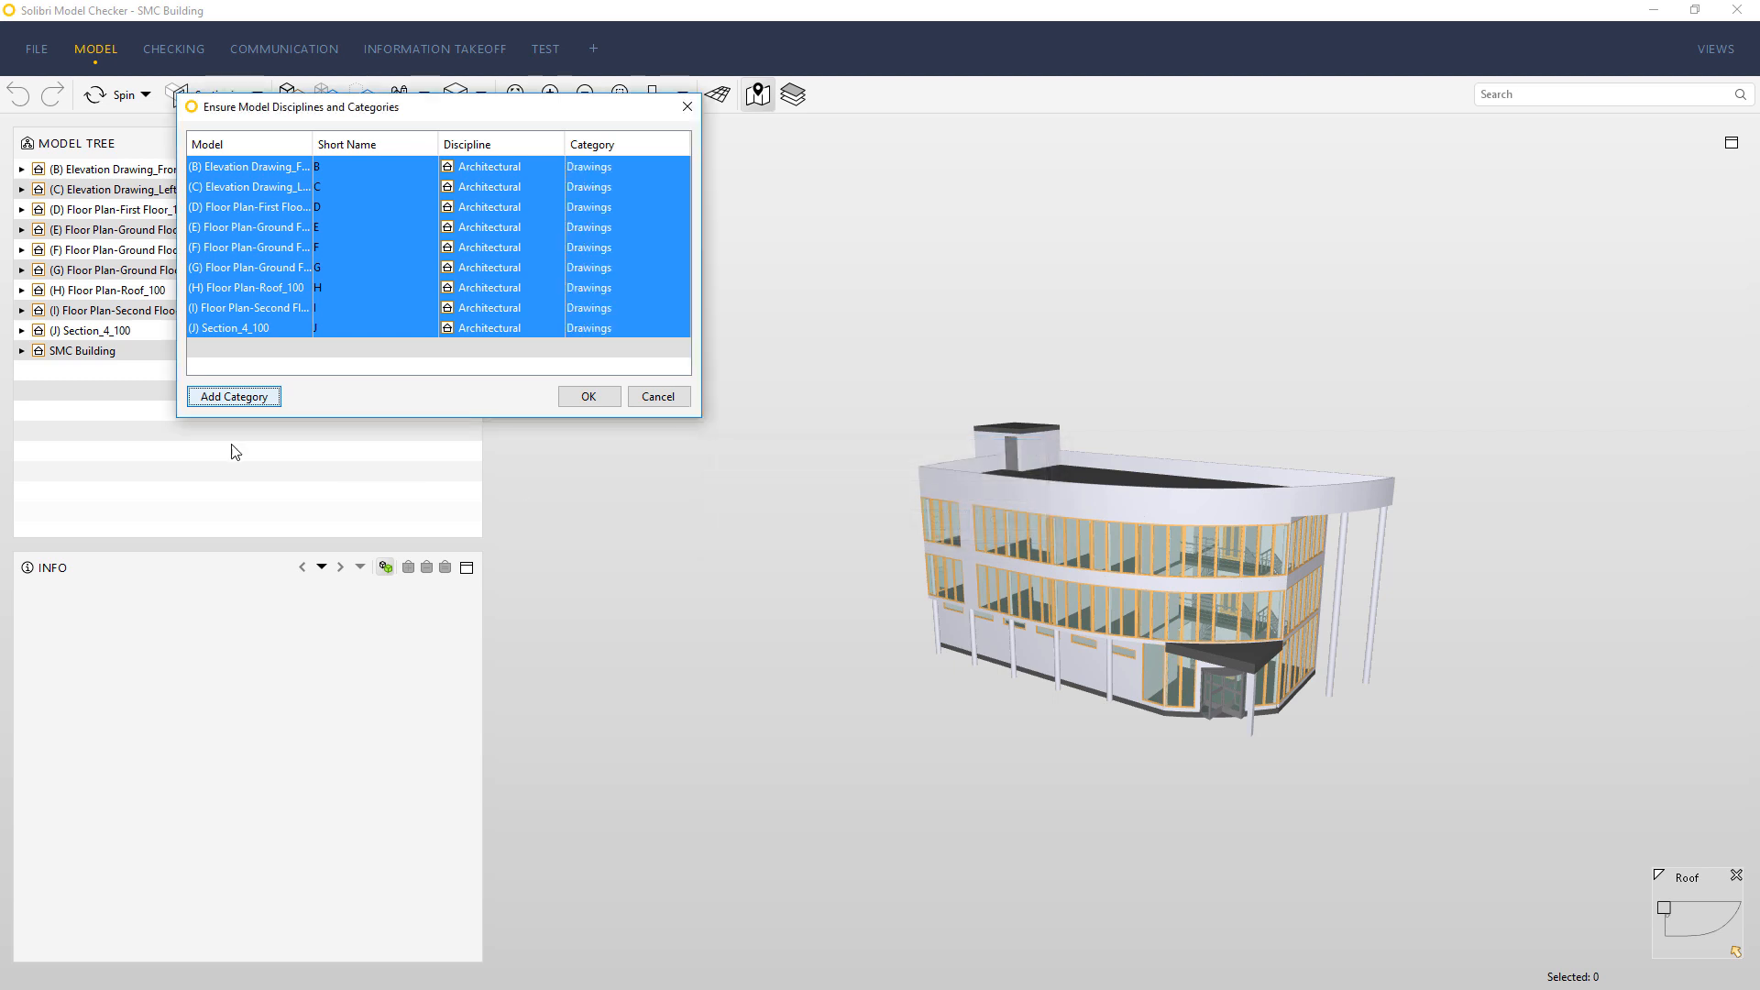
pyautogui.click(589, 396)
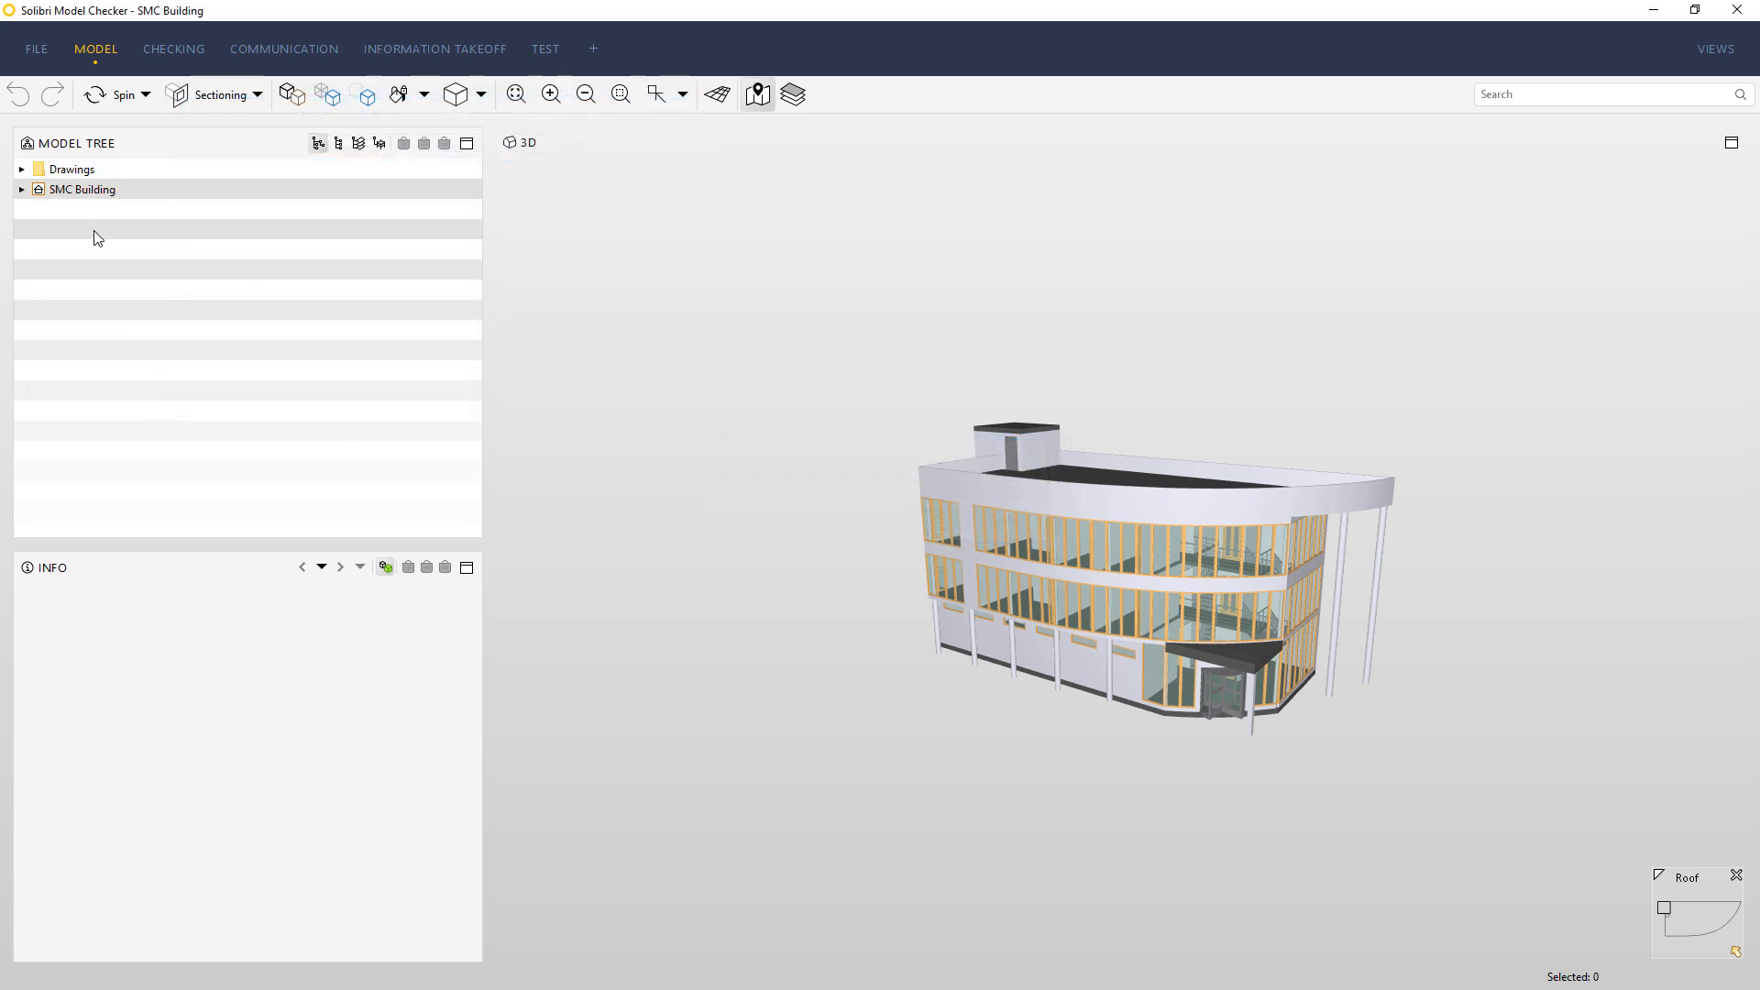
# Expand the Drawings folder, show Floor Plan-Ground Floor_200 and bring up its actions menu
pyautogui.click(24, 169)
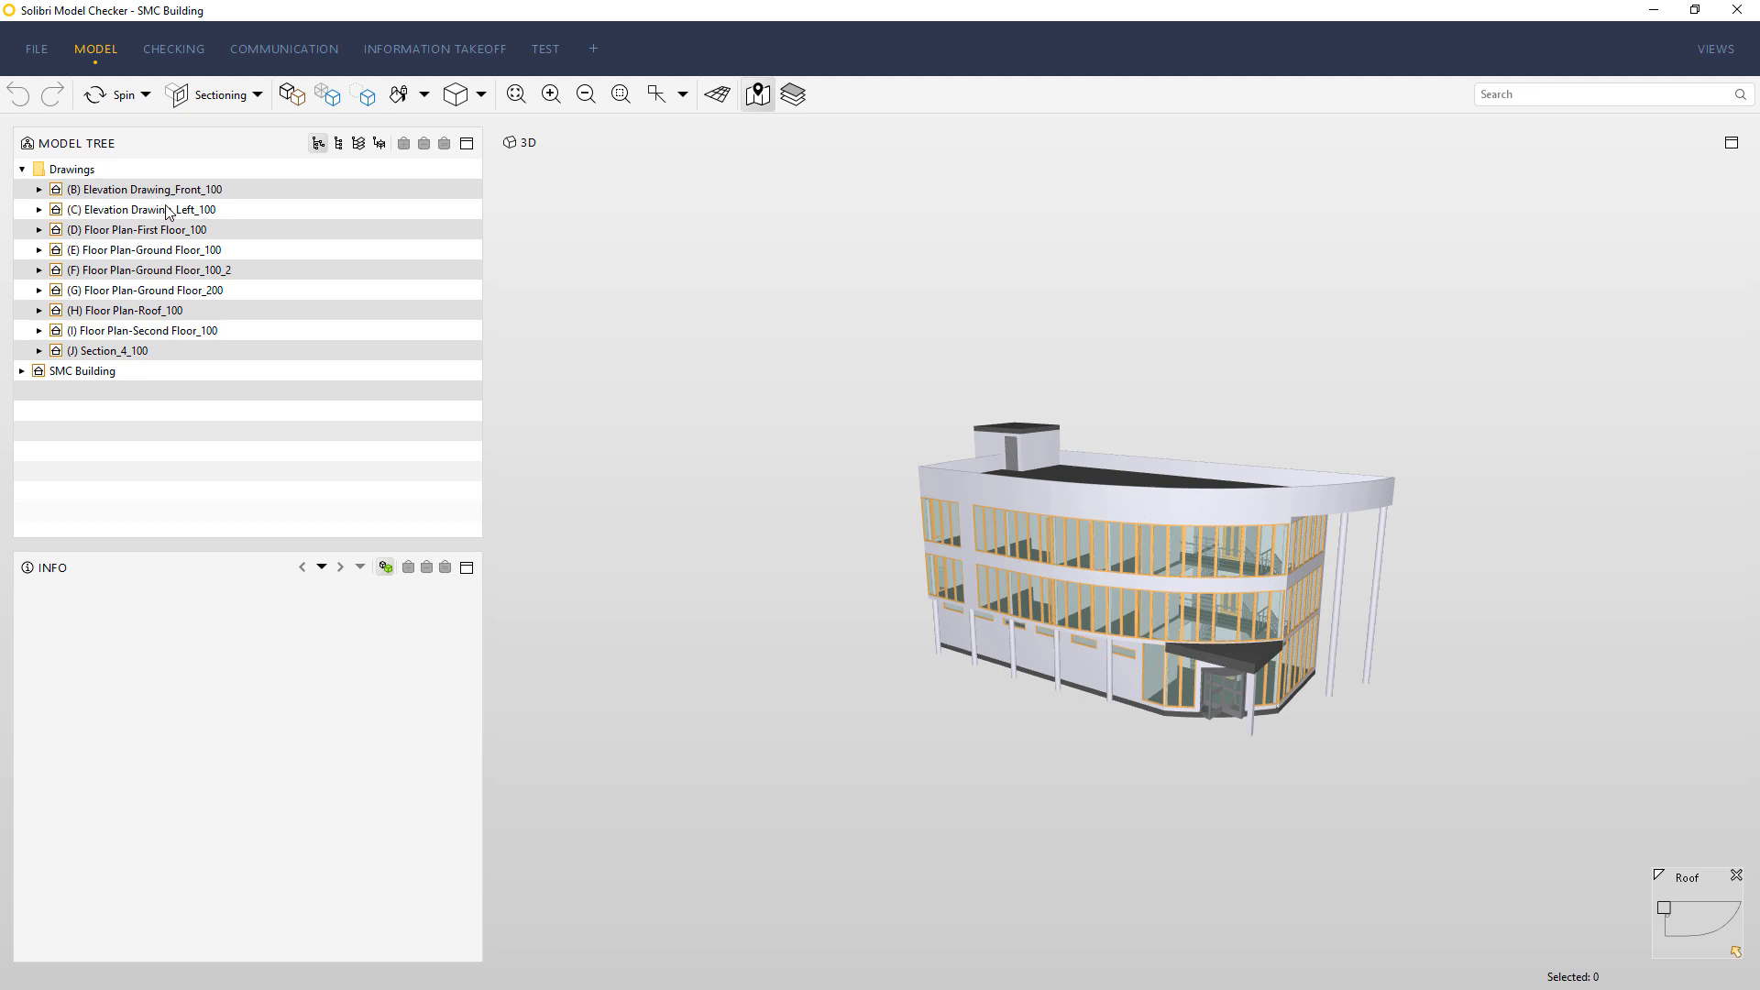
pyautogui.click(124, 290)
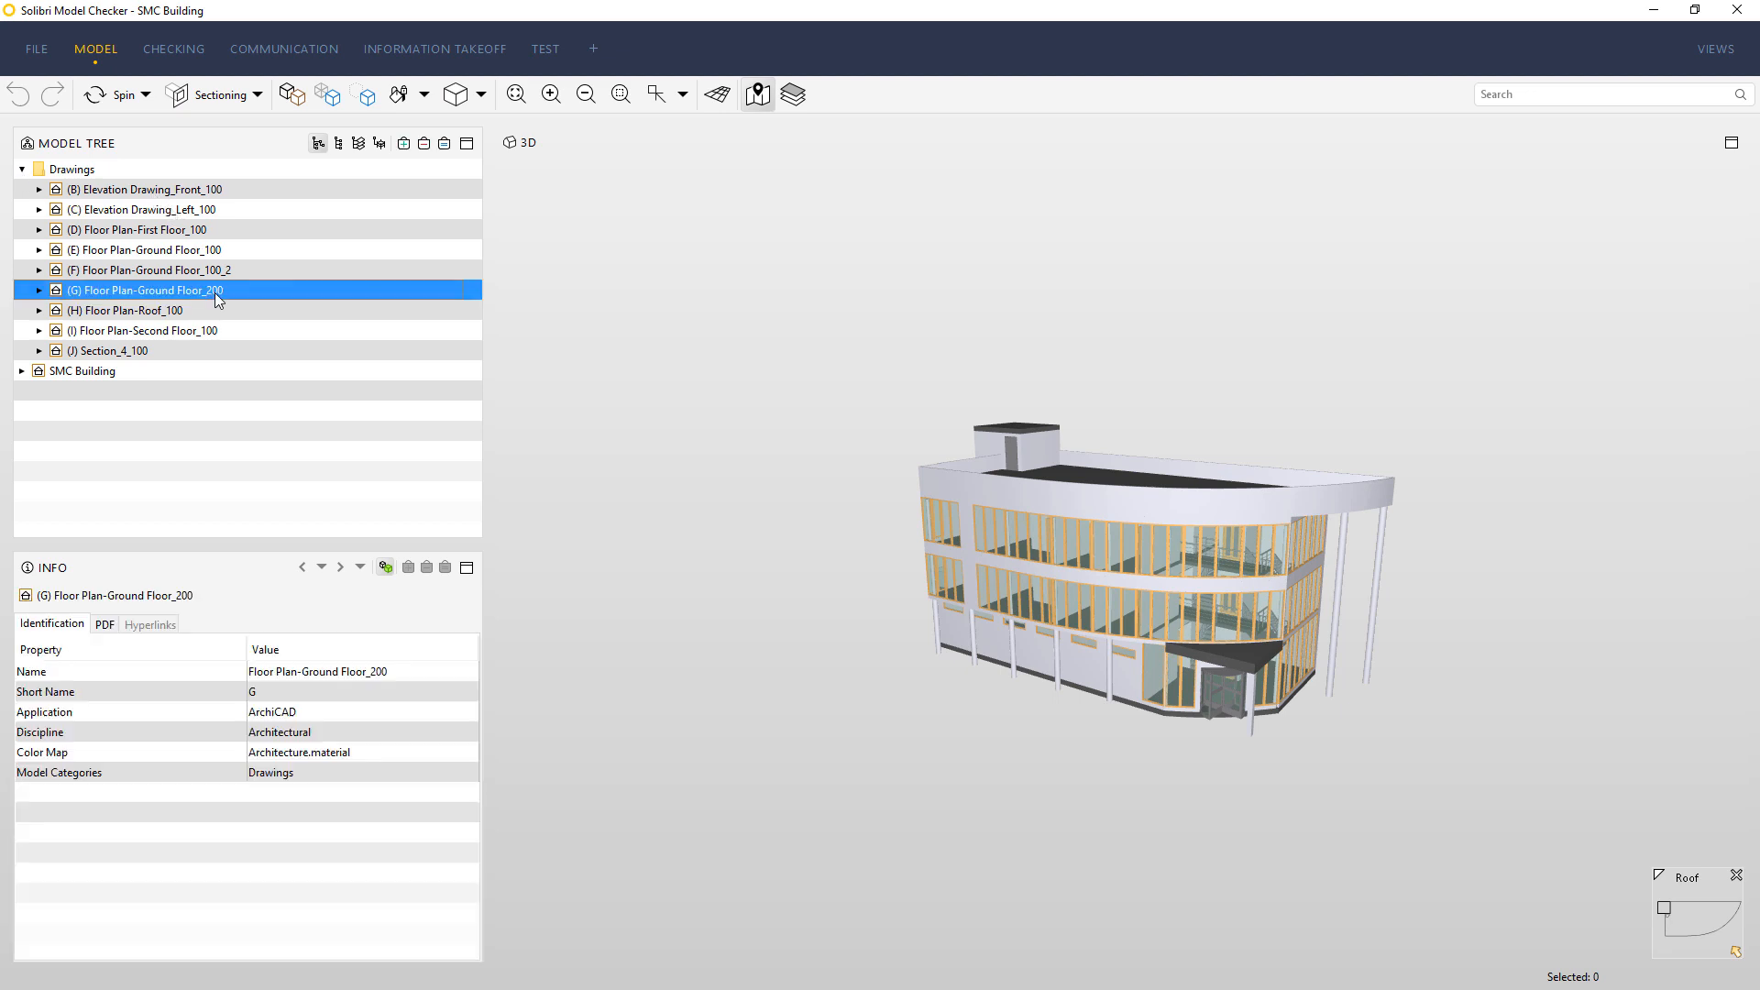
pyautogui.moveTo(197, 295)
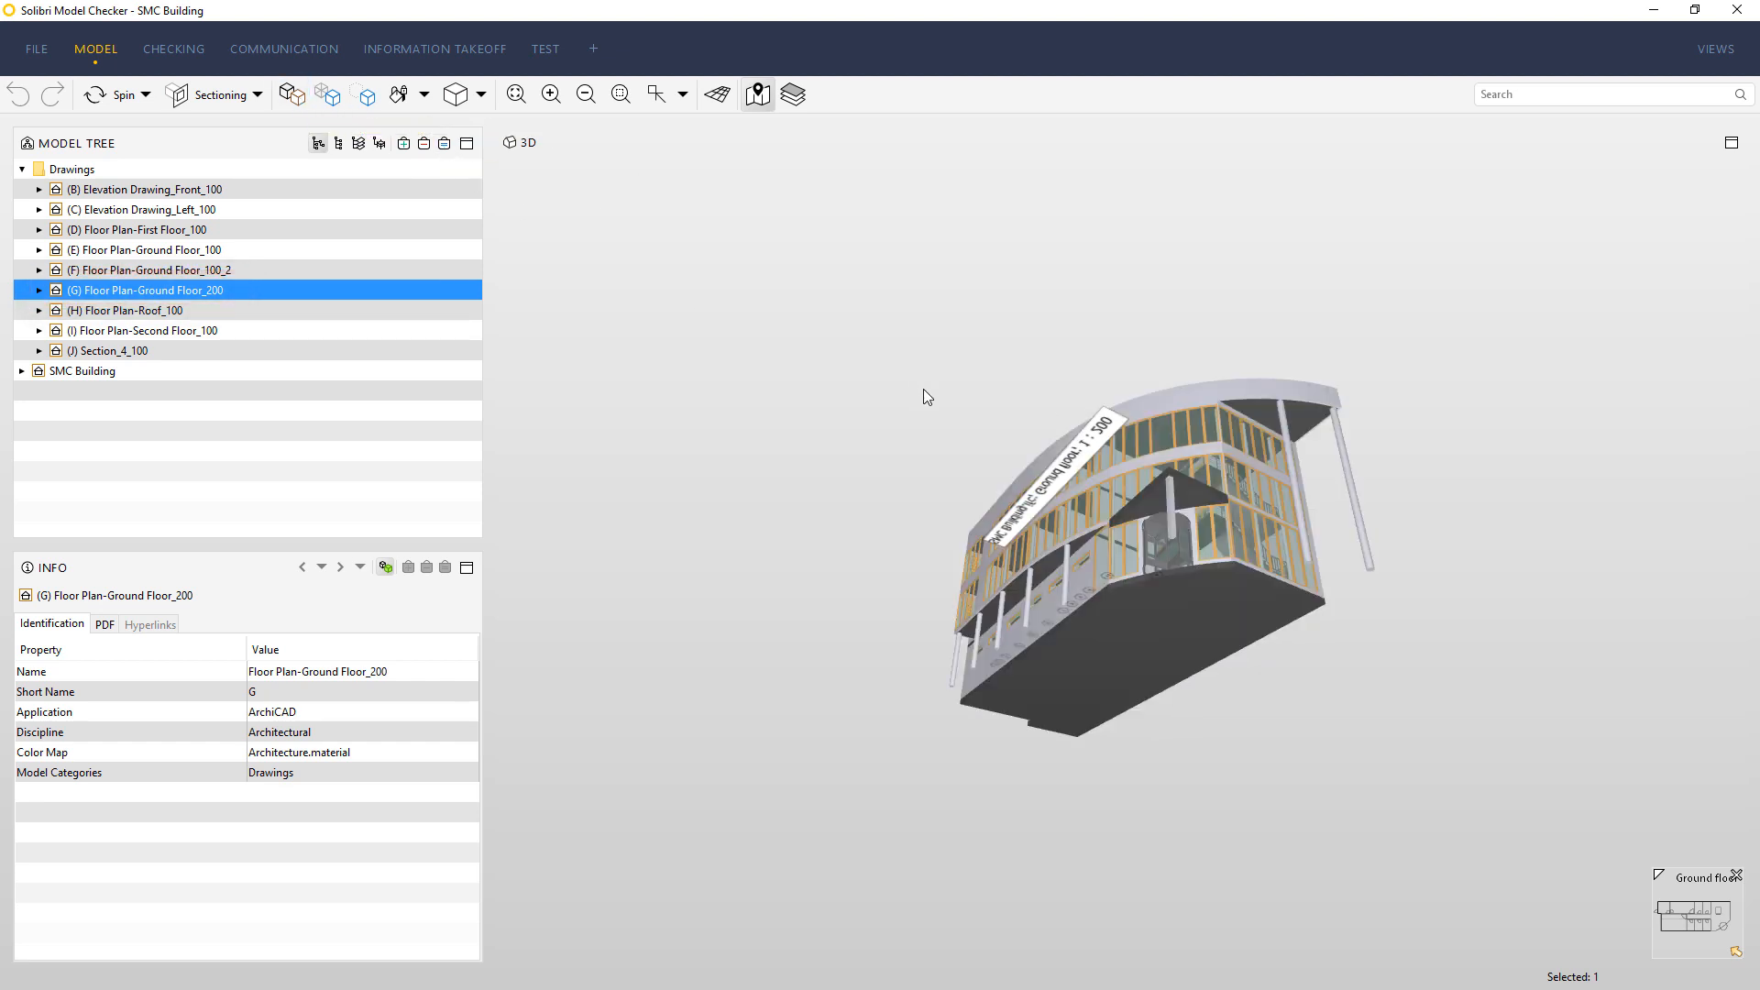
pyautogui.rightClick(119, 289)
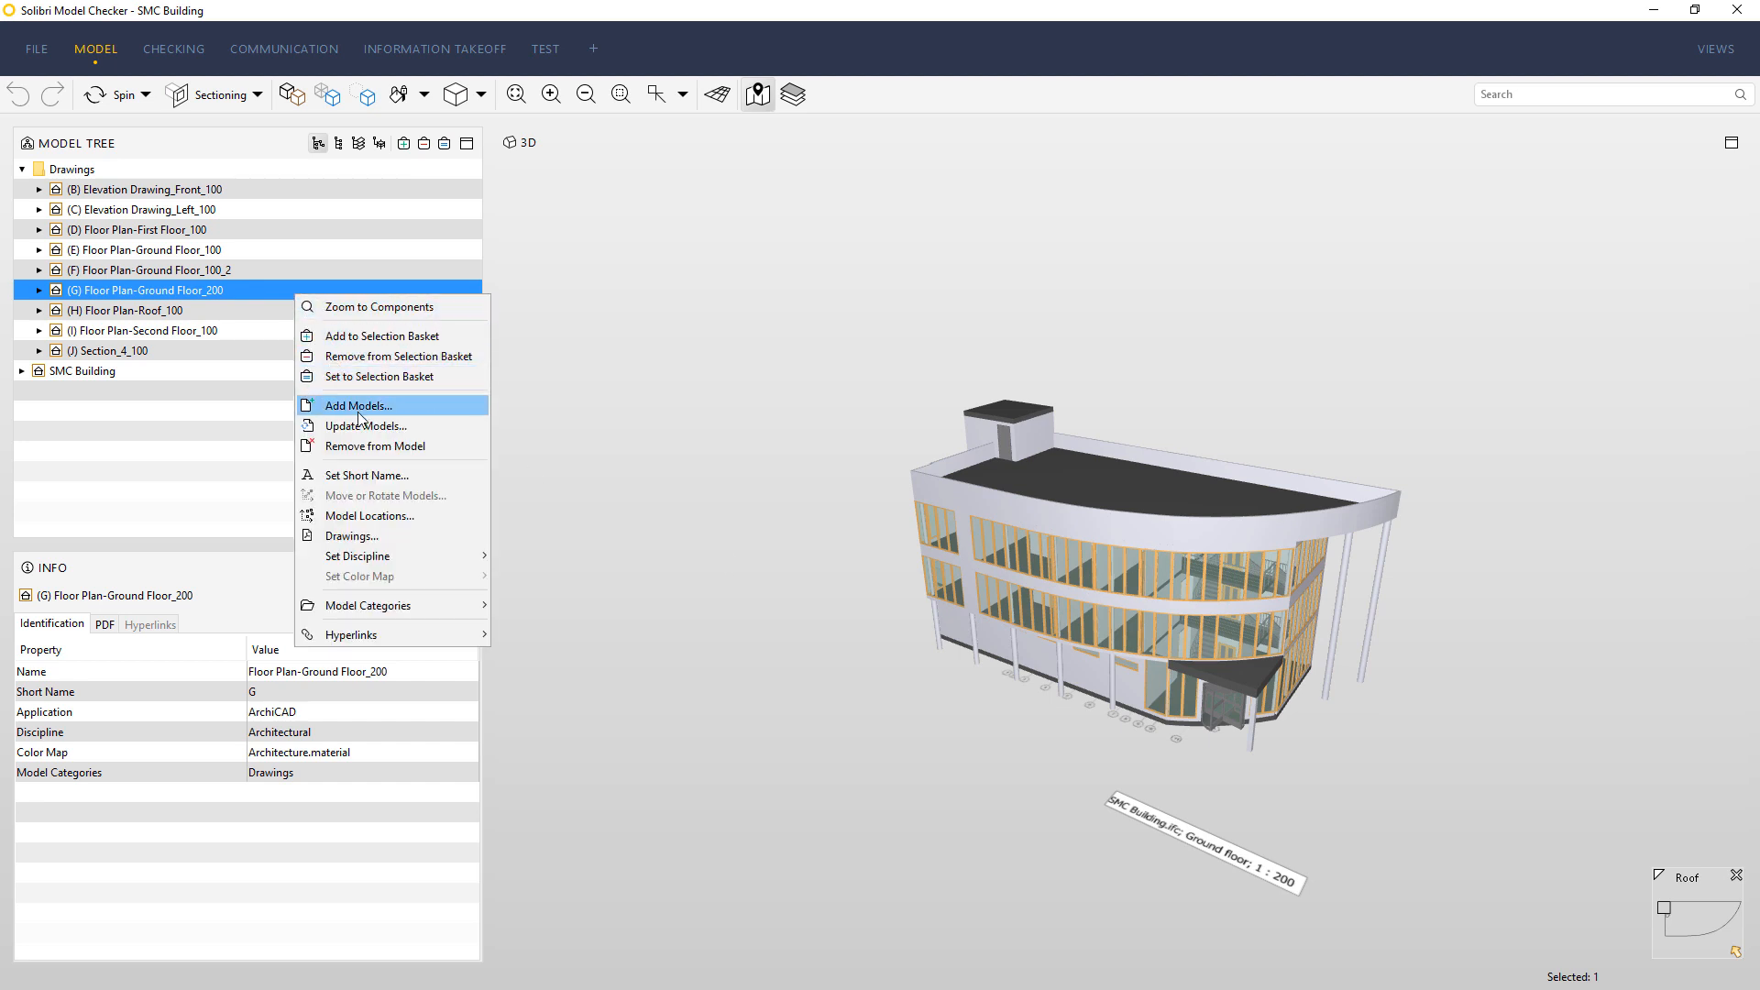
# Set Ground Floor_200's plane to +0.00 mm Ground floor and scale 200, then apply
pyautogui.click(351, 536)
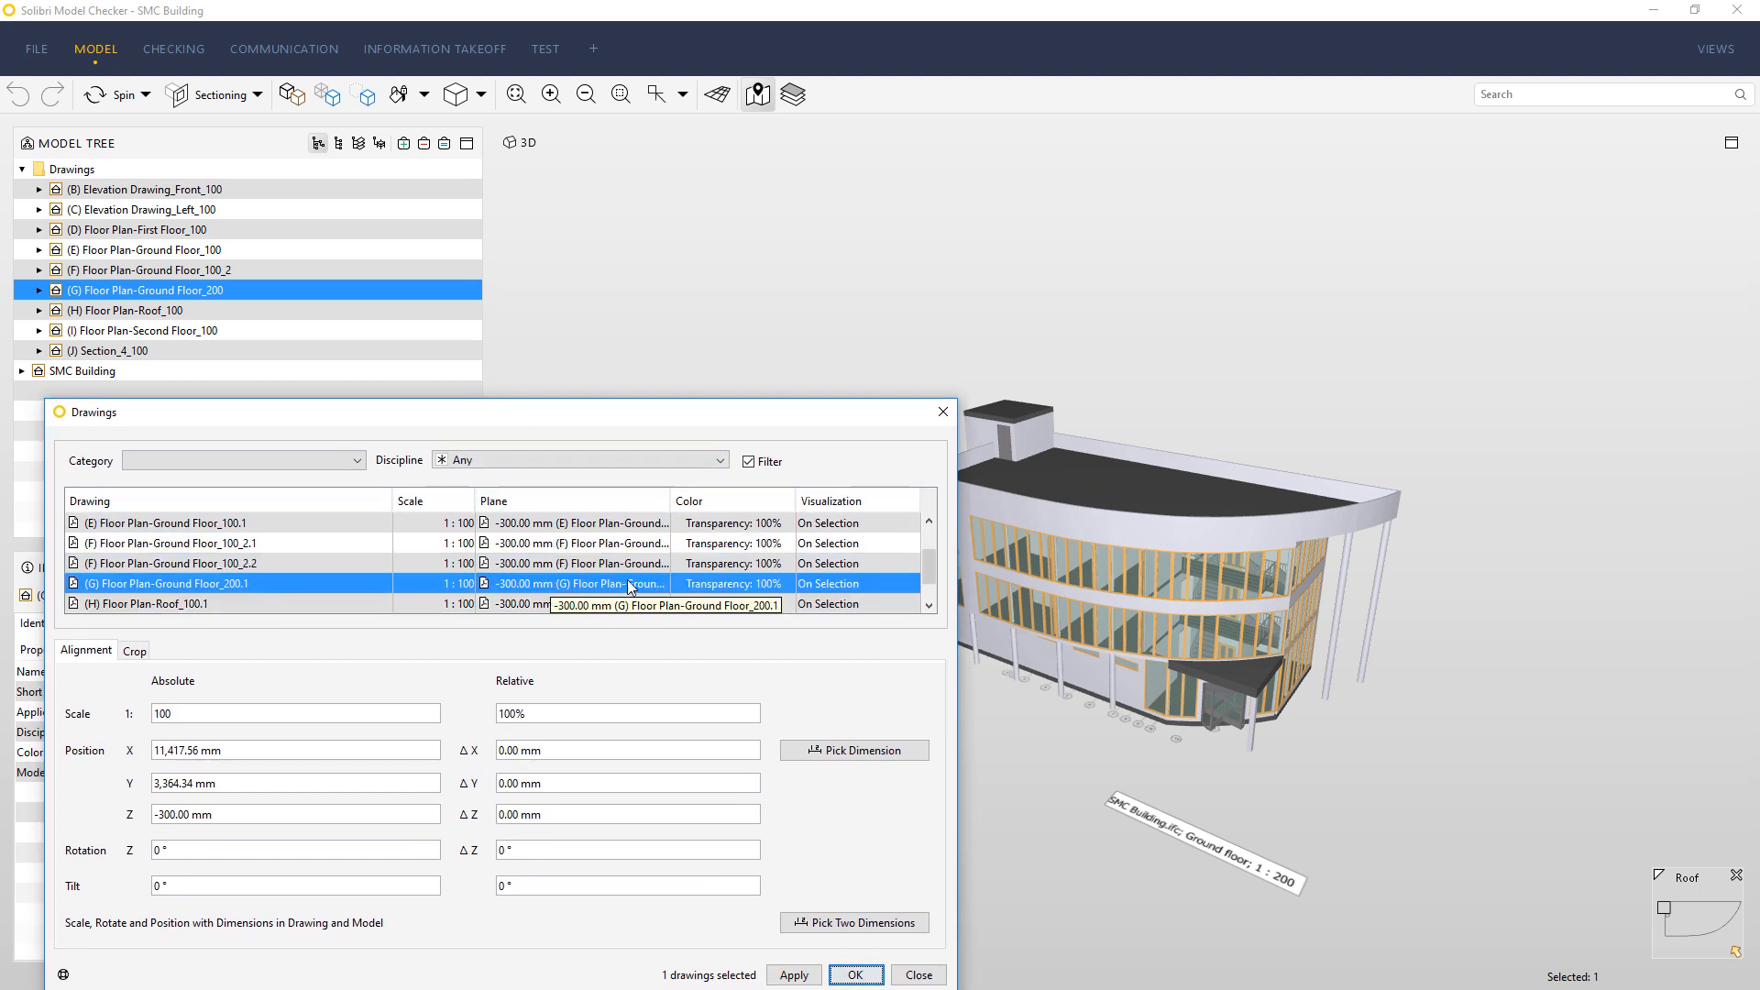
pyautogui.click(662, 584)
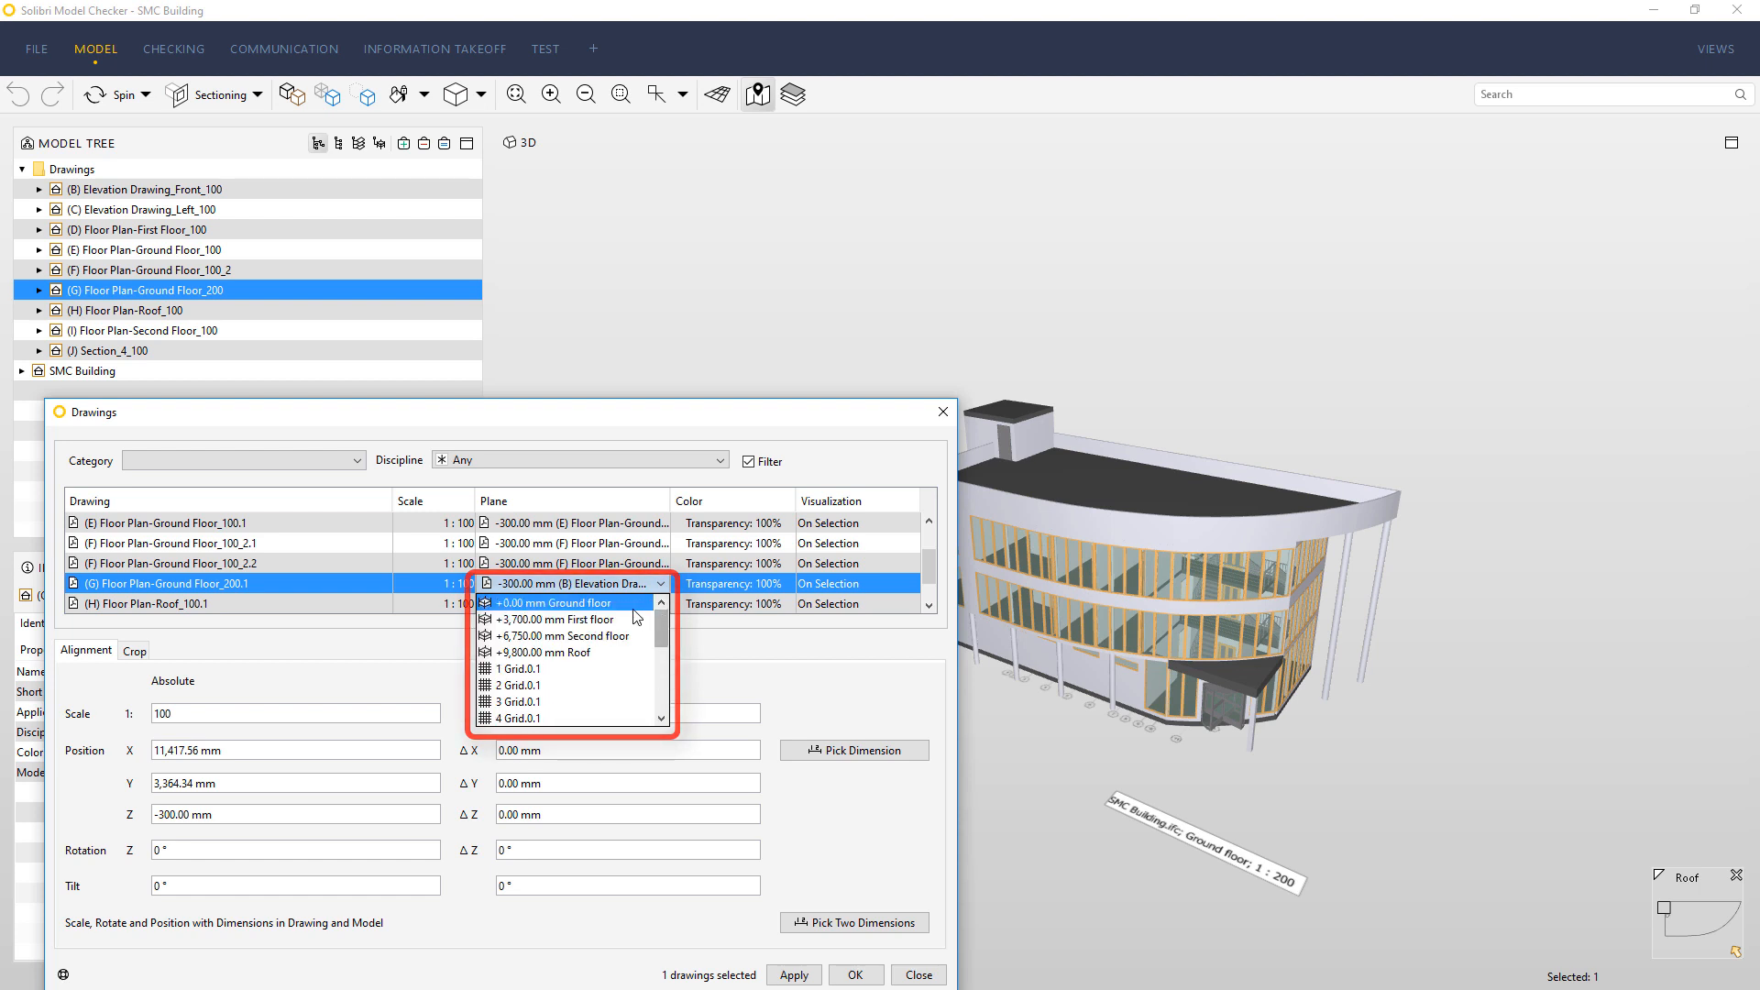
pyautogui.click(551, 602)
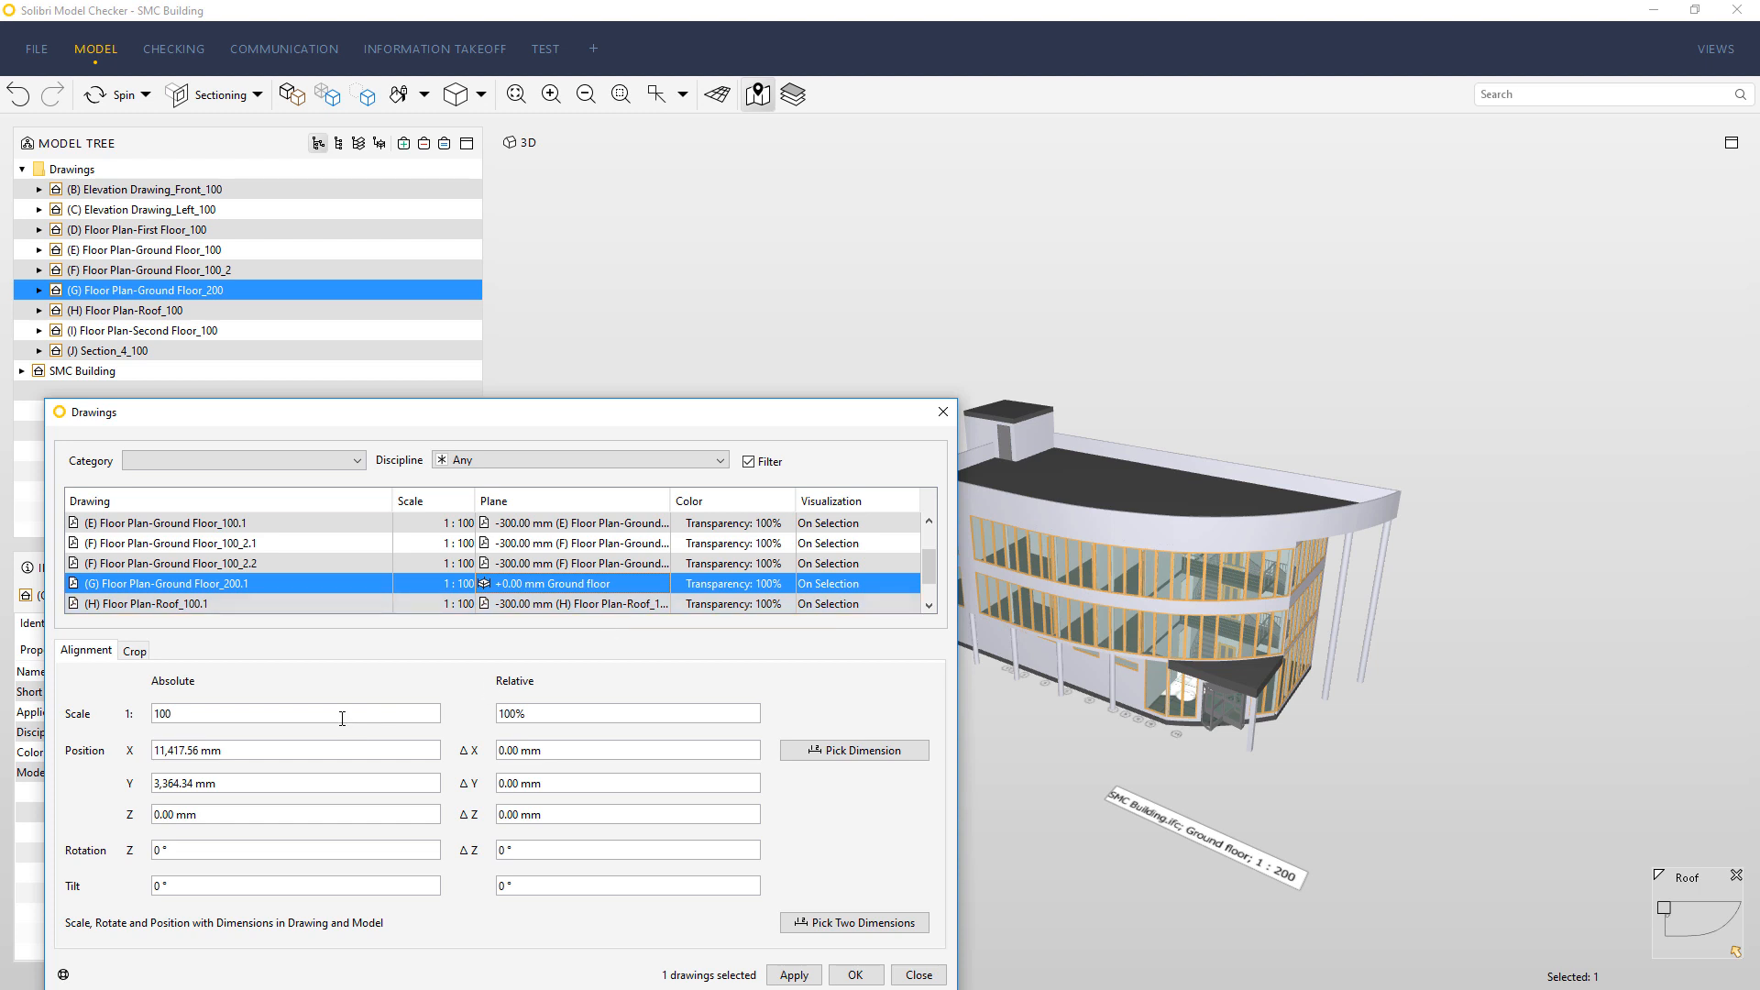
pyautogui.click(795, 974)
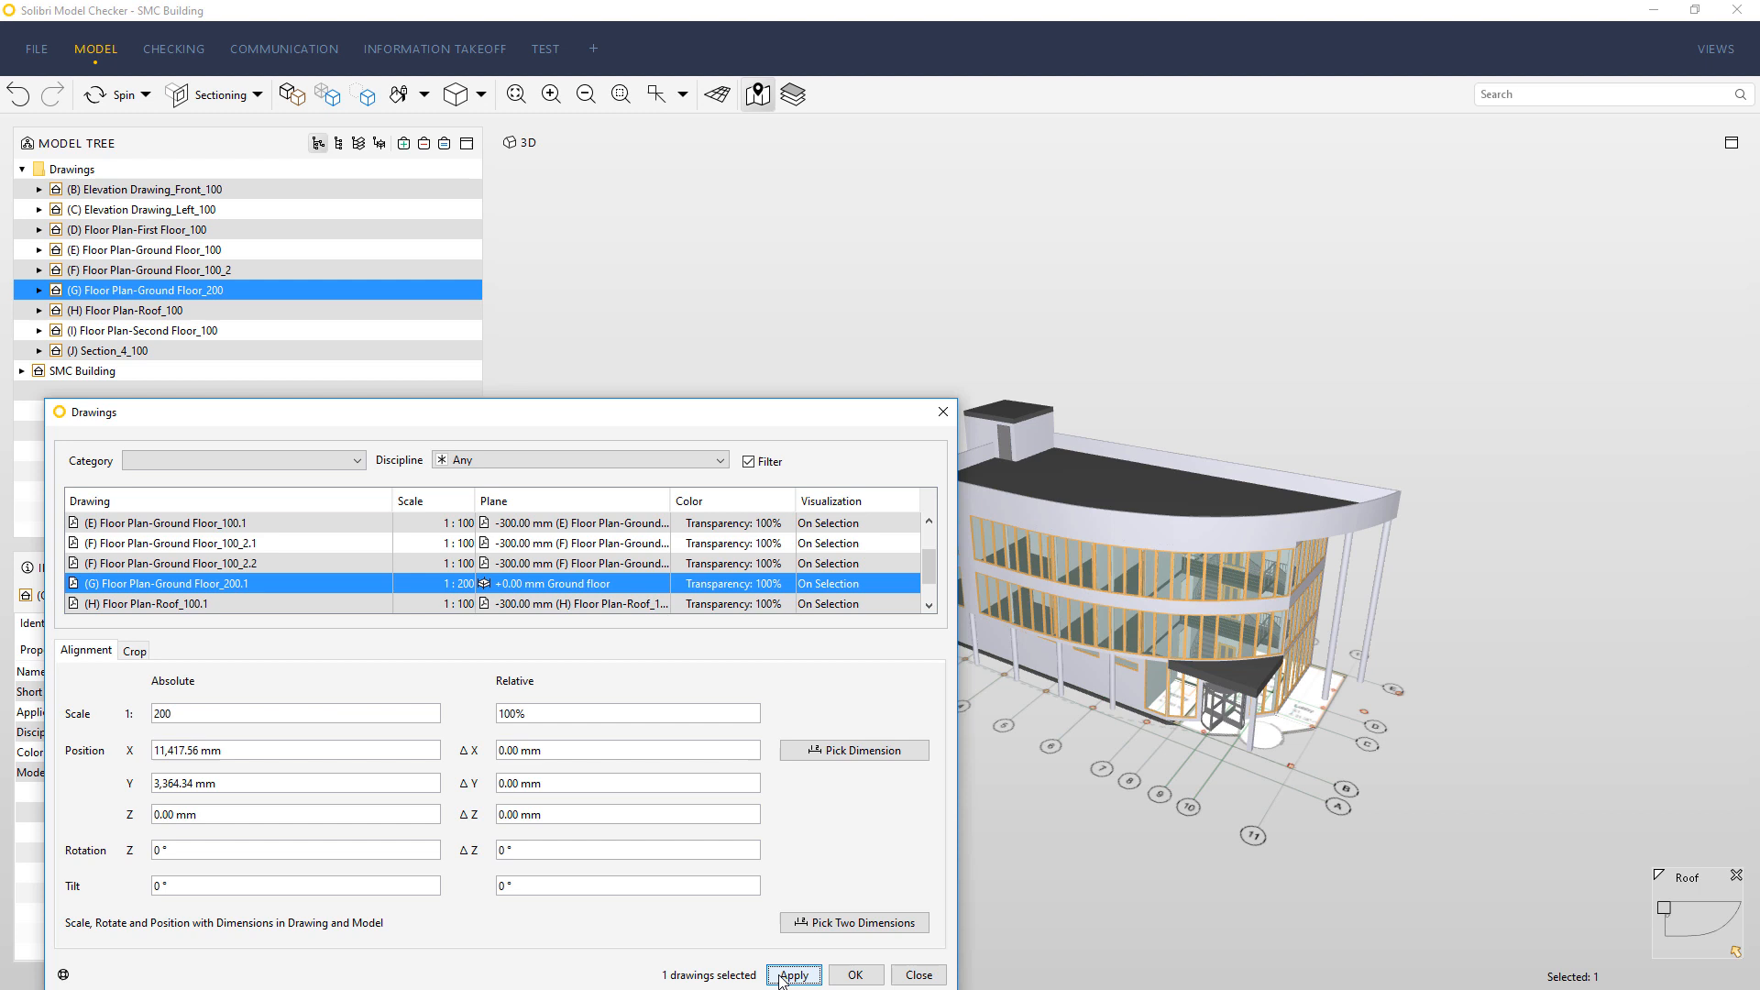
pyautogui.click(795, 975)
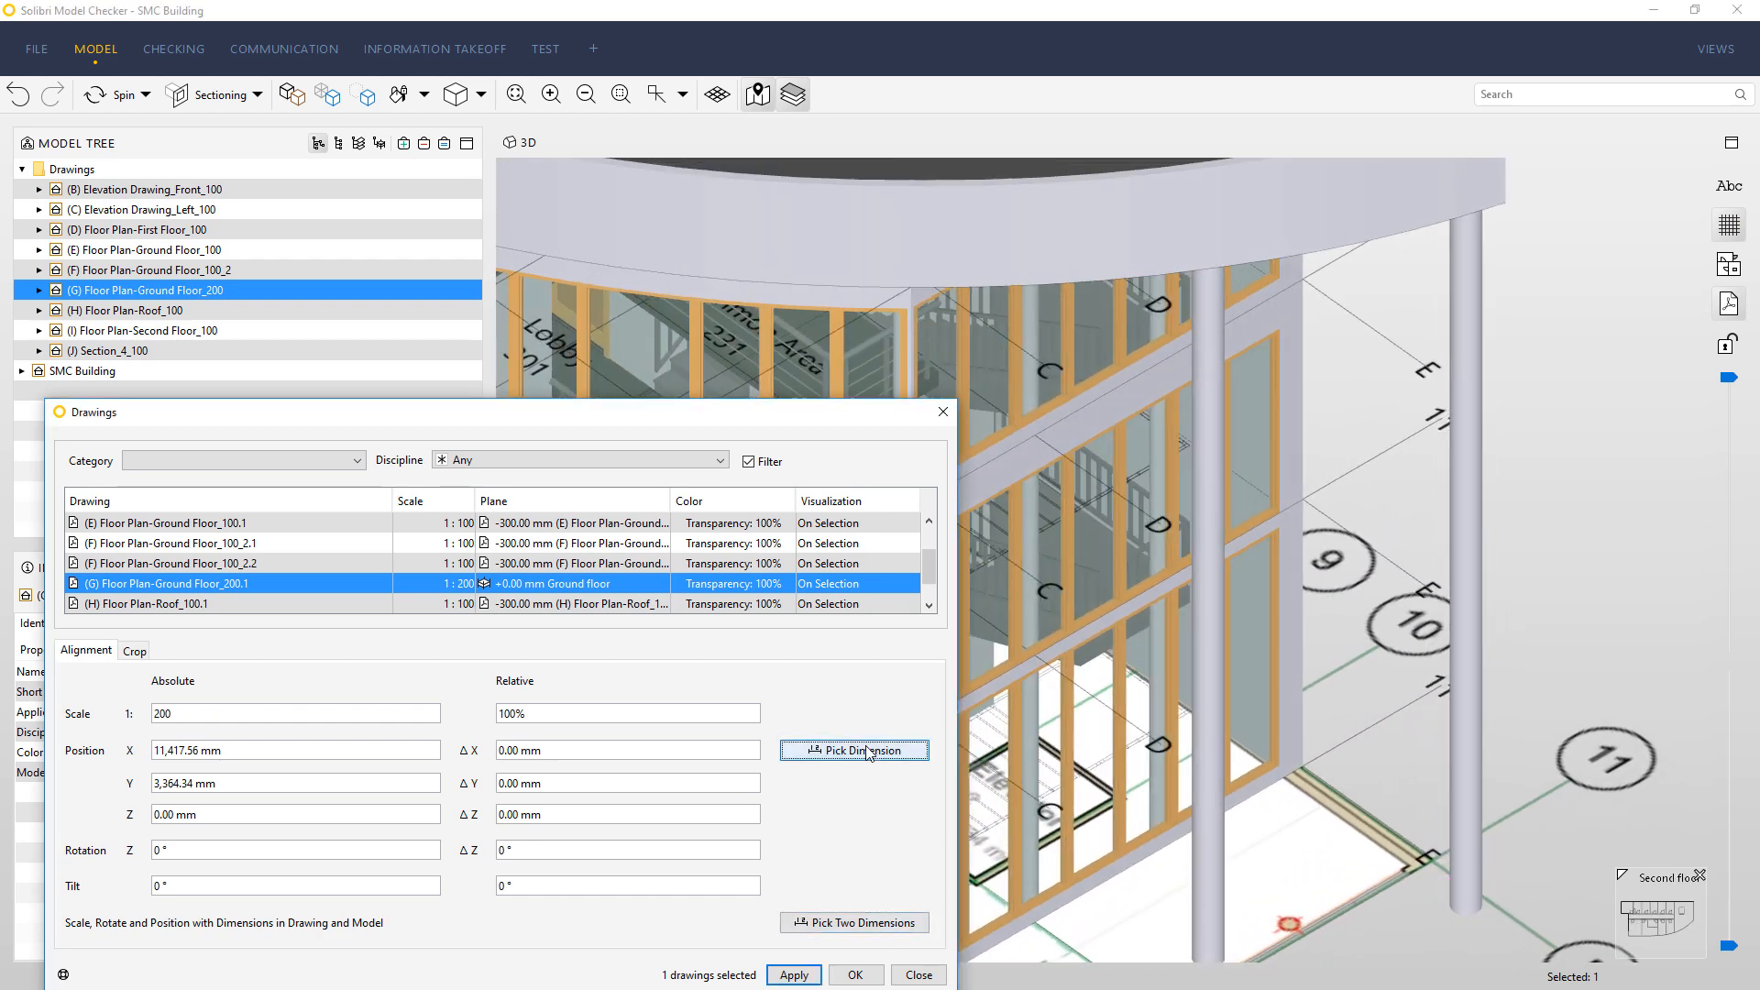
# Use Pick Dimension to check the ground floor plan's position against the building
pyautogui.click(855, 750)
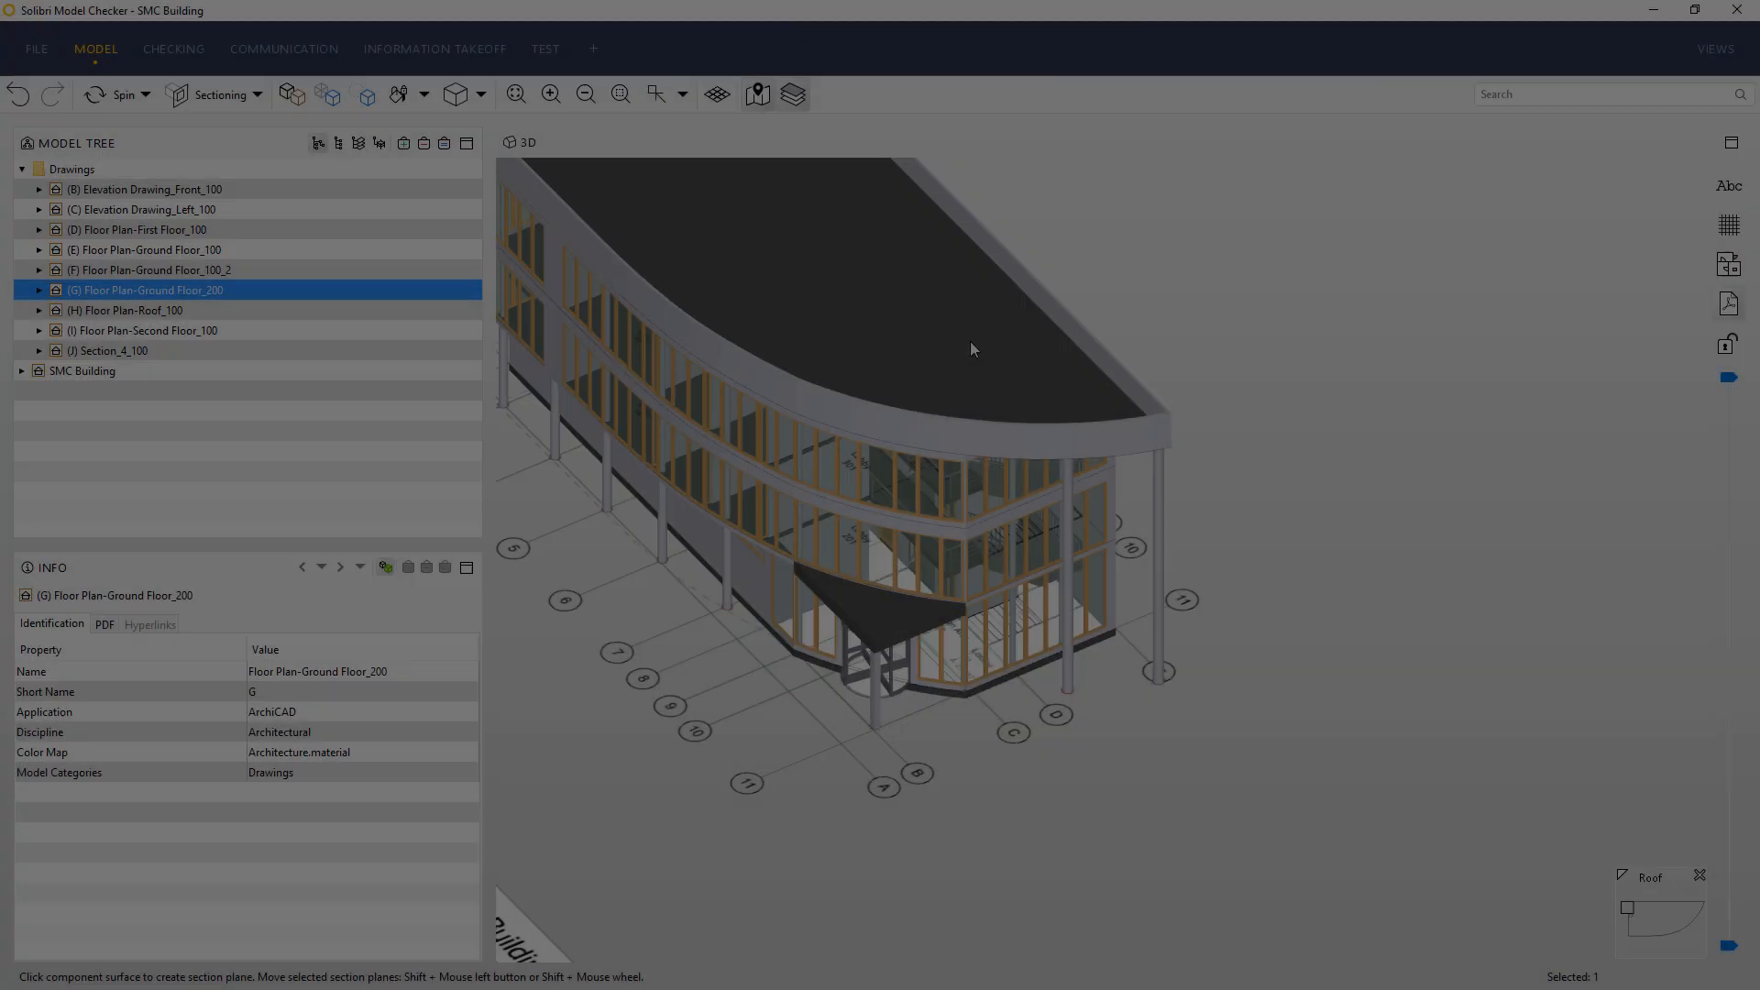
# Cut a section plane through the building to compare walls with the plan
pyautogui.click(974, 349)
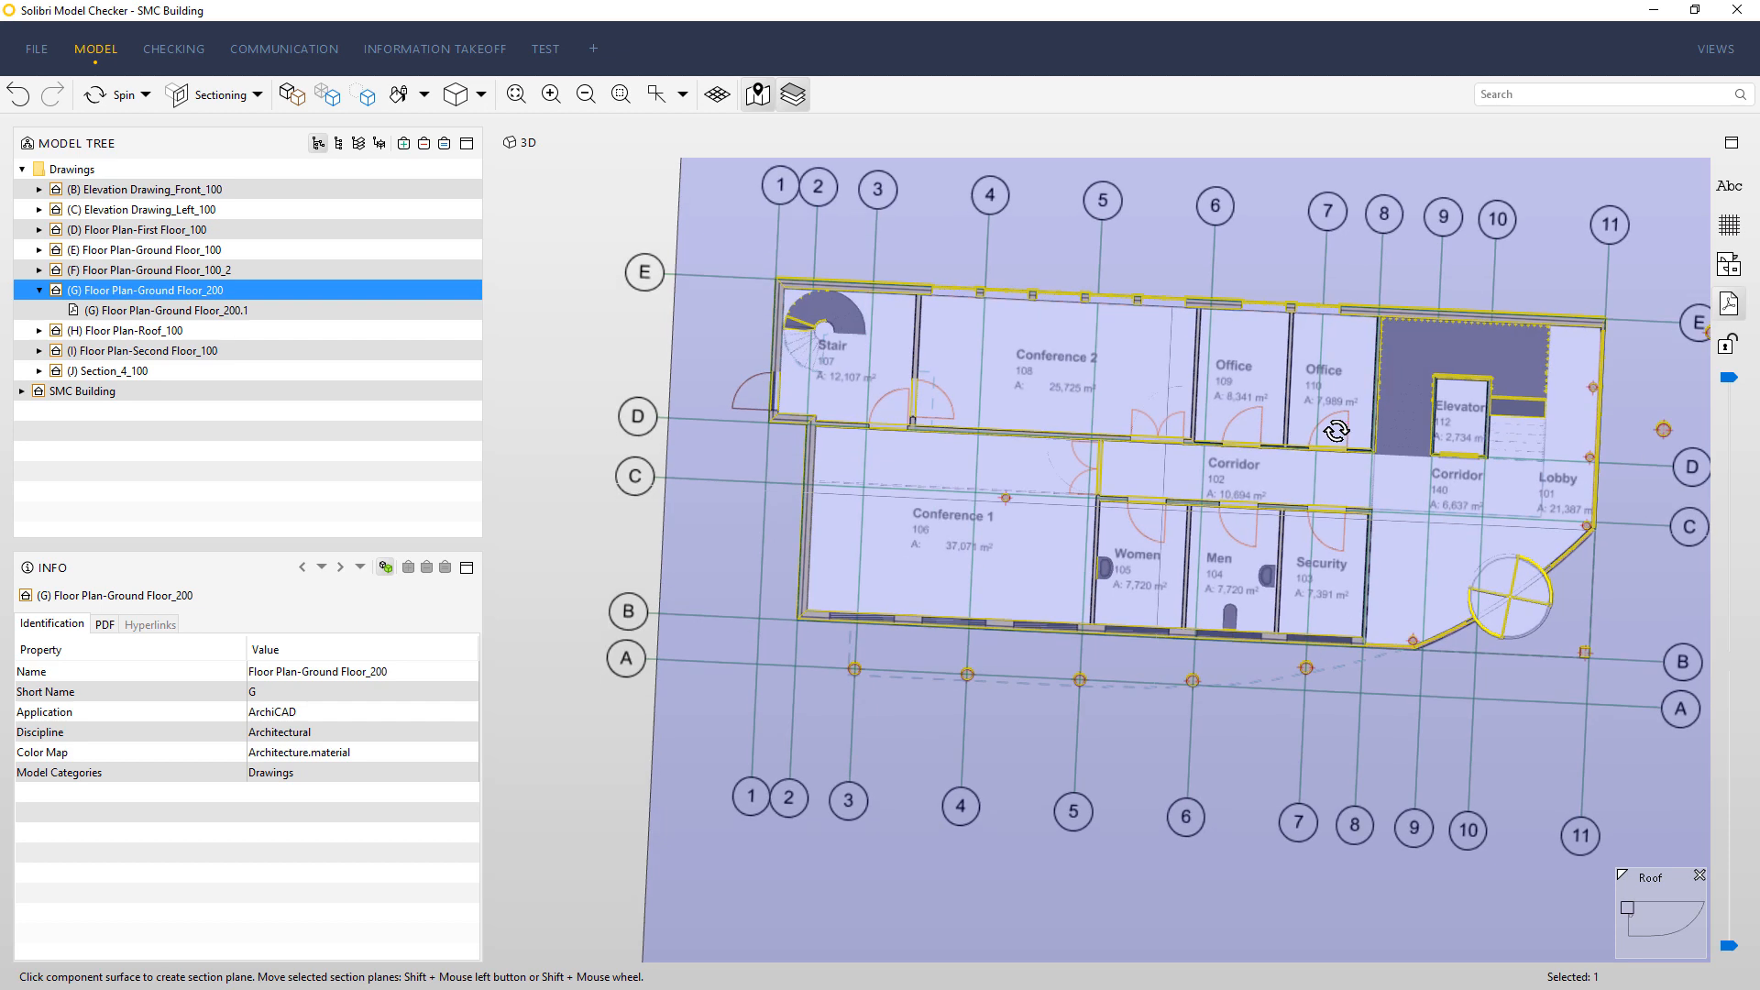
pyautogui.moveTo(1336, 437)
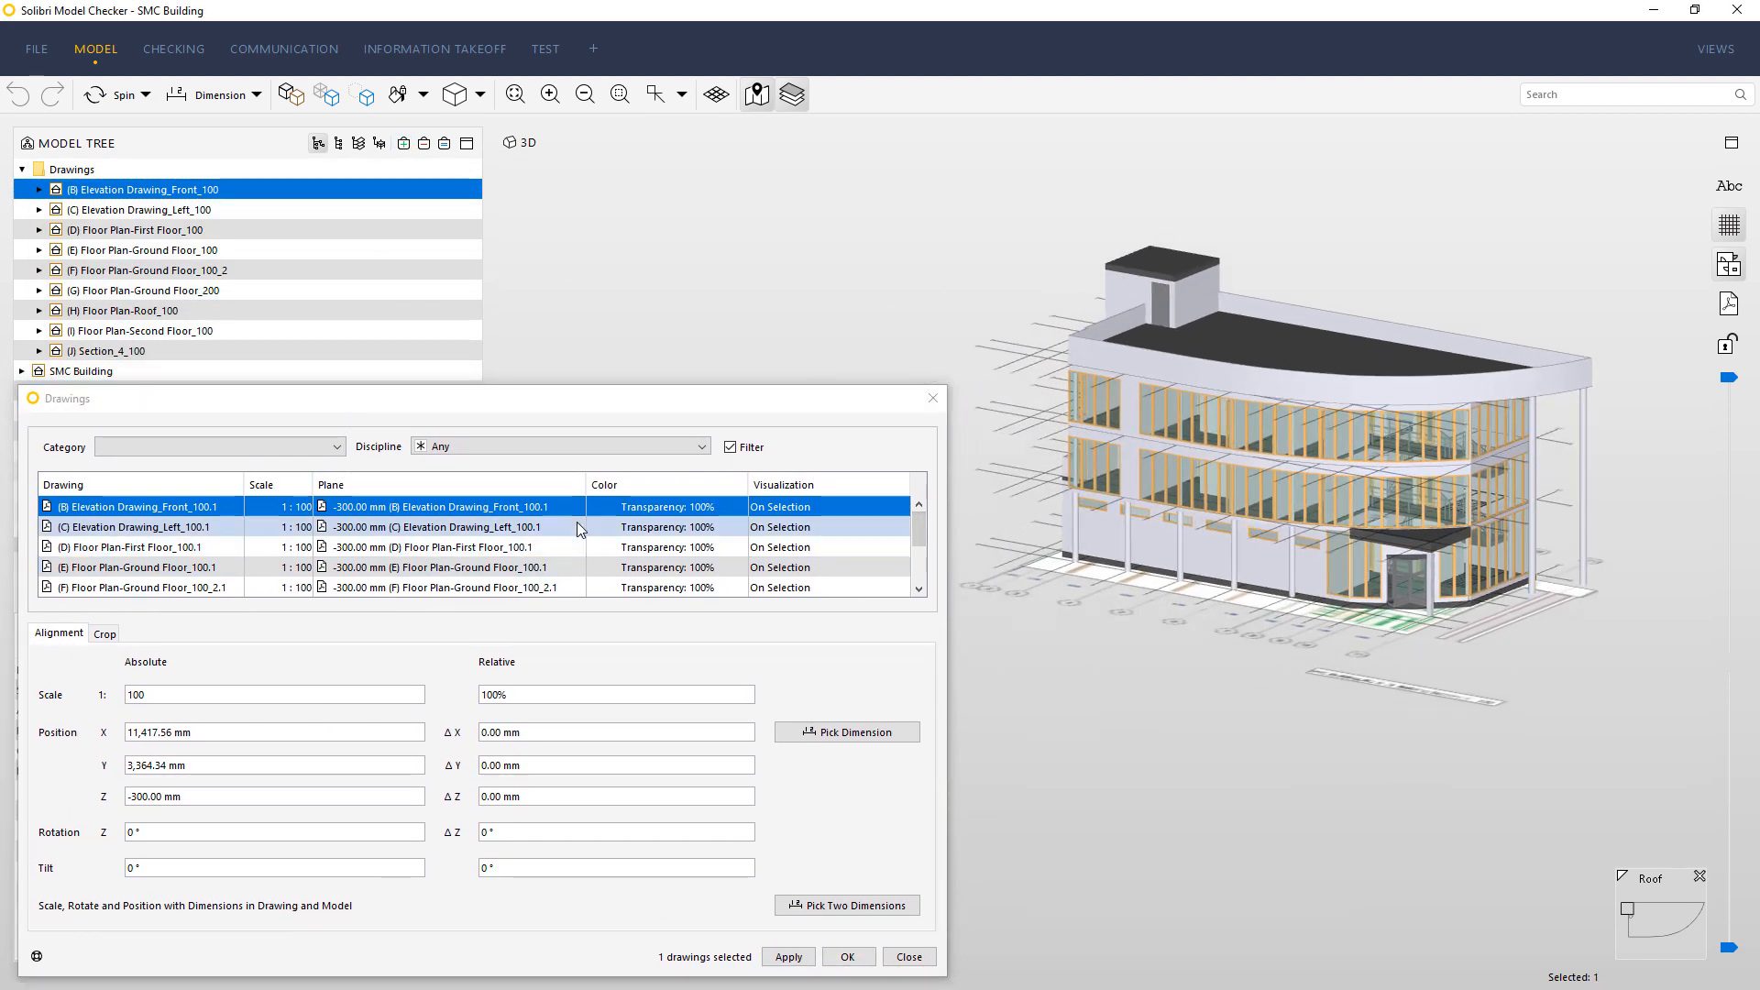
# Set the front elevation's plane to A Grid.0.1, apply, and close the settings
pyautogui.click(576, 507)
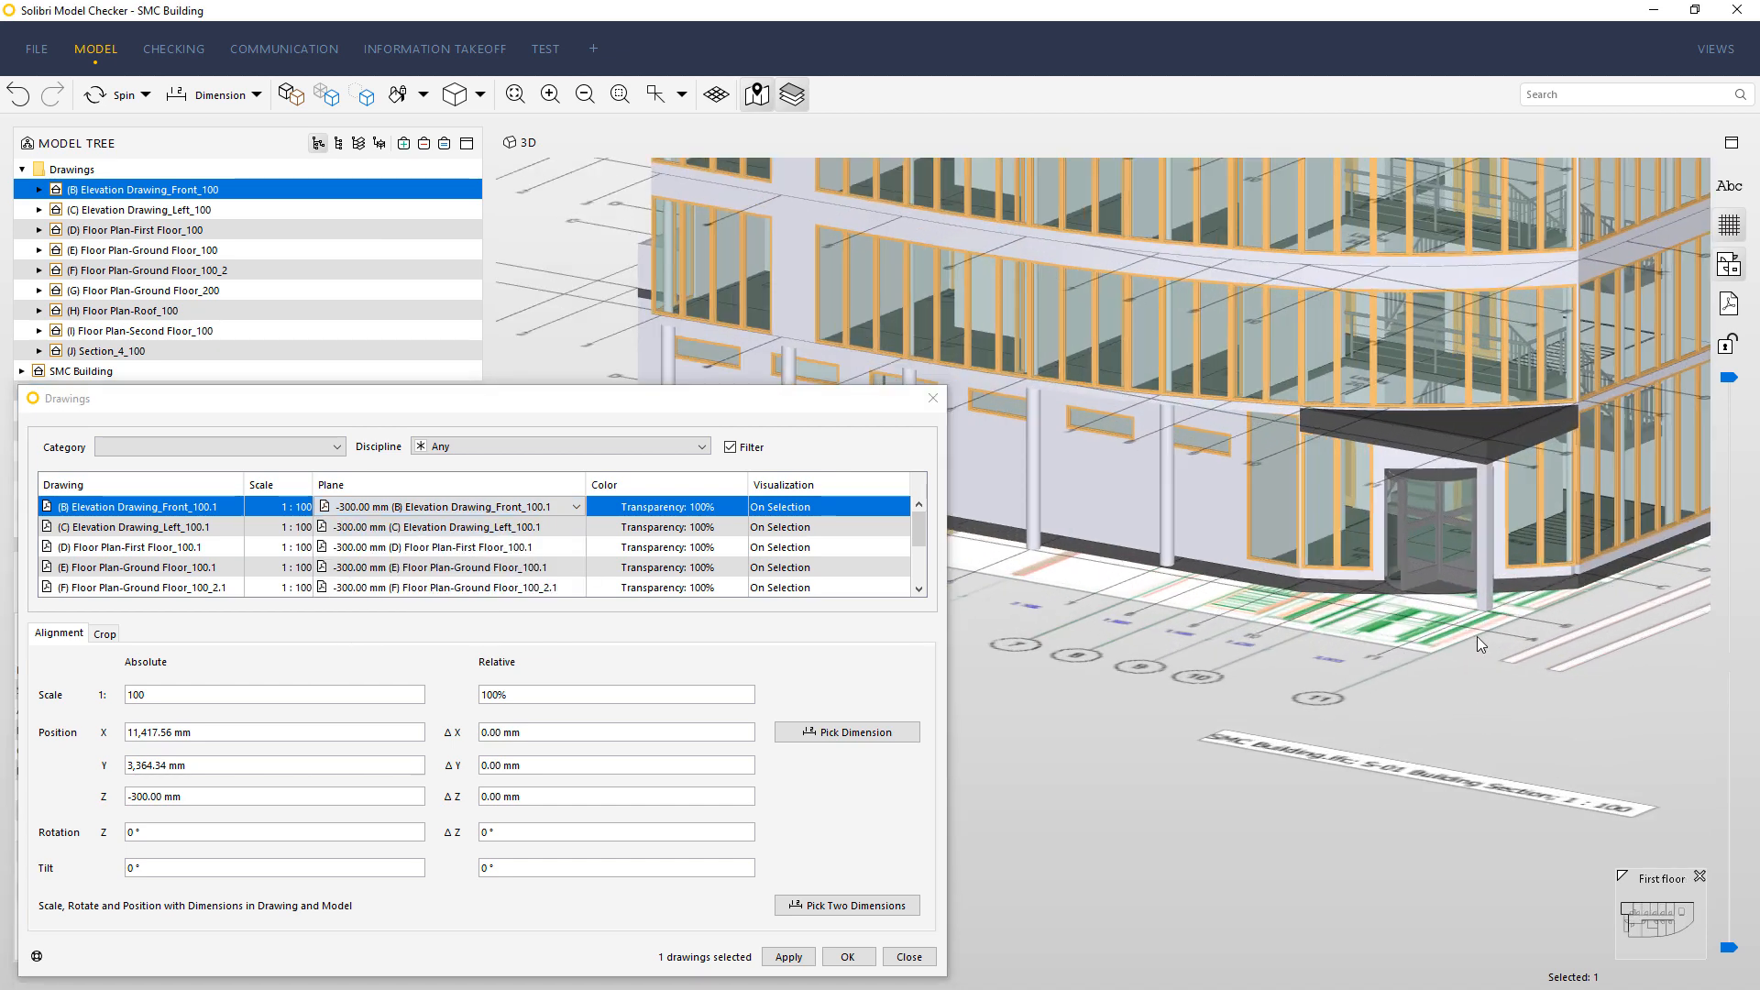
pyautogui.click(575, 506)
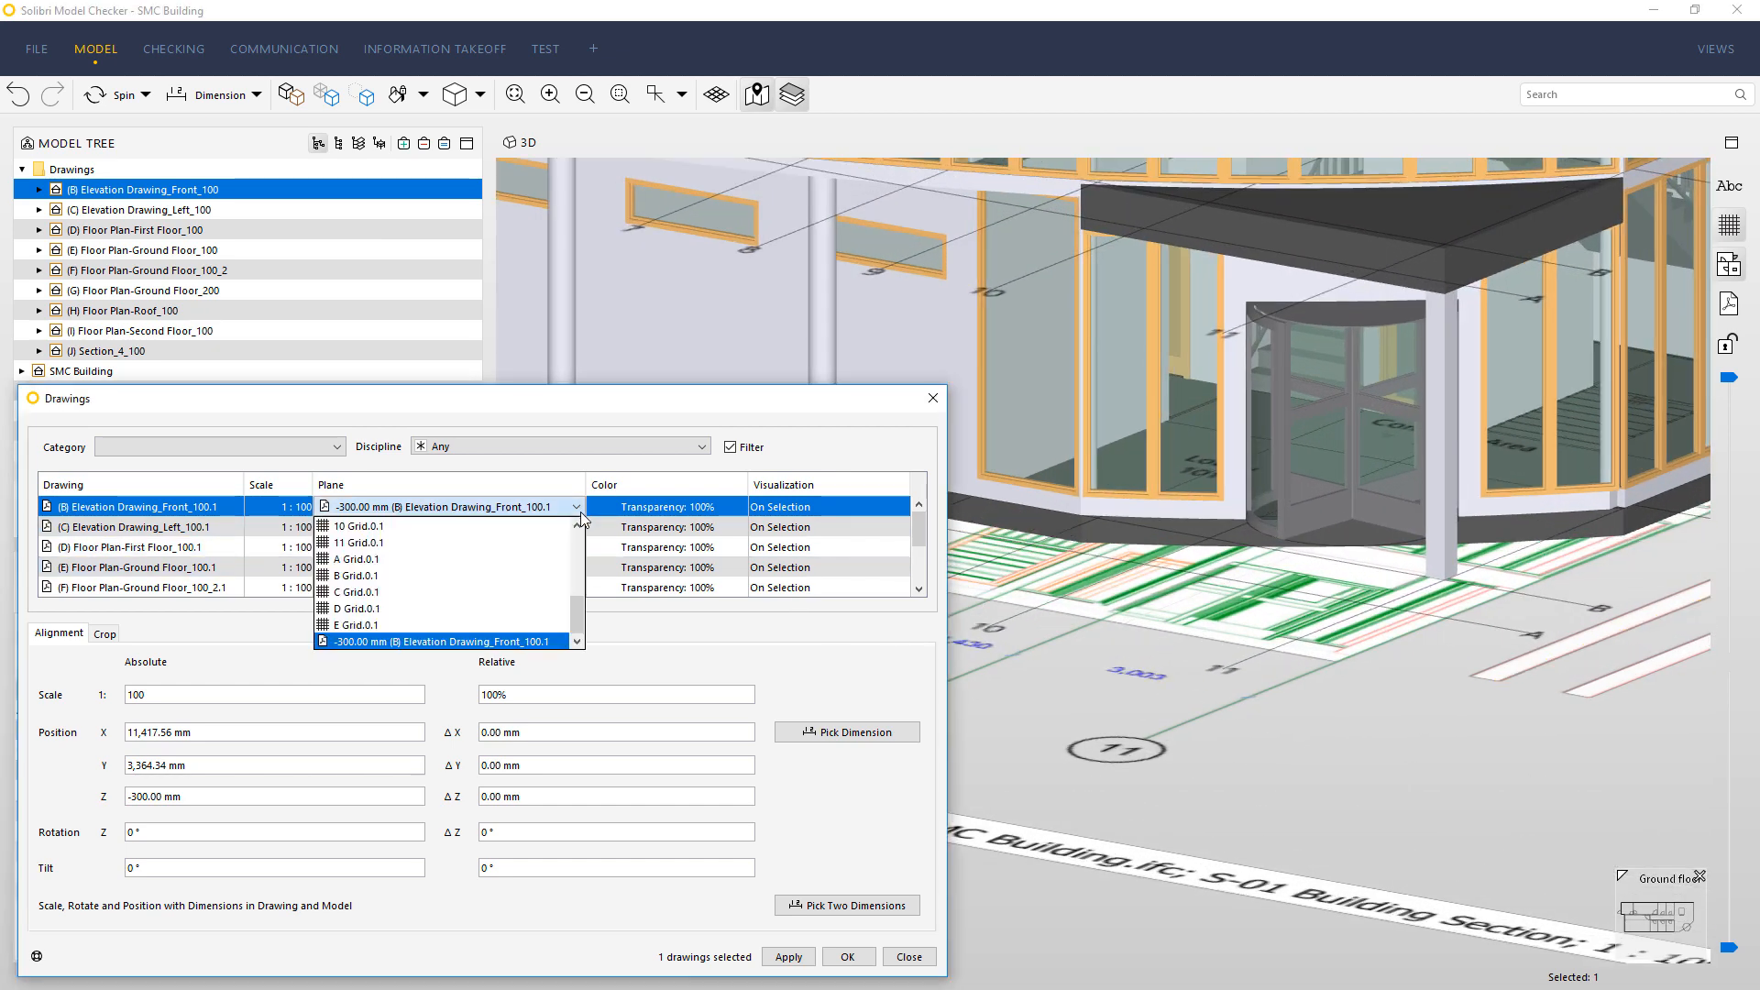
pyautogui.click(351, 559)
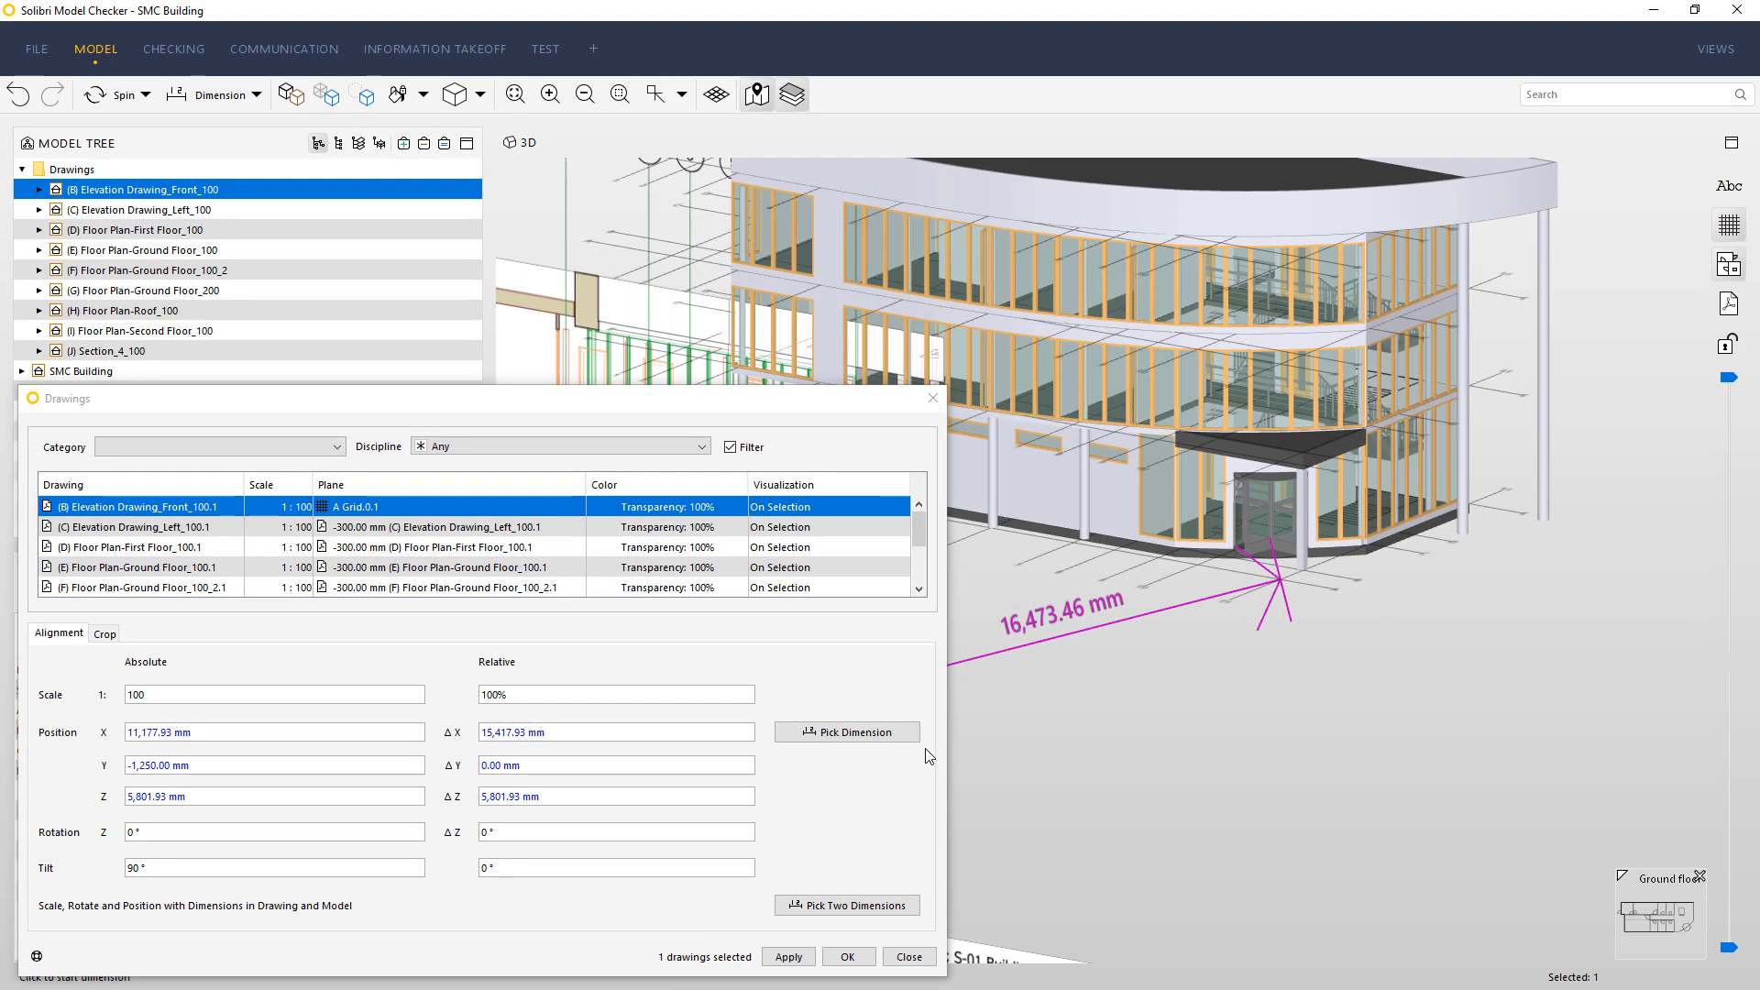
pyautogui.click(787, 957)
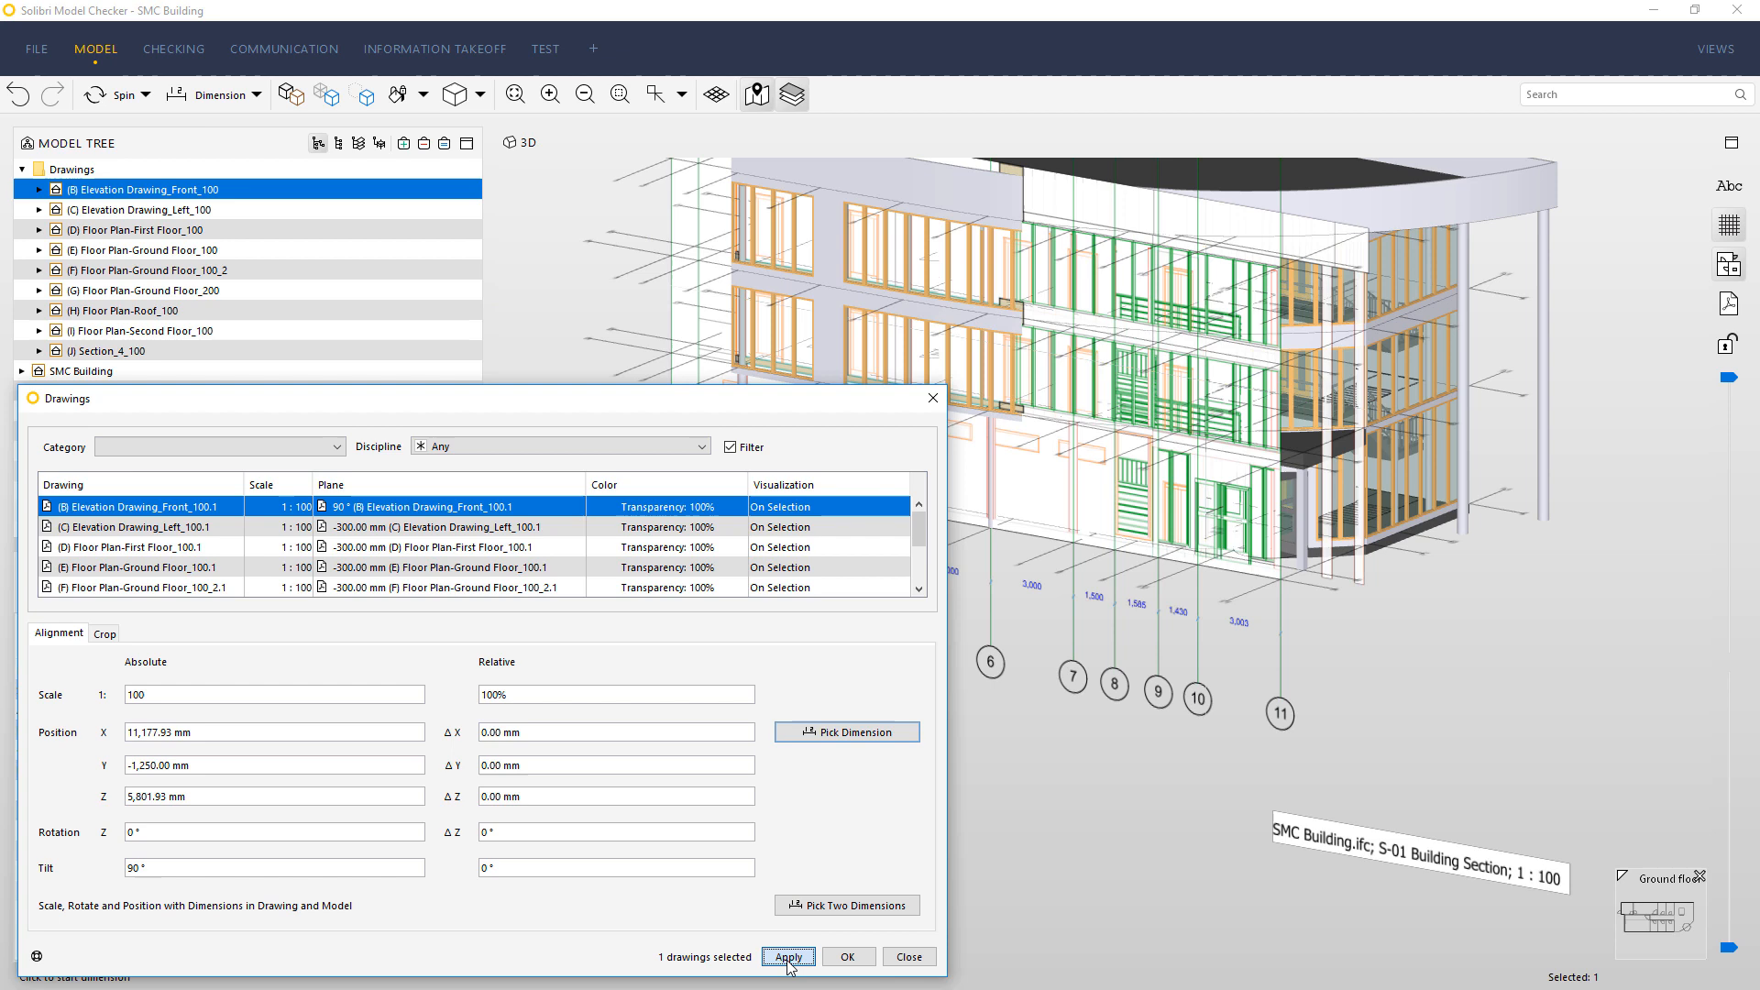
pyautogui.click(789, 956)
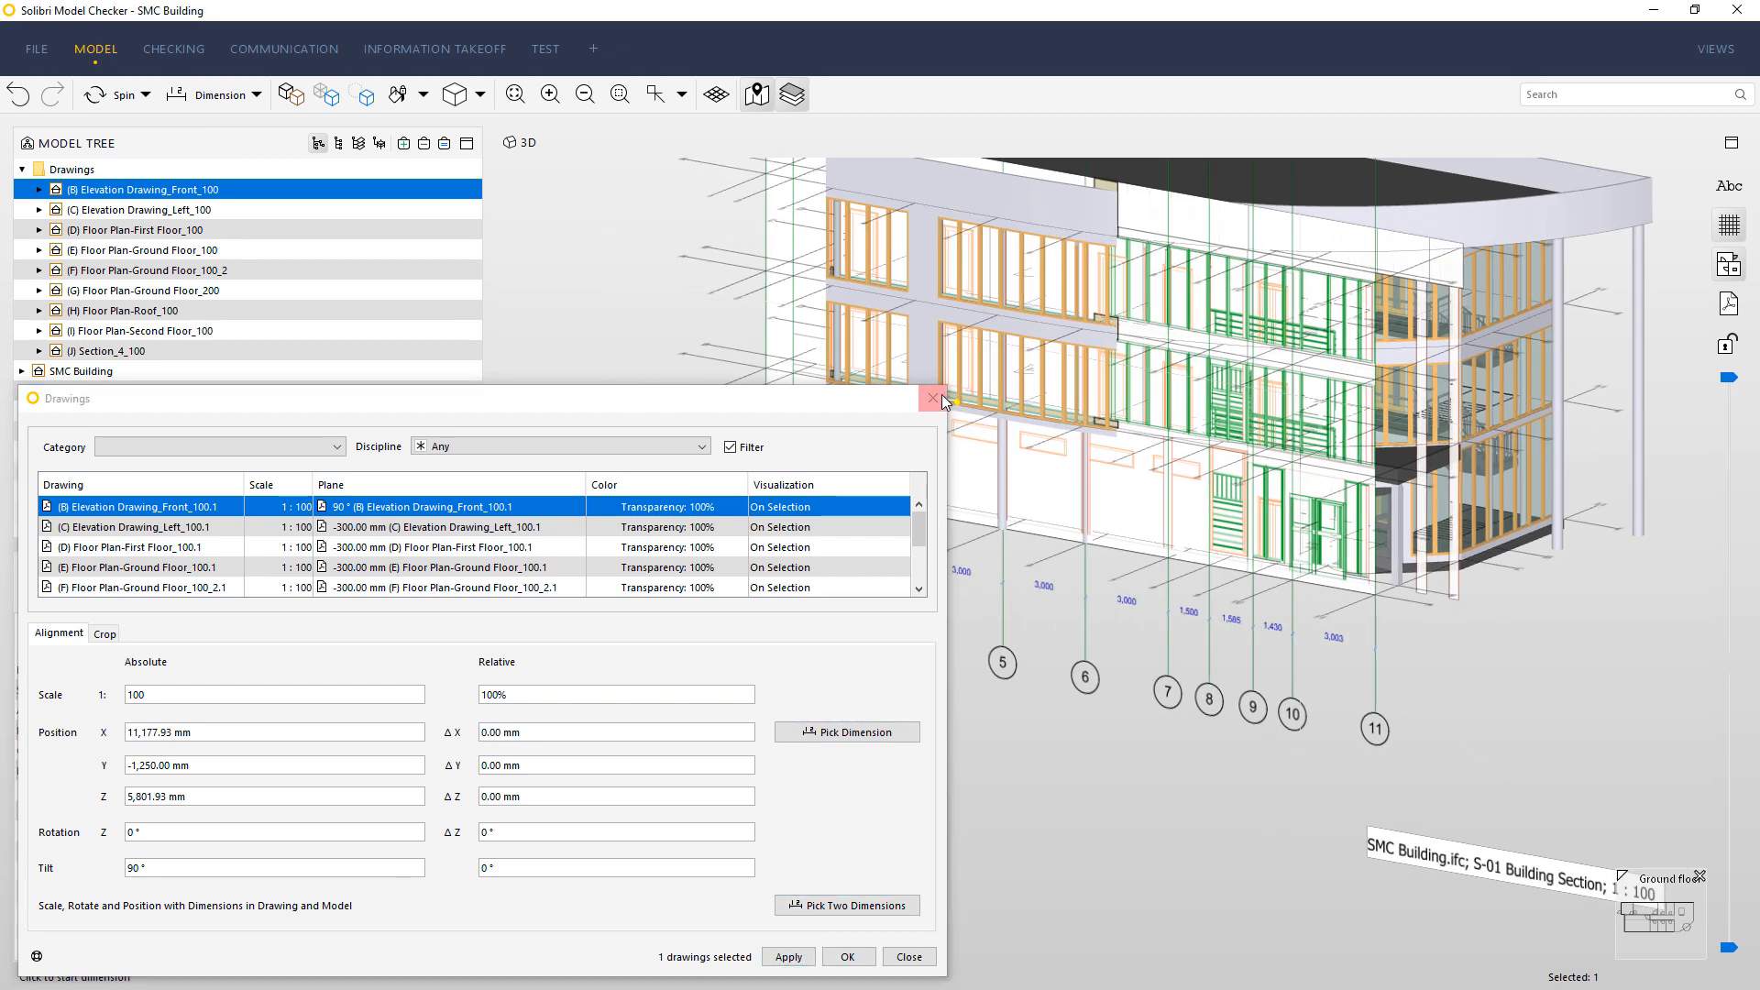
pyautogui.click(933, 398)
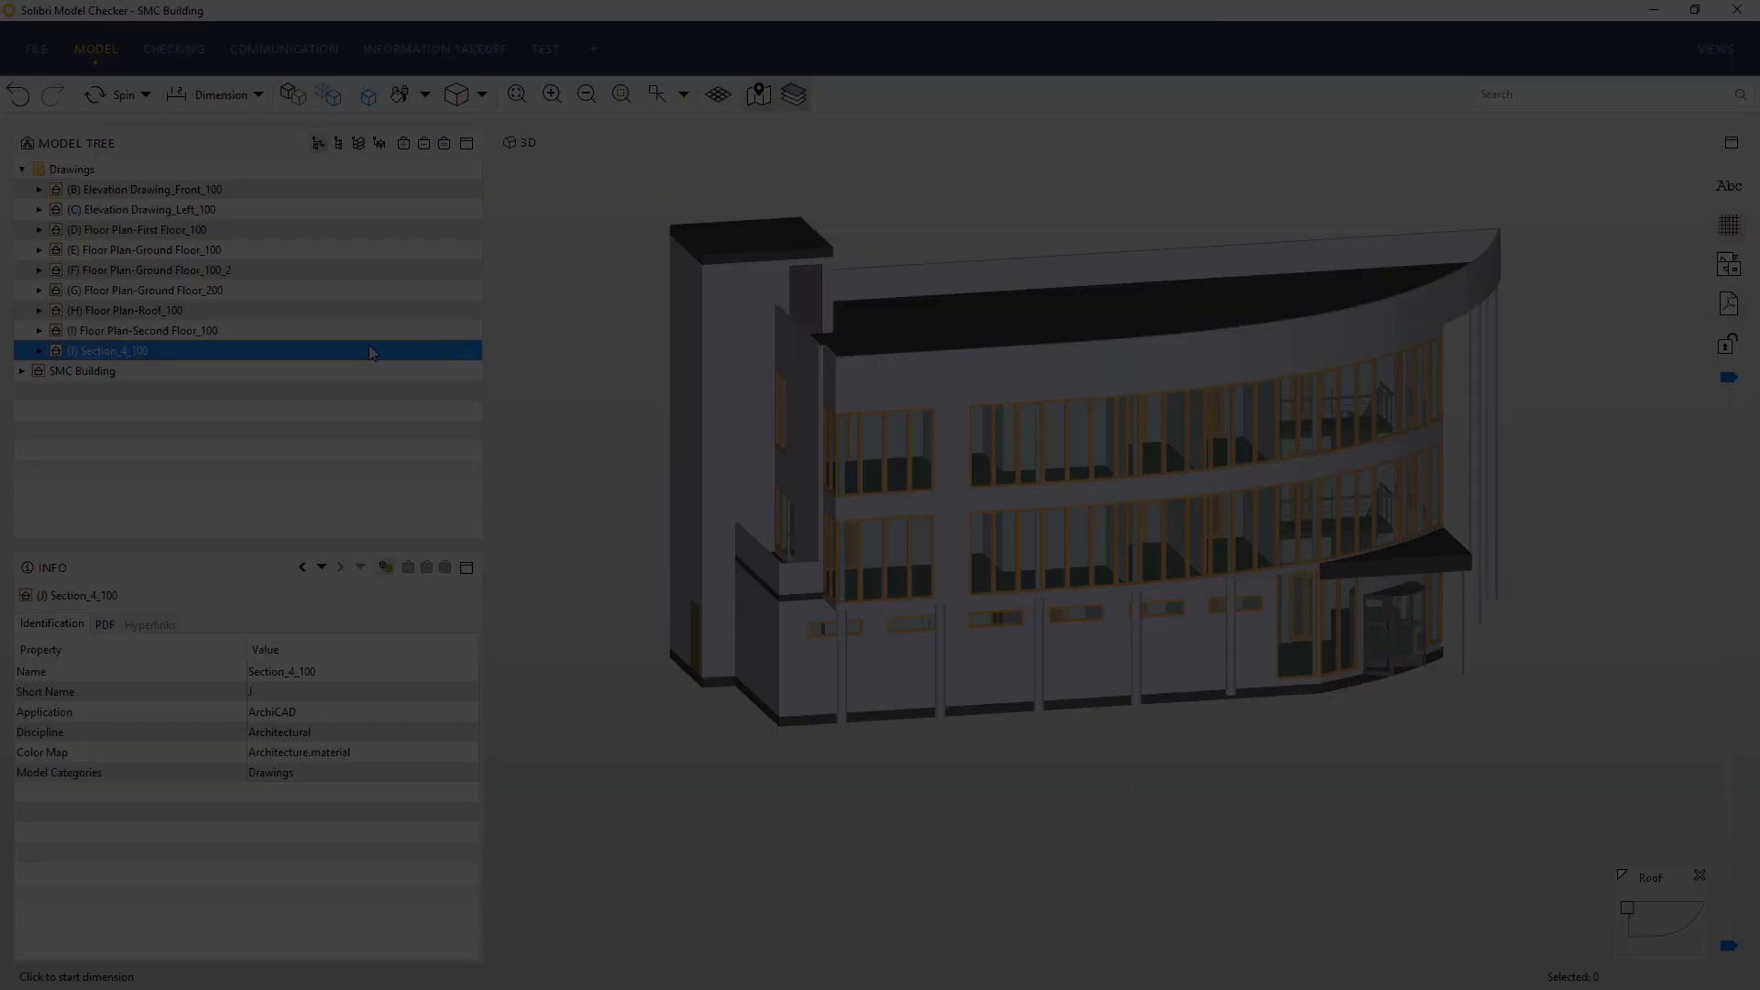
# Align Section_4_100 to a grid plane, rotated 270° and tilted 90°
pyautogui.click(105, 350)
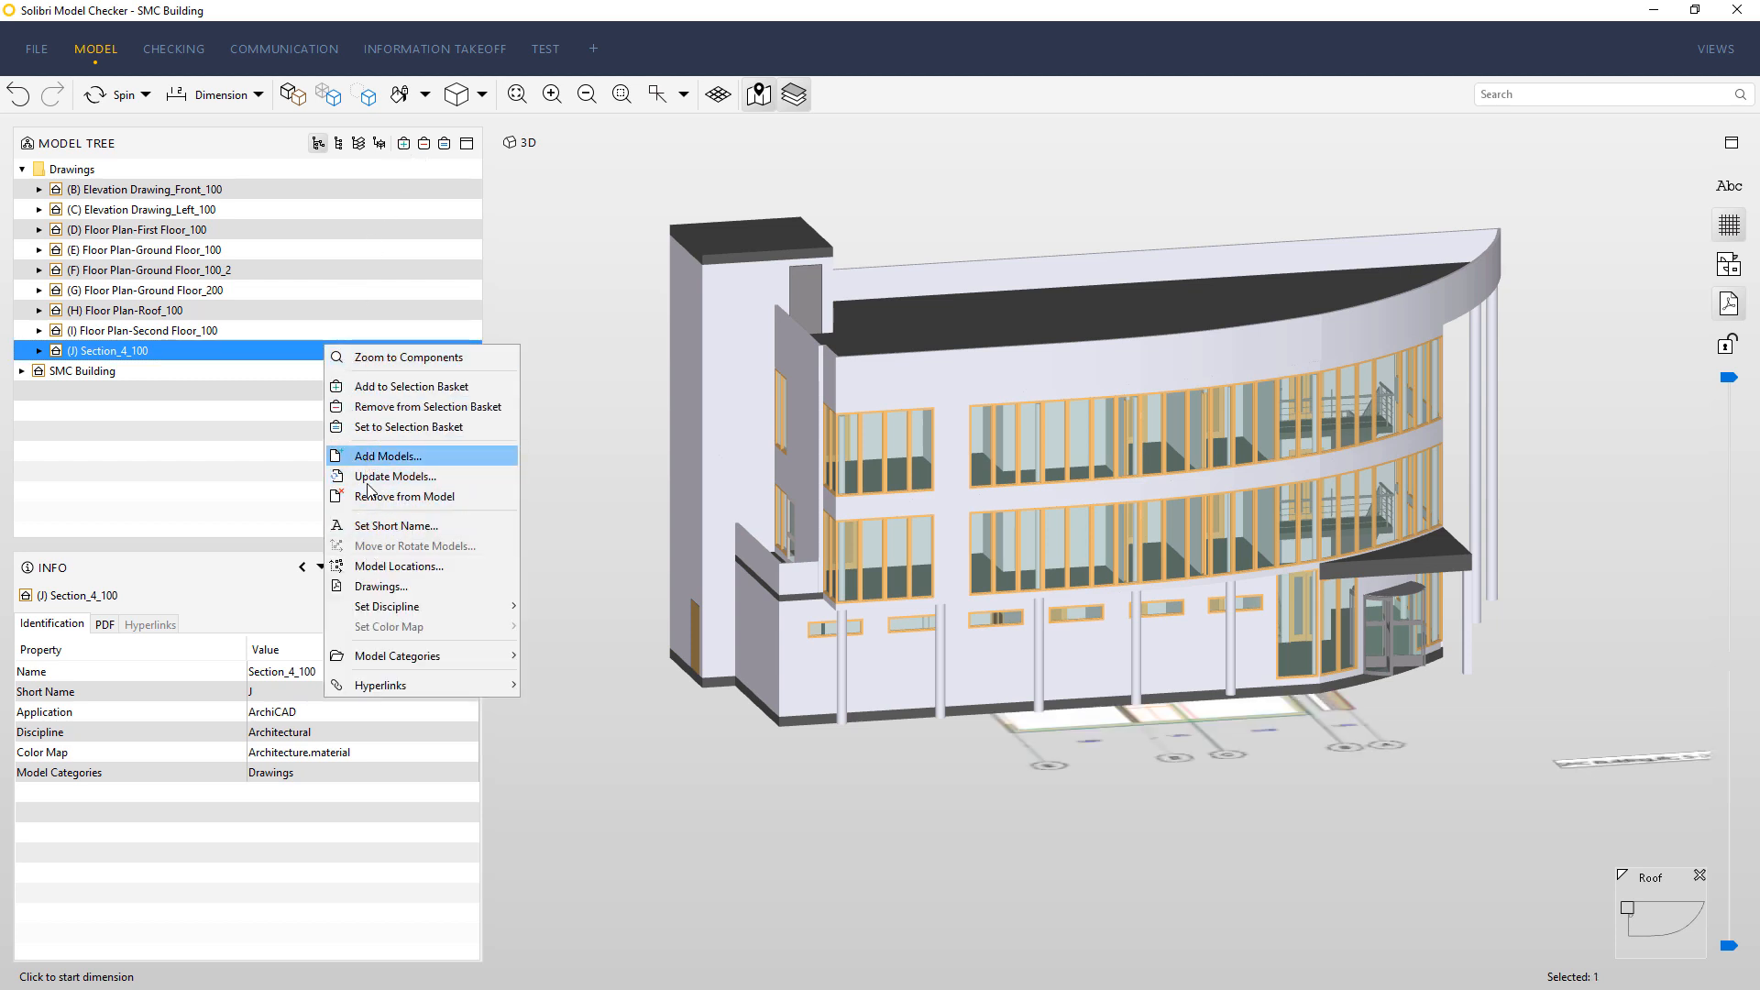
pyautogui.click(381, 586)
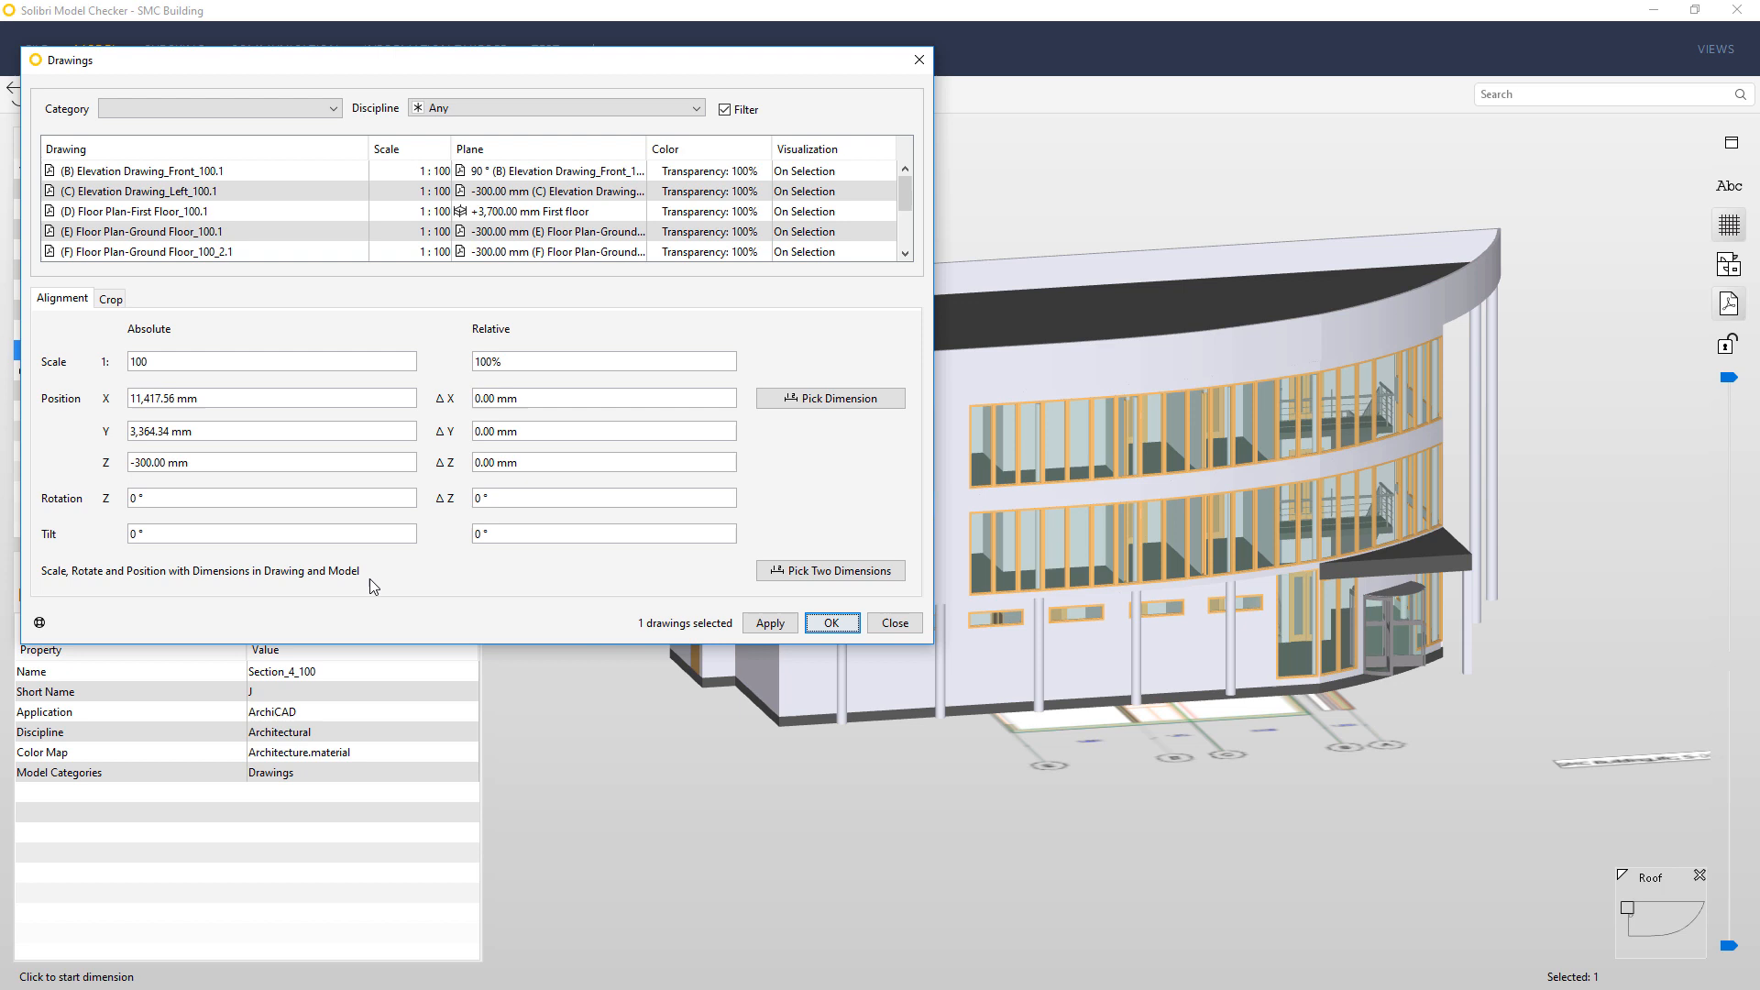
pyautogui.click(137, 231)
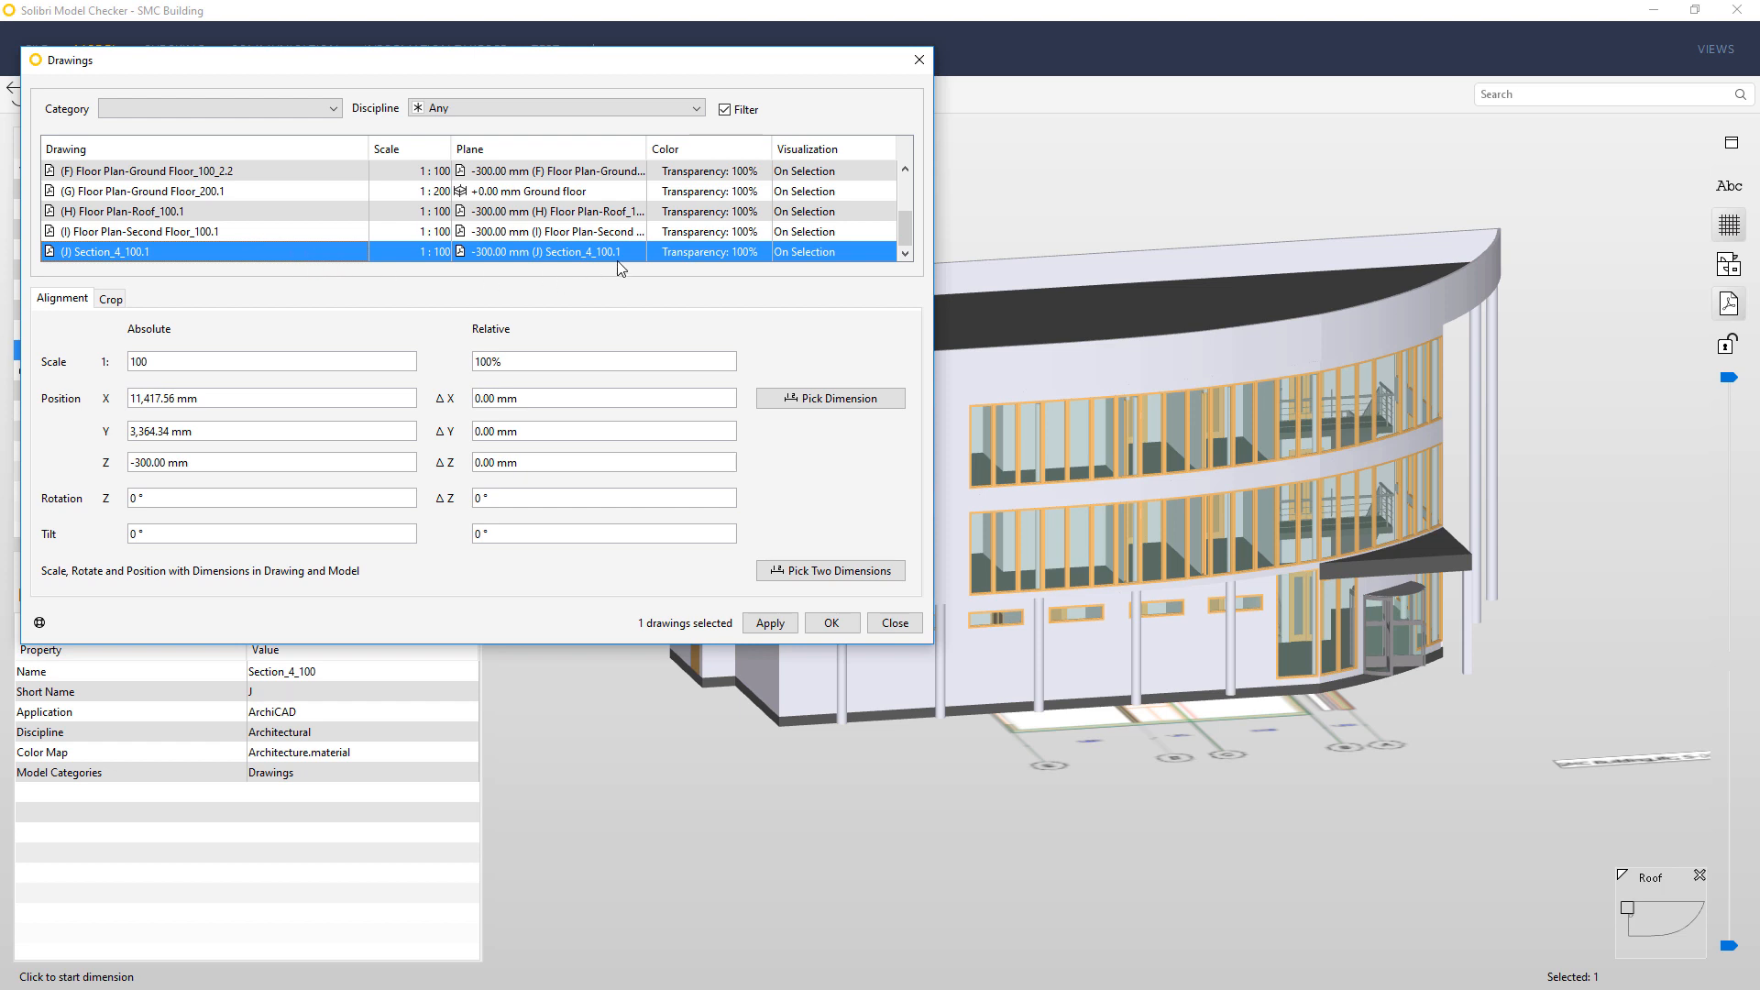
pyautogui.click(637, 252)
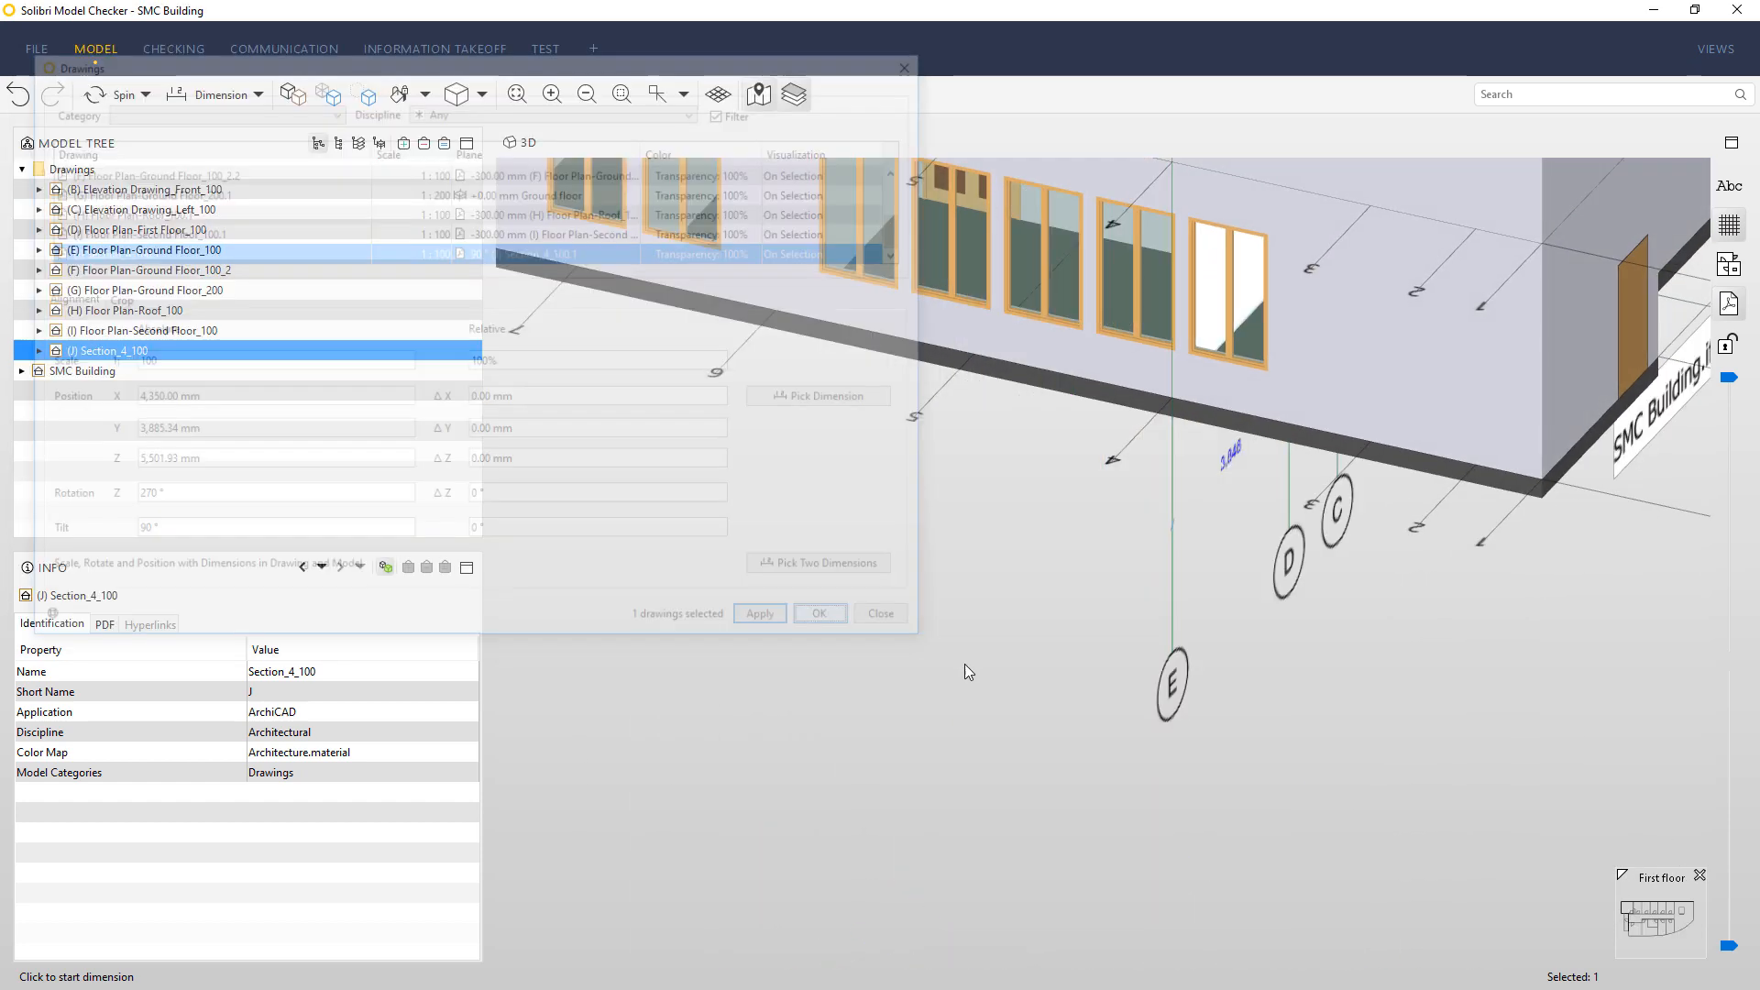
pyautogui.click(880, 614)
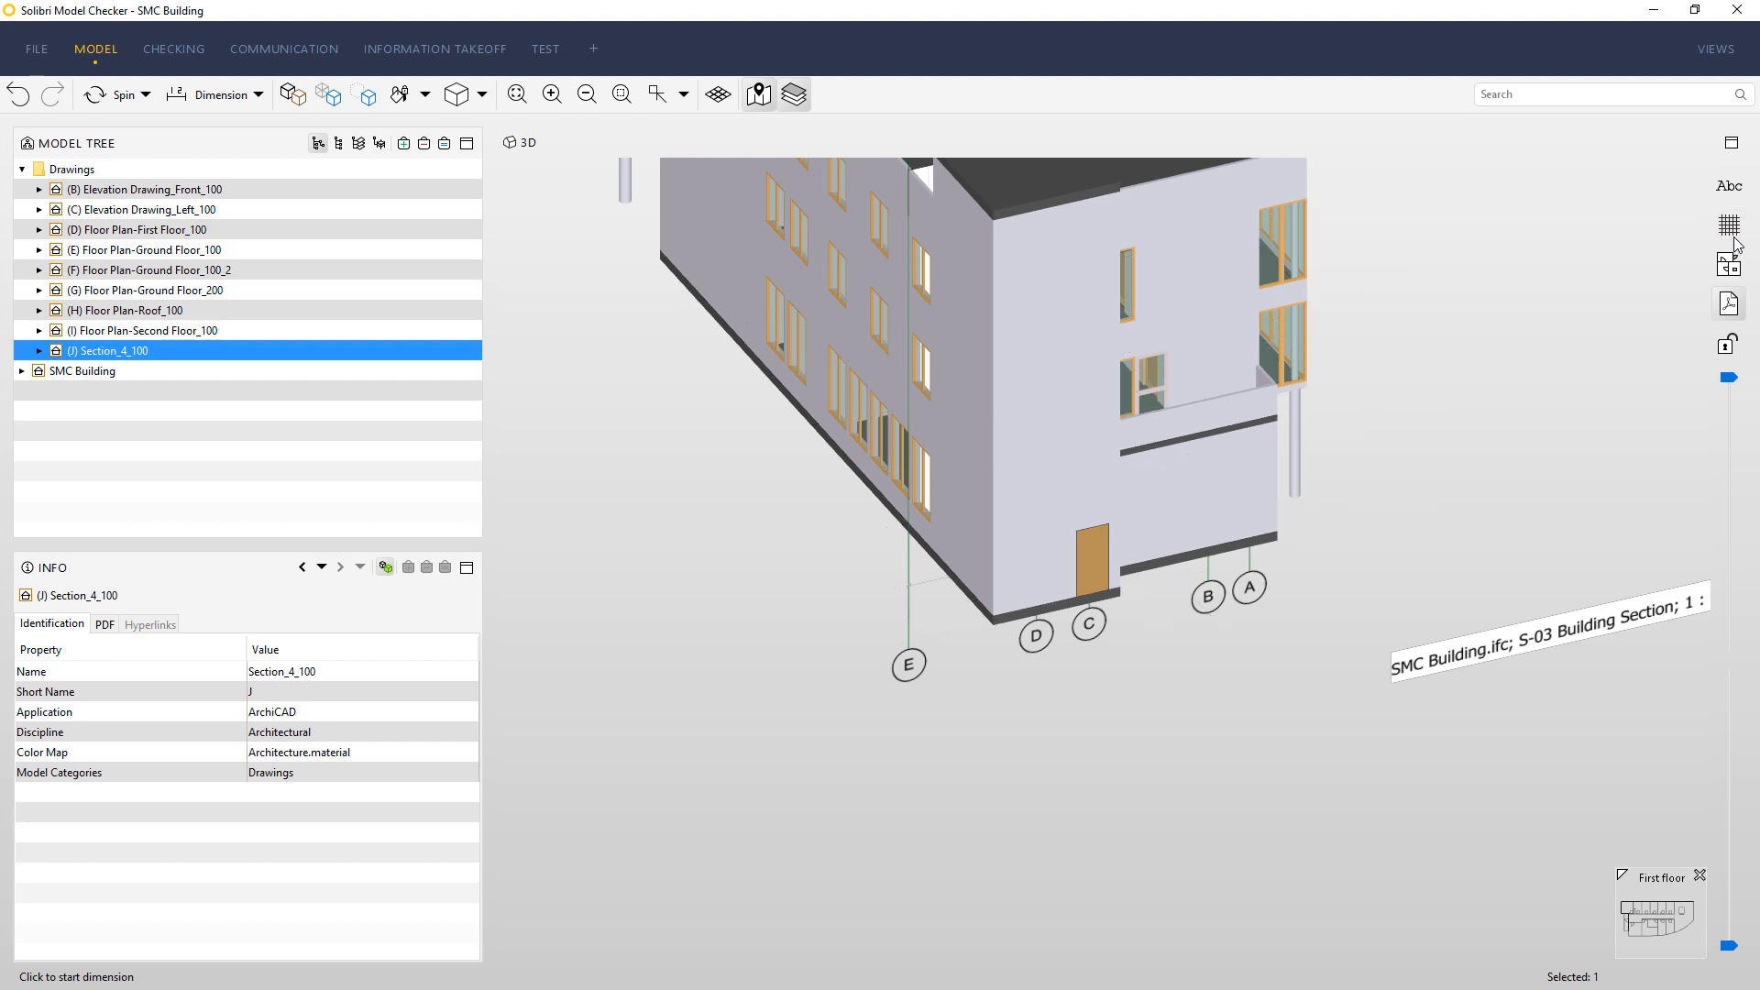
pyautogui.moveTo(255, 150)
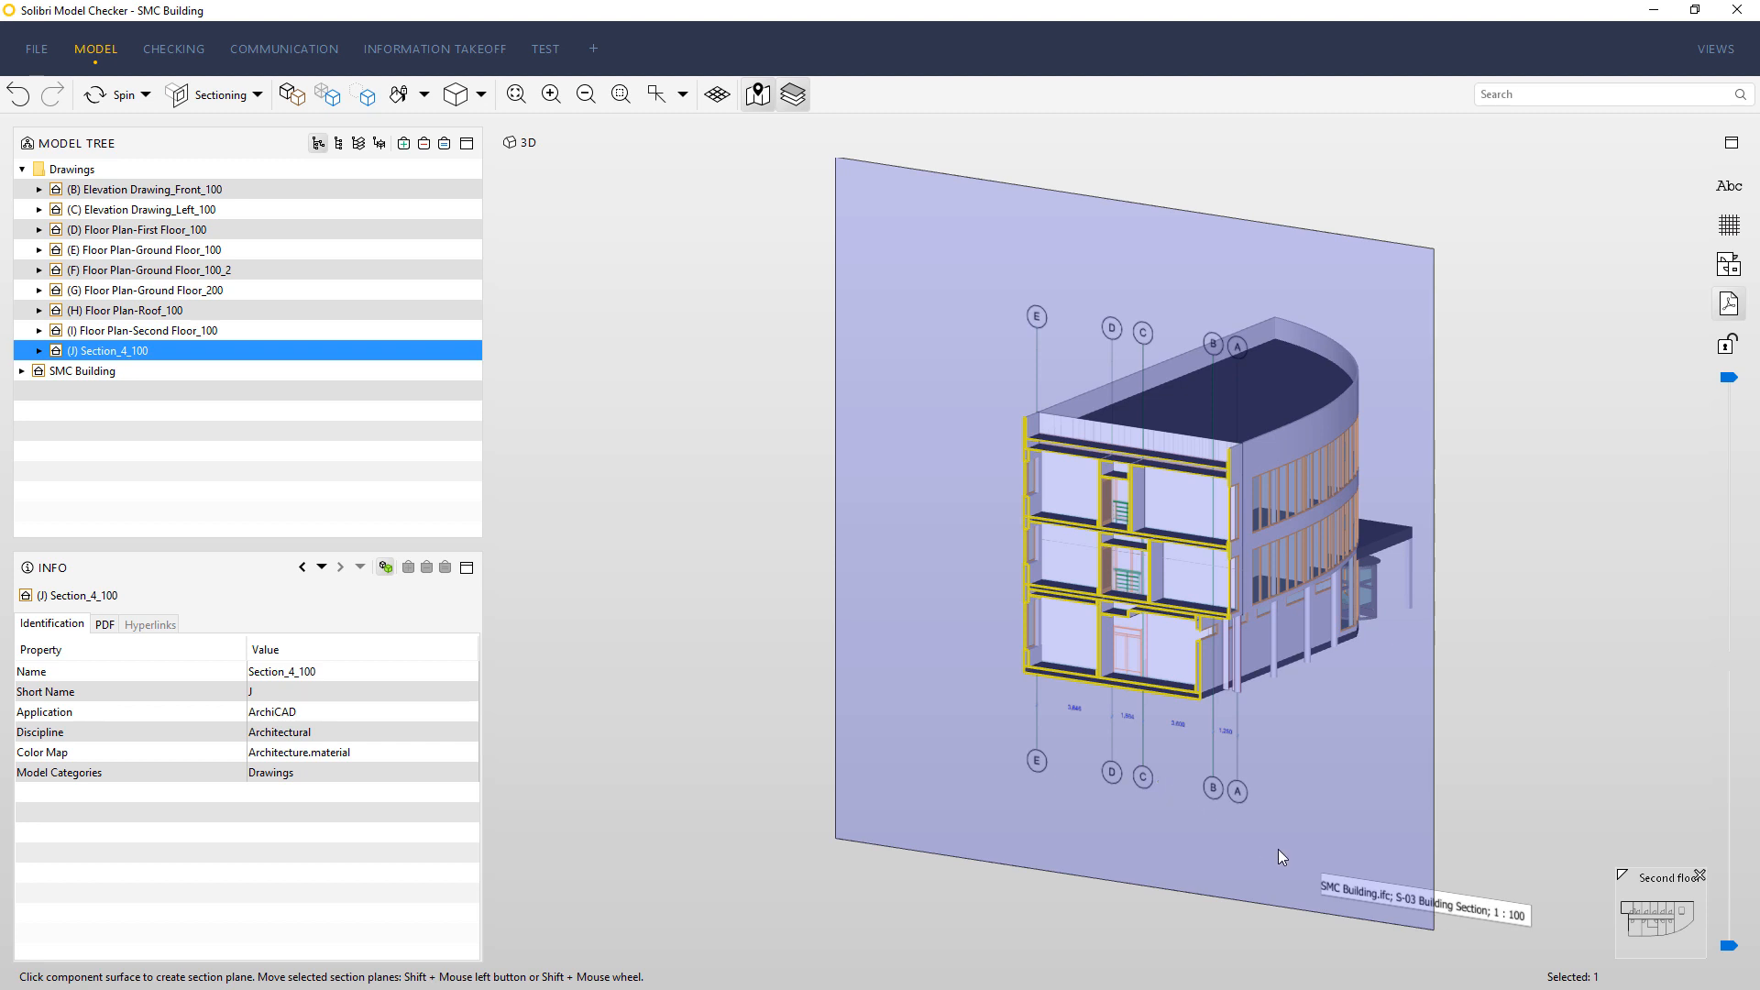
pyautogui.moveTo(404, 459)
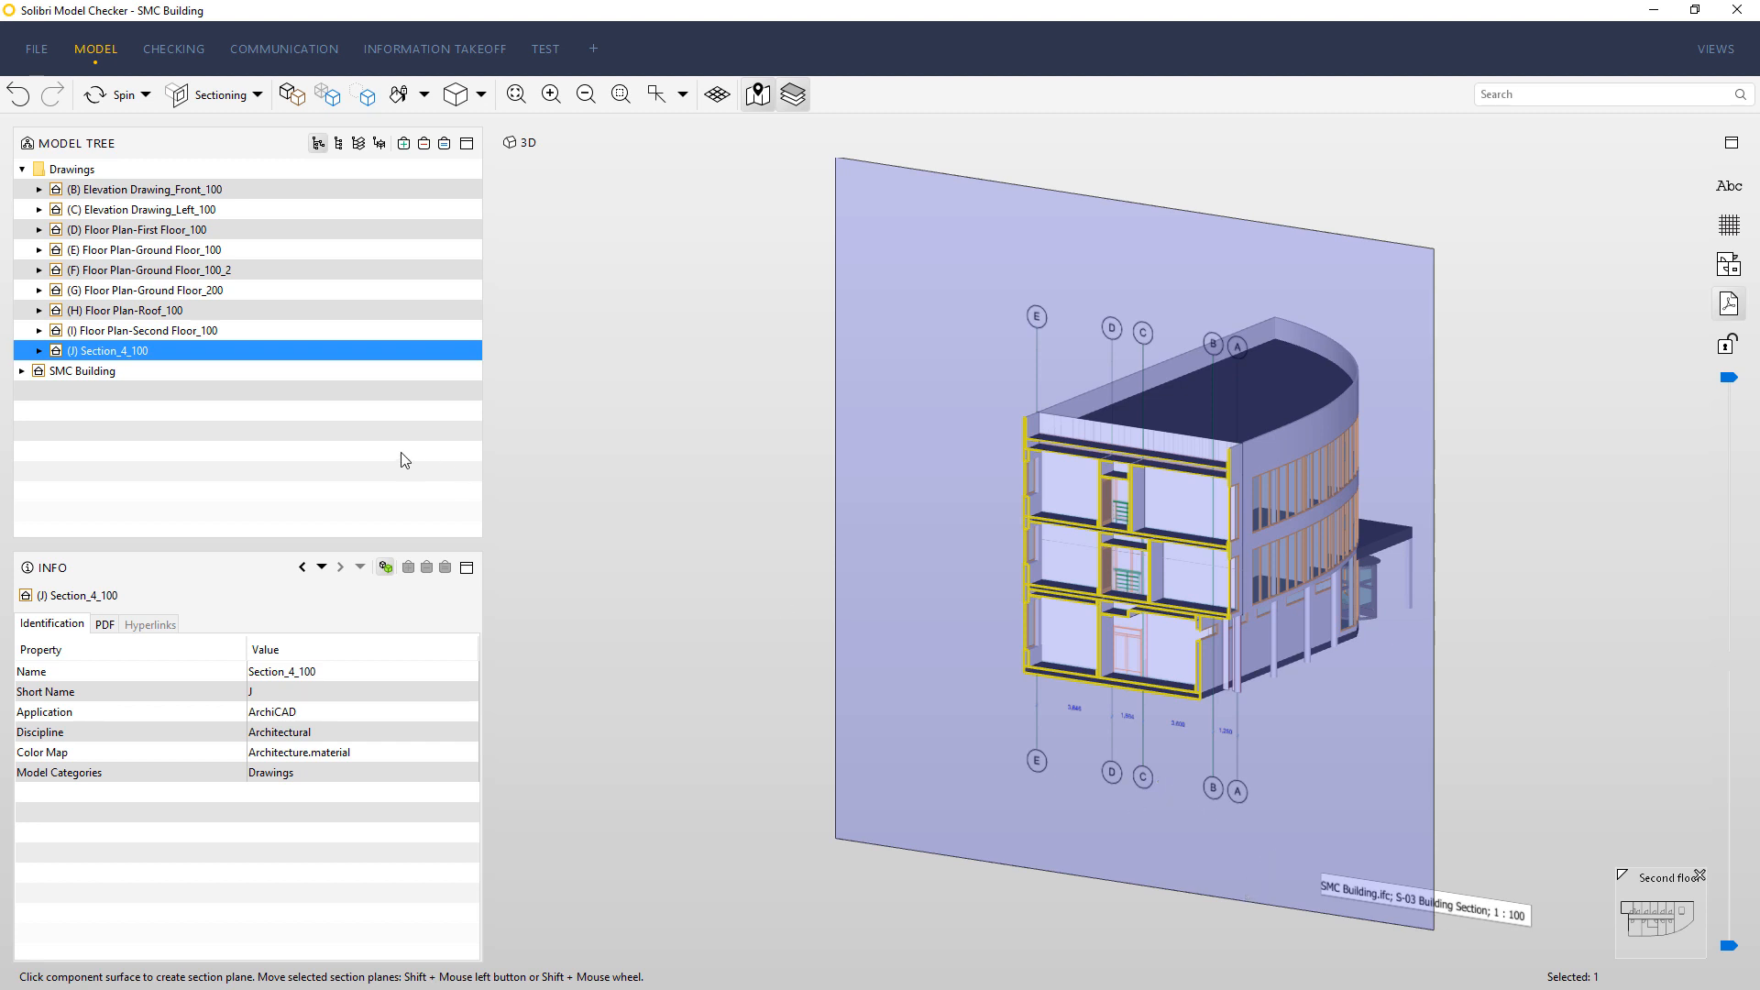
# Select the front elevation, another drawing and Ground Floor_200, then cut horizontally at ground level
pyautogui.click(119, 189)
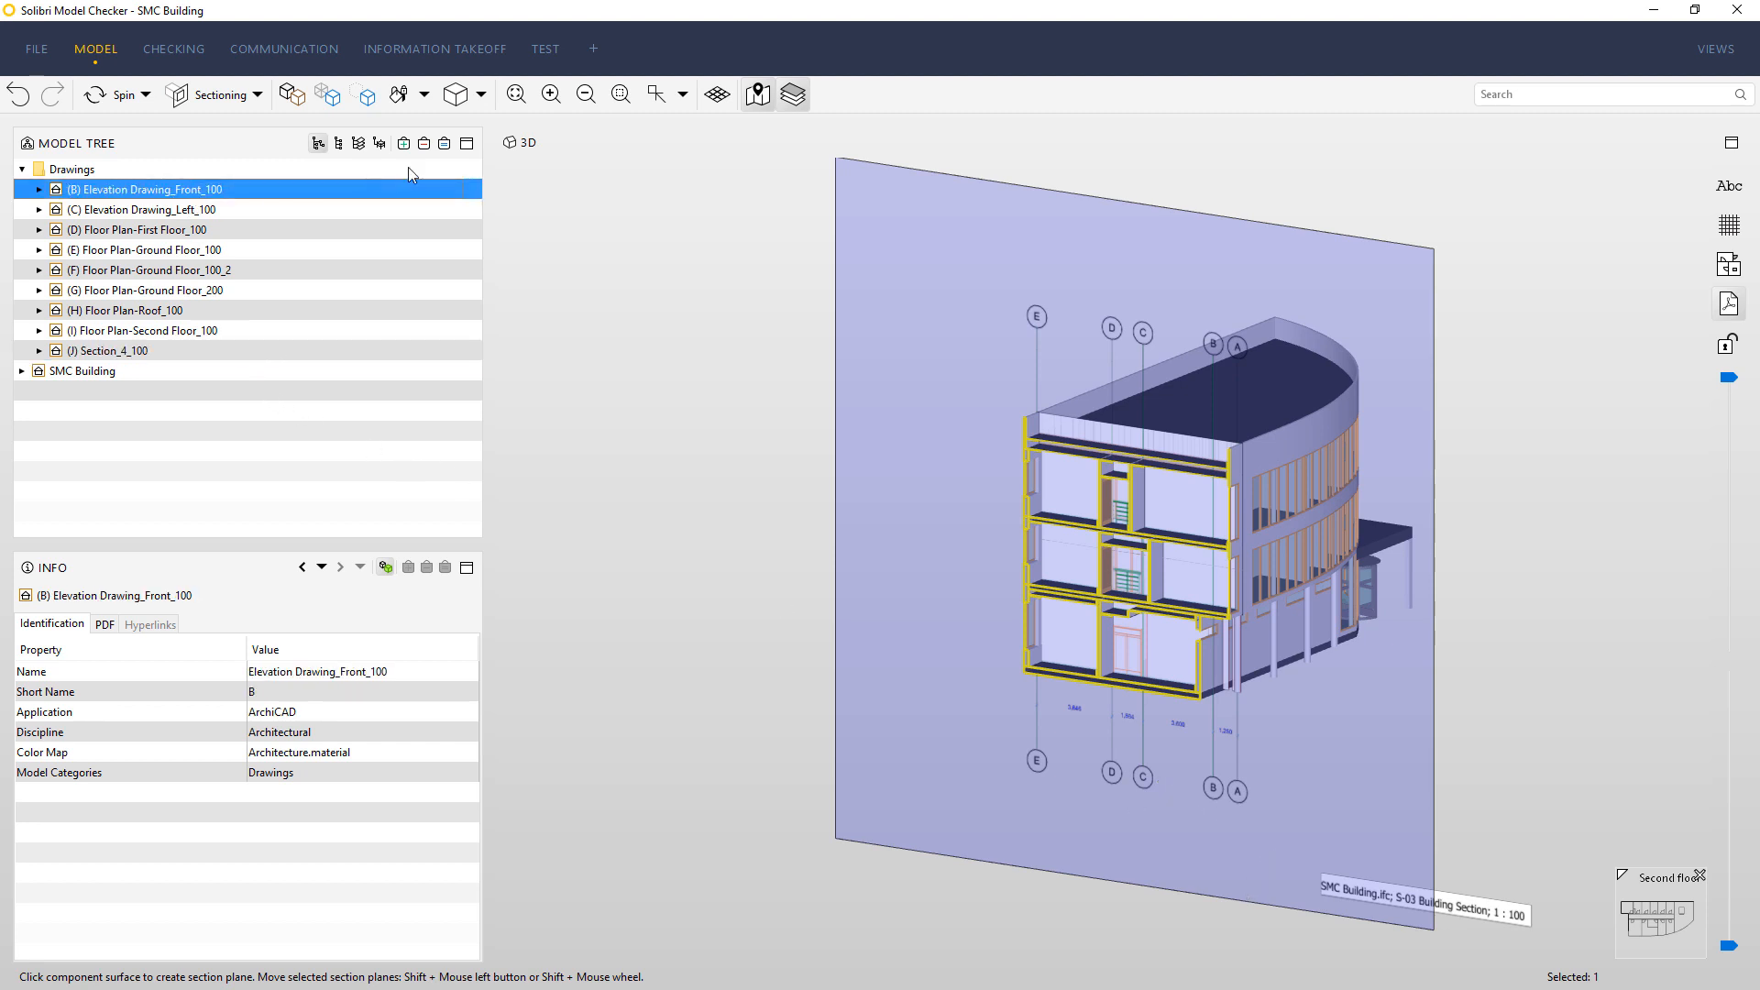
pyautogui.click(119, 229)
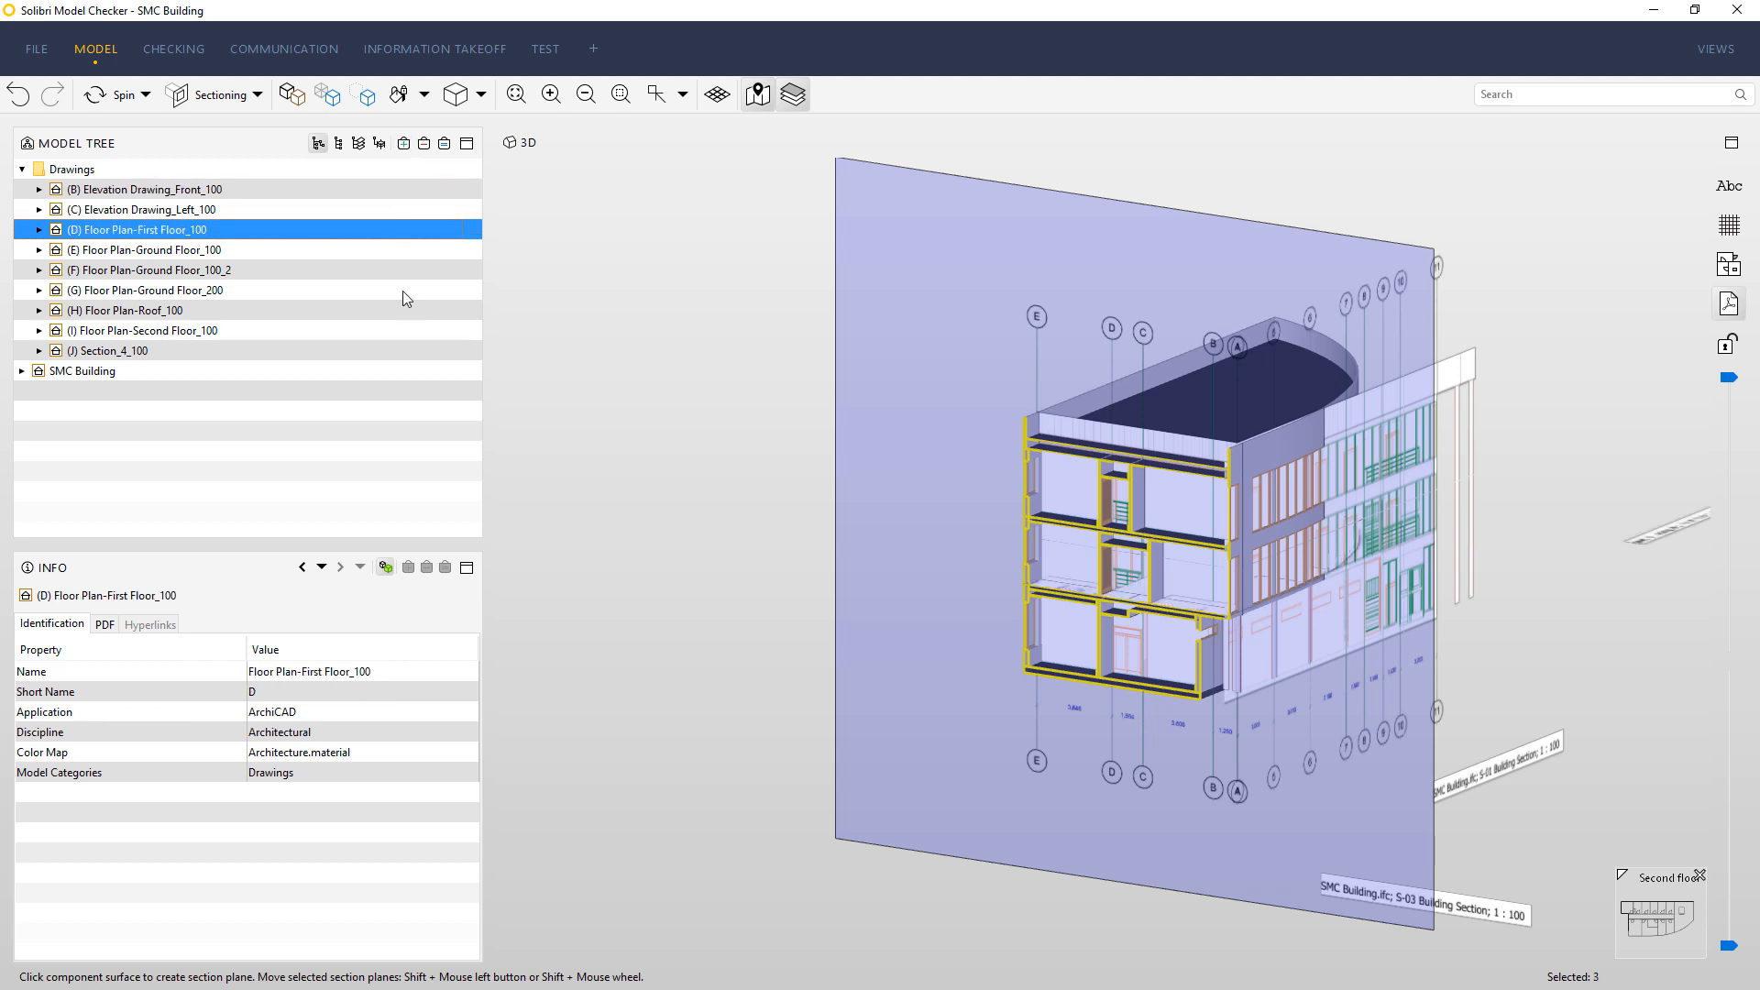
pyautogui.click(119, 289)
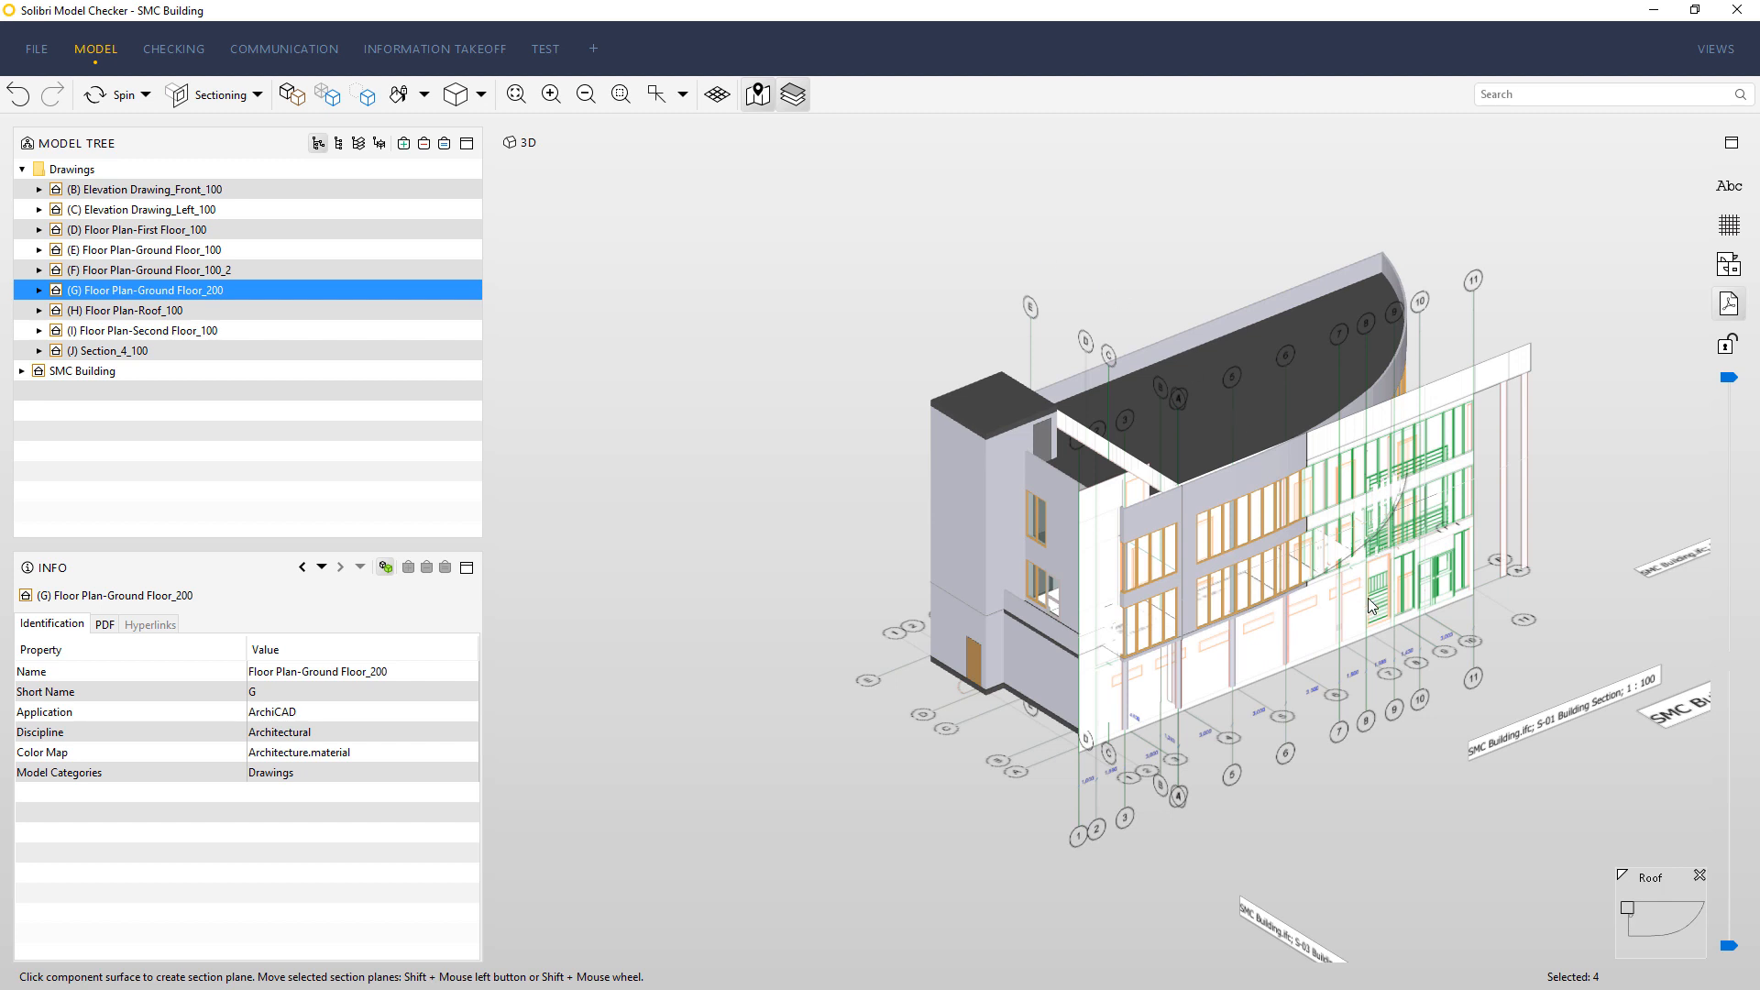
pyautogui.moveTo(1370, 604); pyautogui.dragTo(1400, 700)
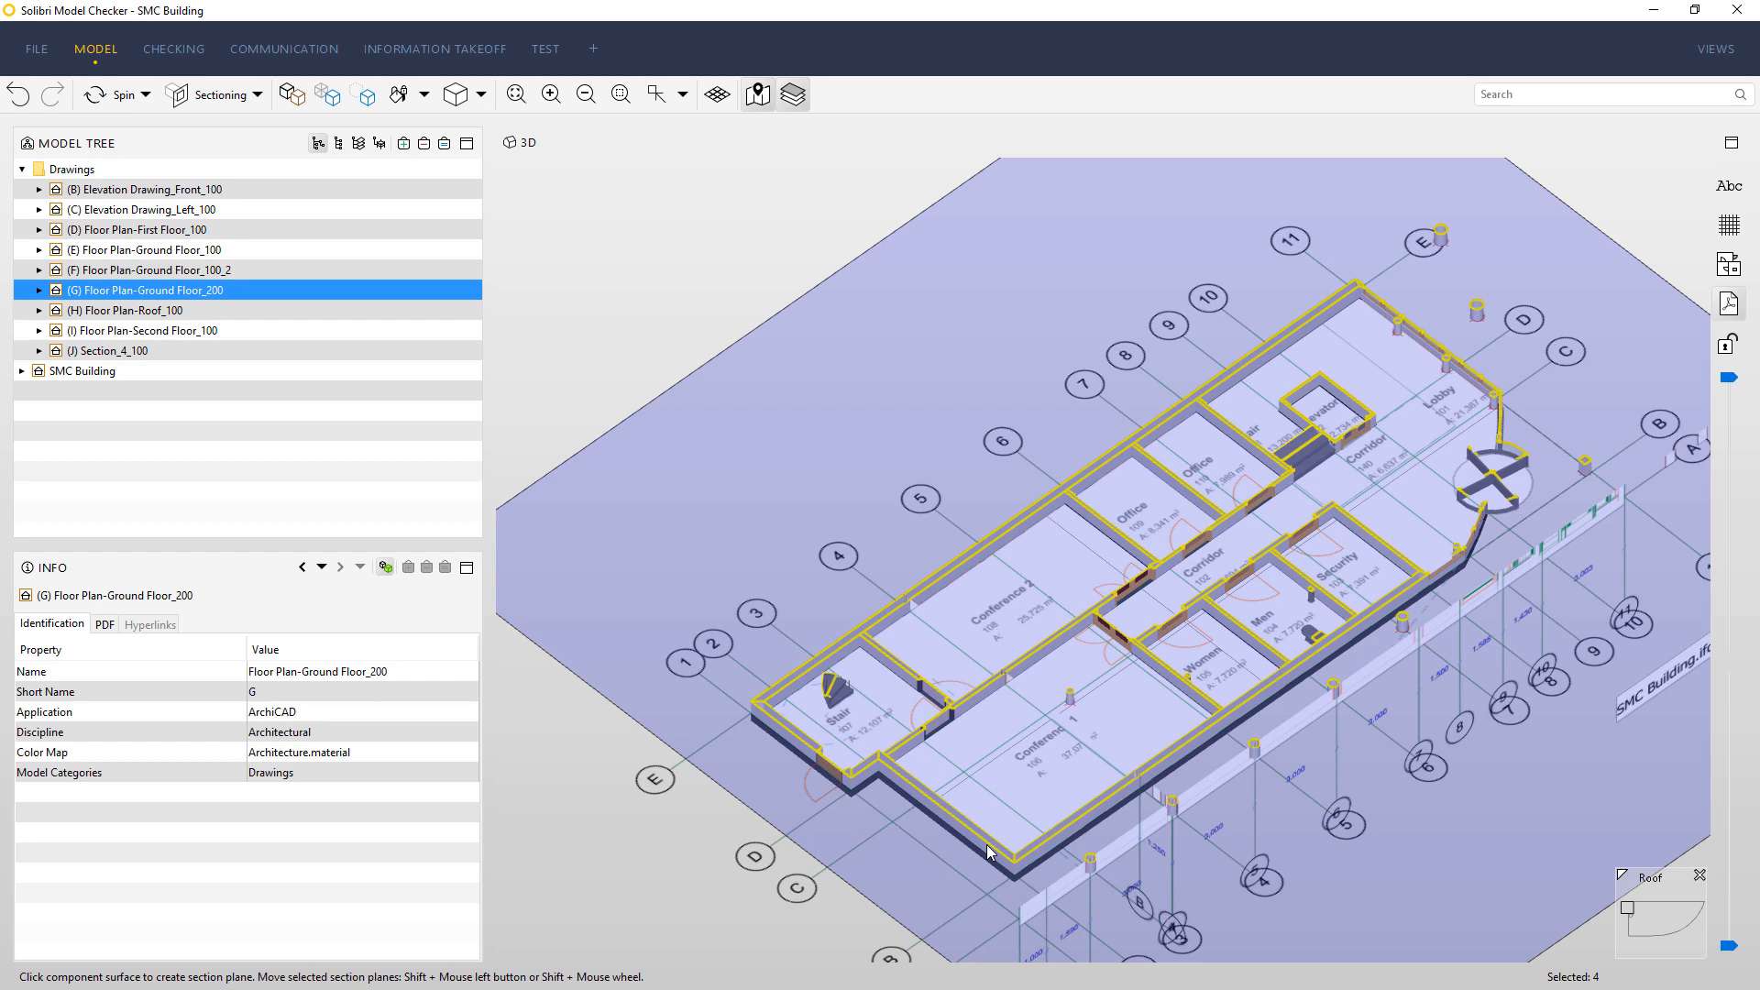
pyautogui.moveTo(322, 290)
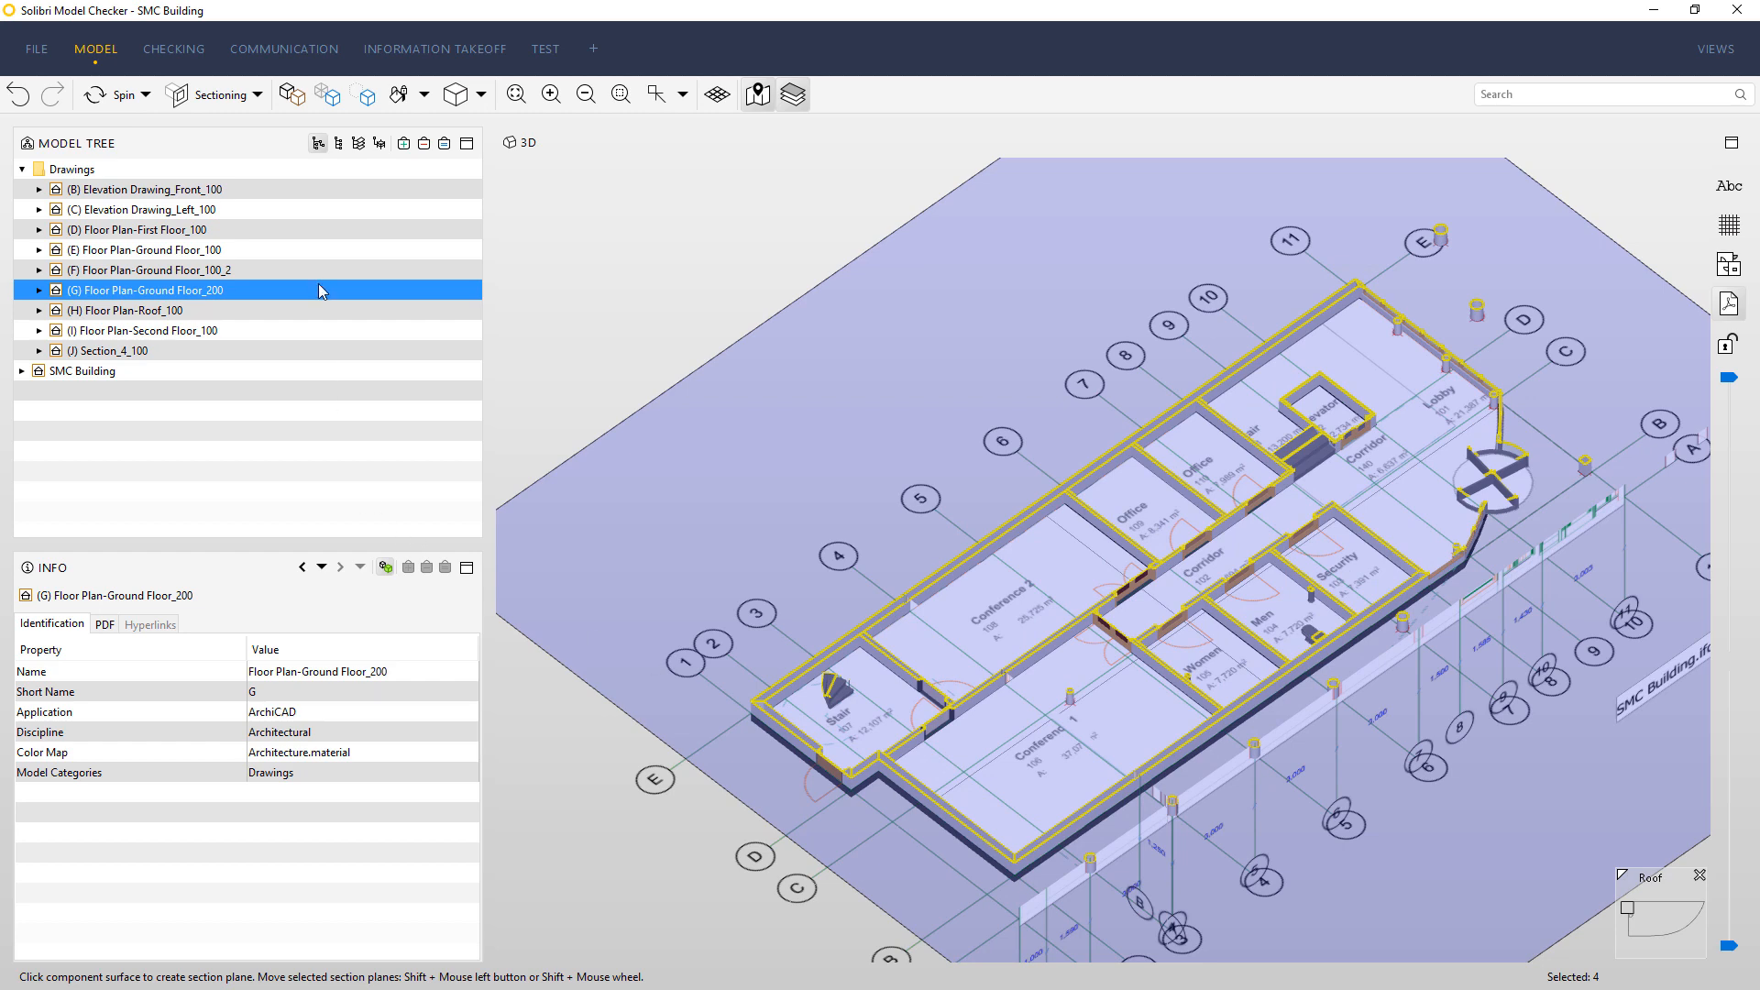
pyautogui.moveTo(376, 539)
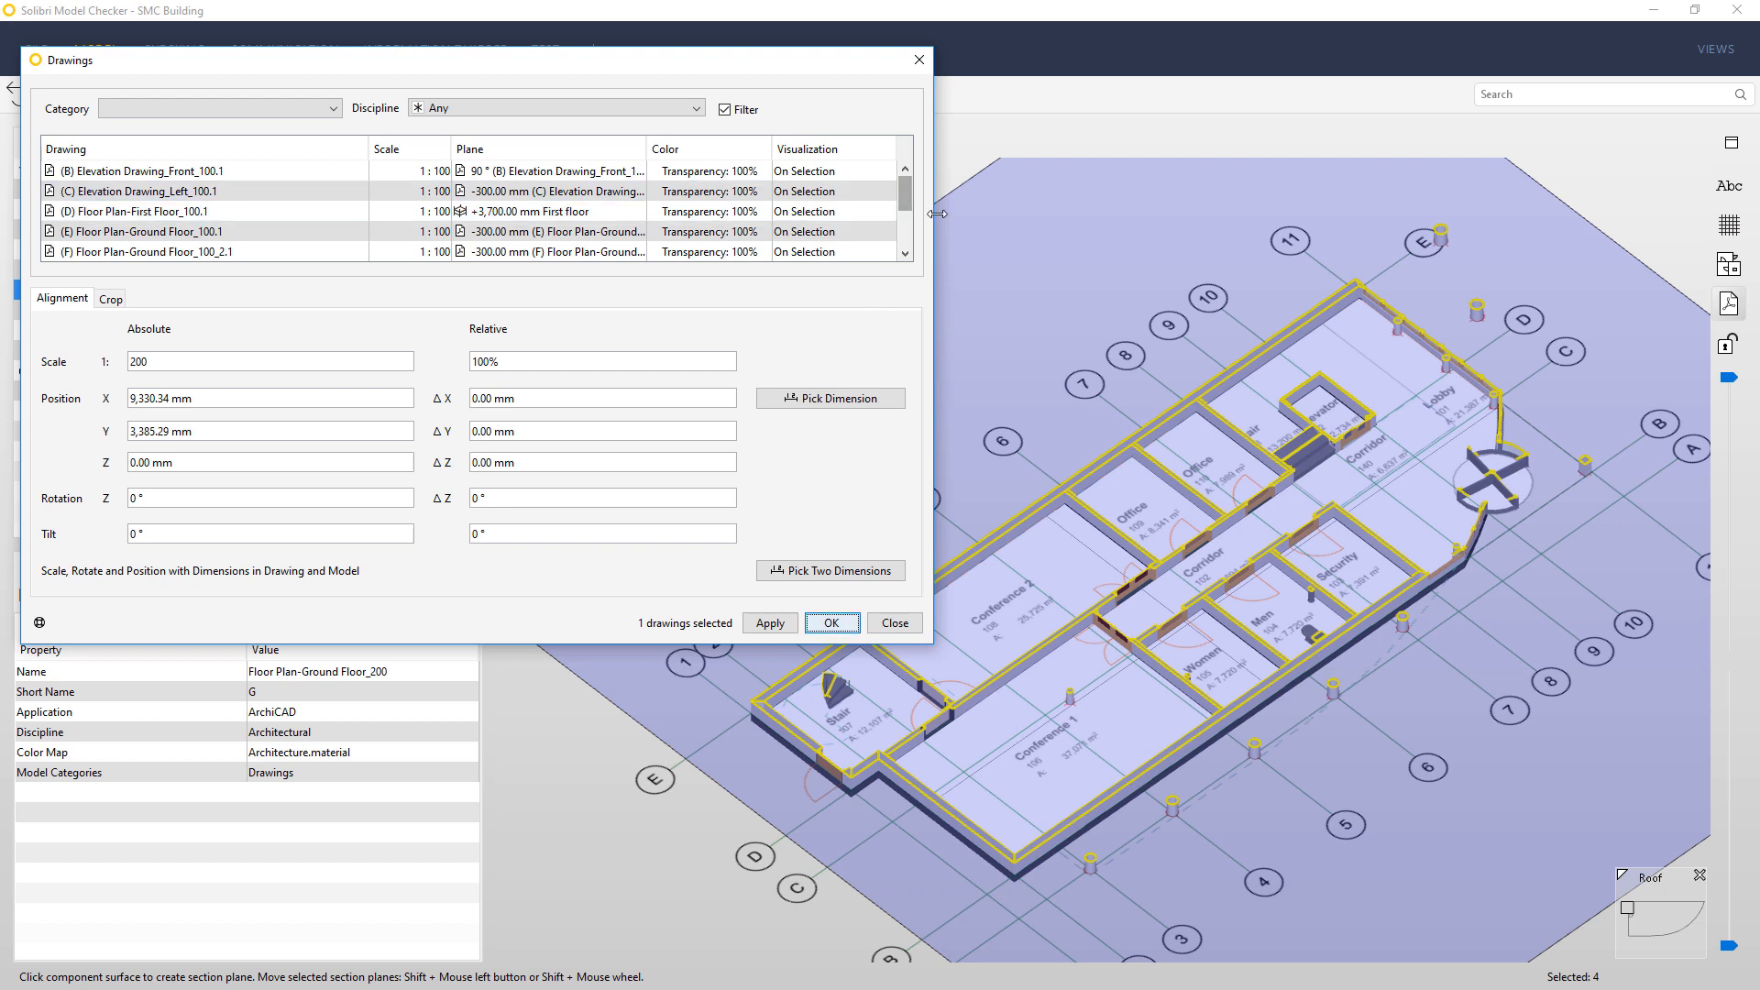
# Set the Floor Plan-Ground Floor_200.1 drawing visualization to As Footprint and apply it
pyautogui.click(832, 191)
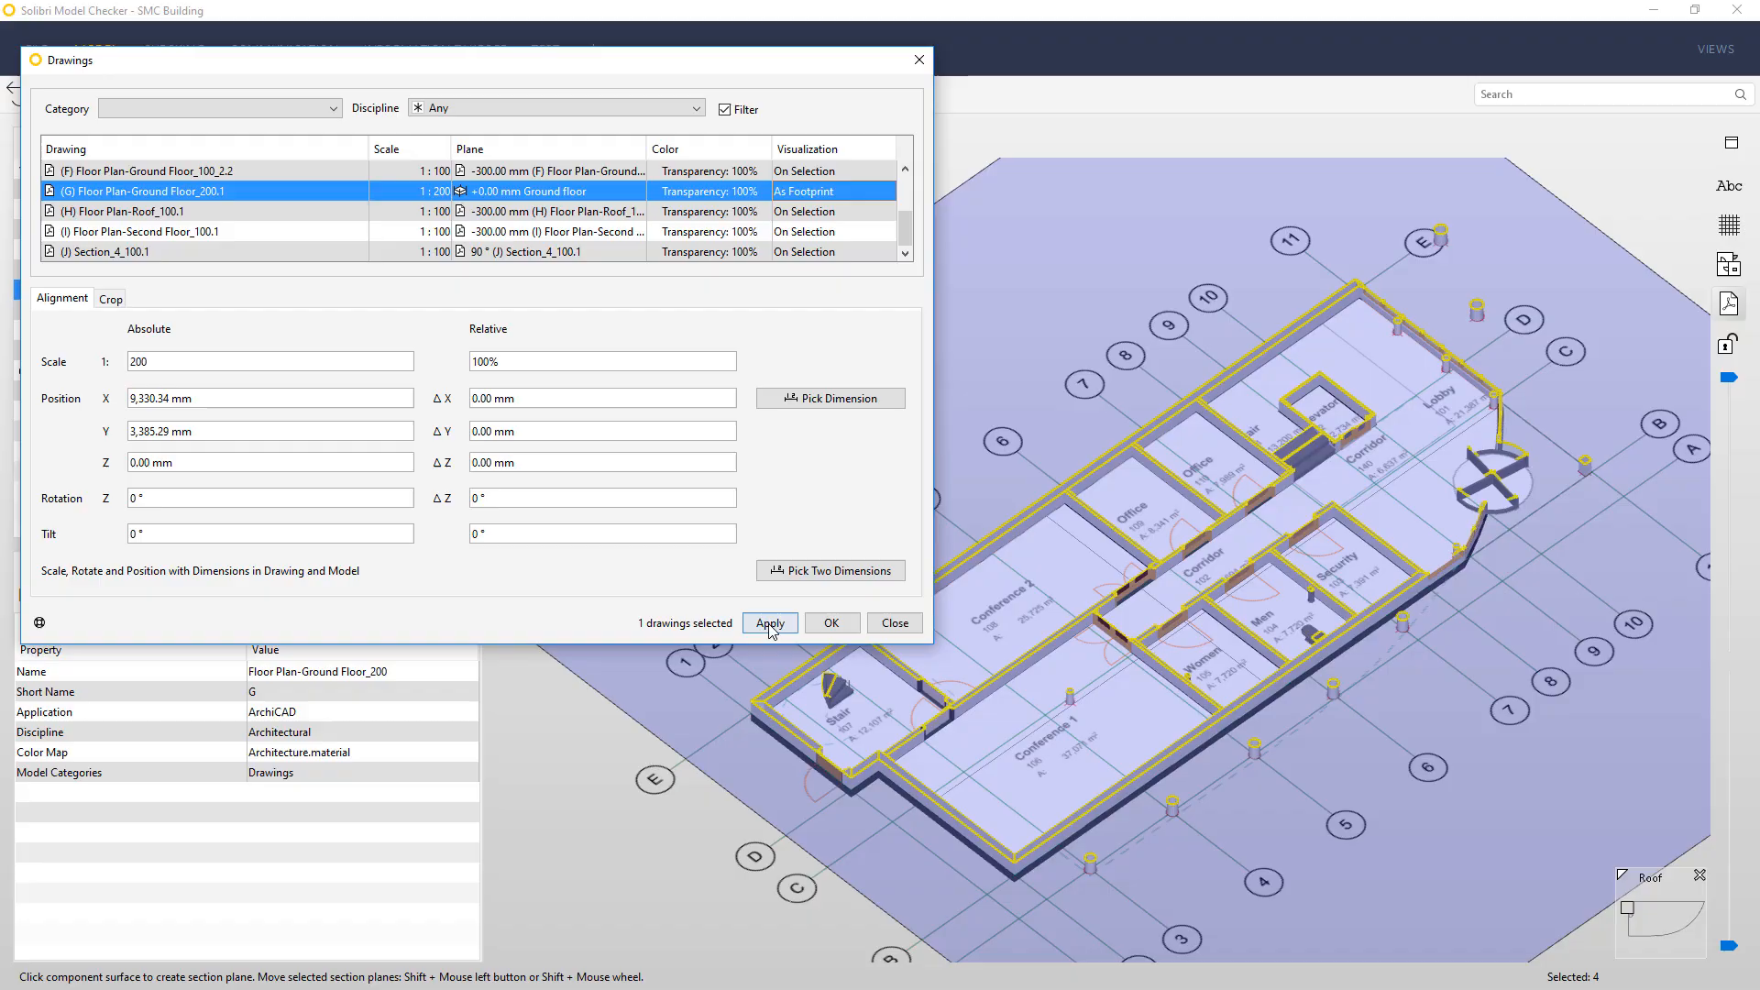
pyautogui.click(895, 622)
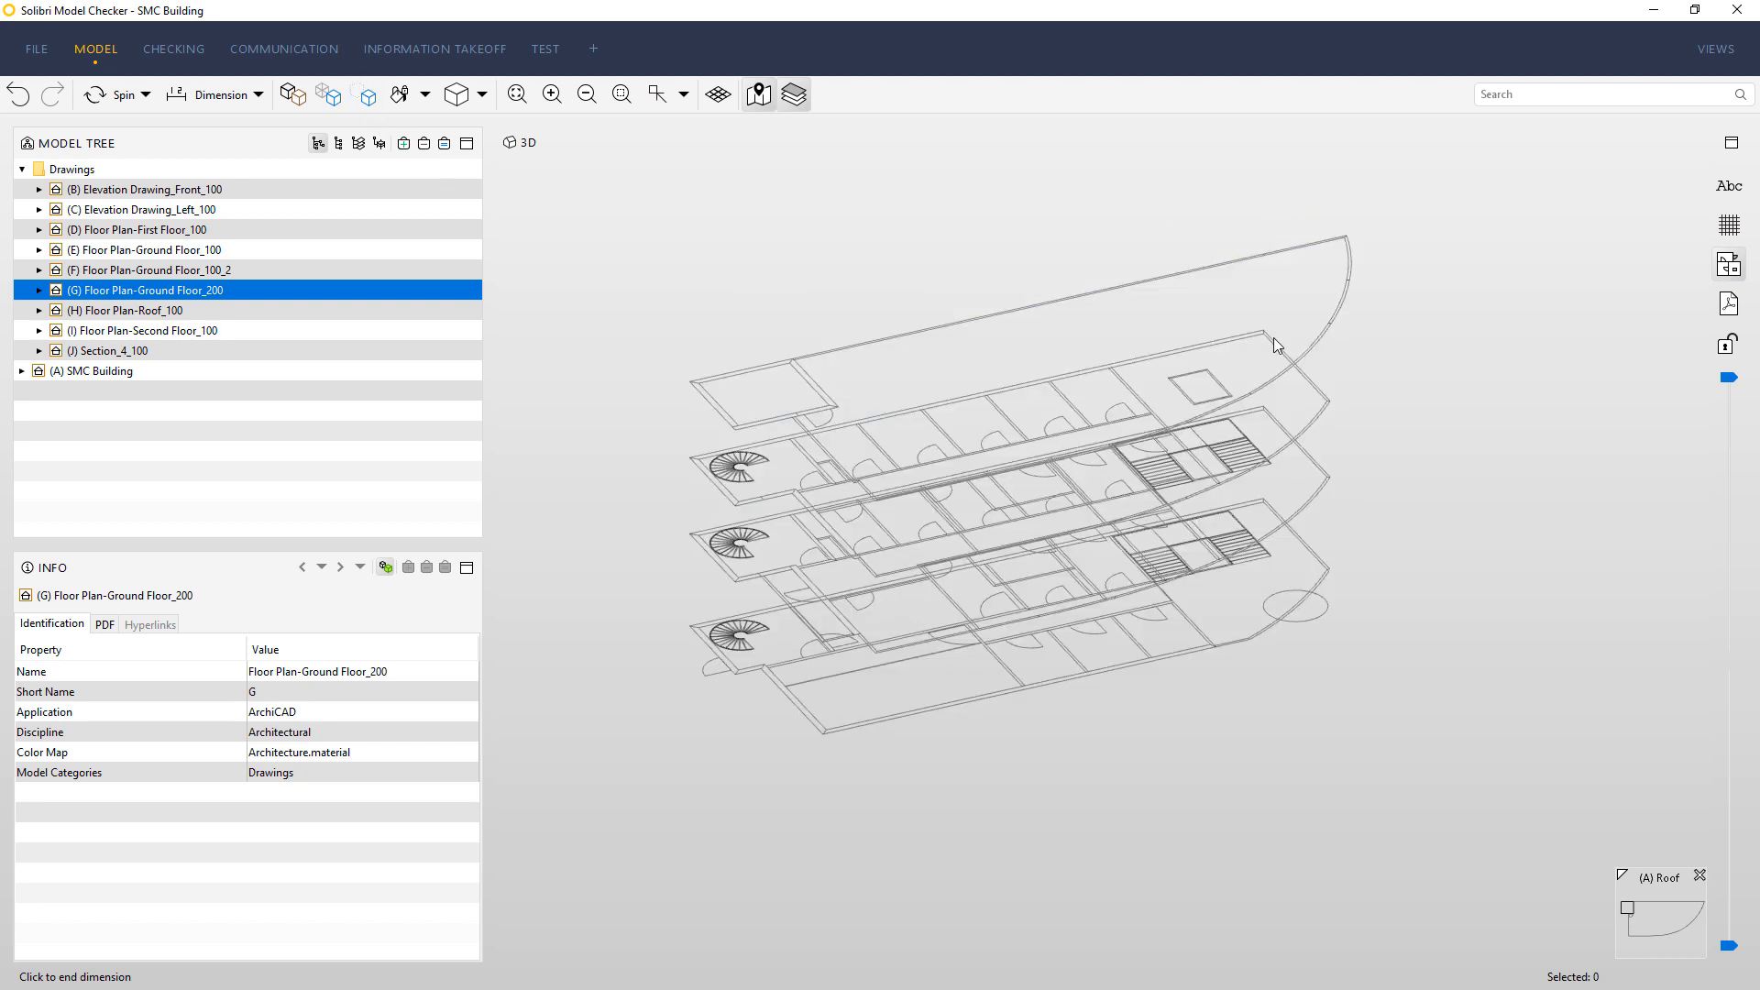
# Display the PDF drawings so the Ground Floor_200 plan appears beneath the floor outlines
pyautogui.click(1728, 303)
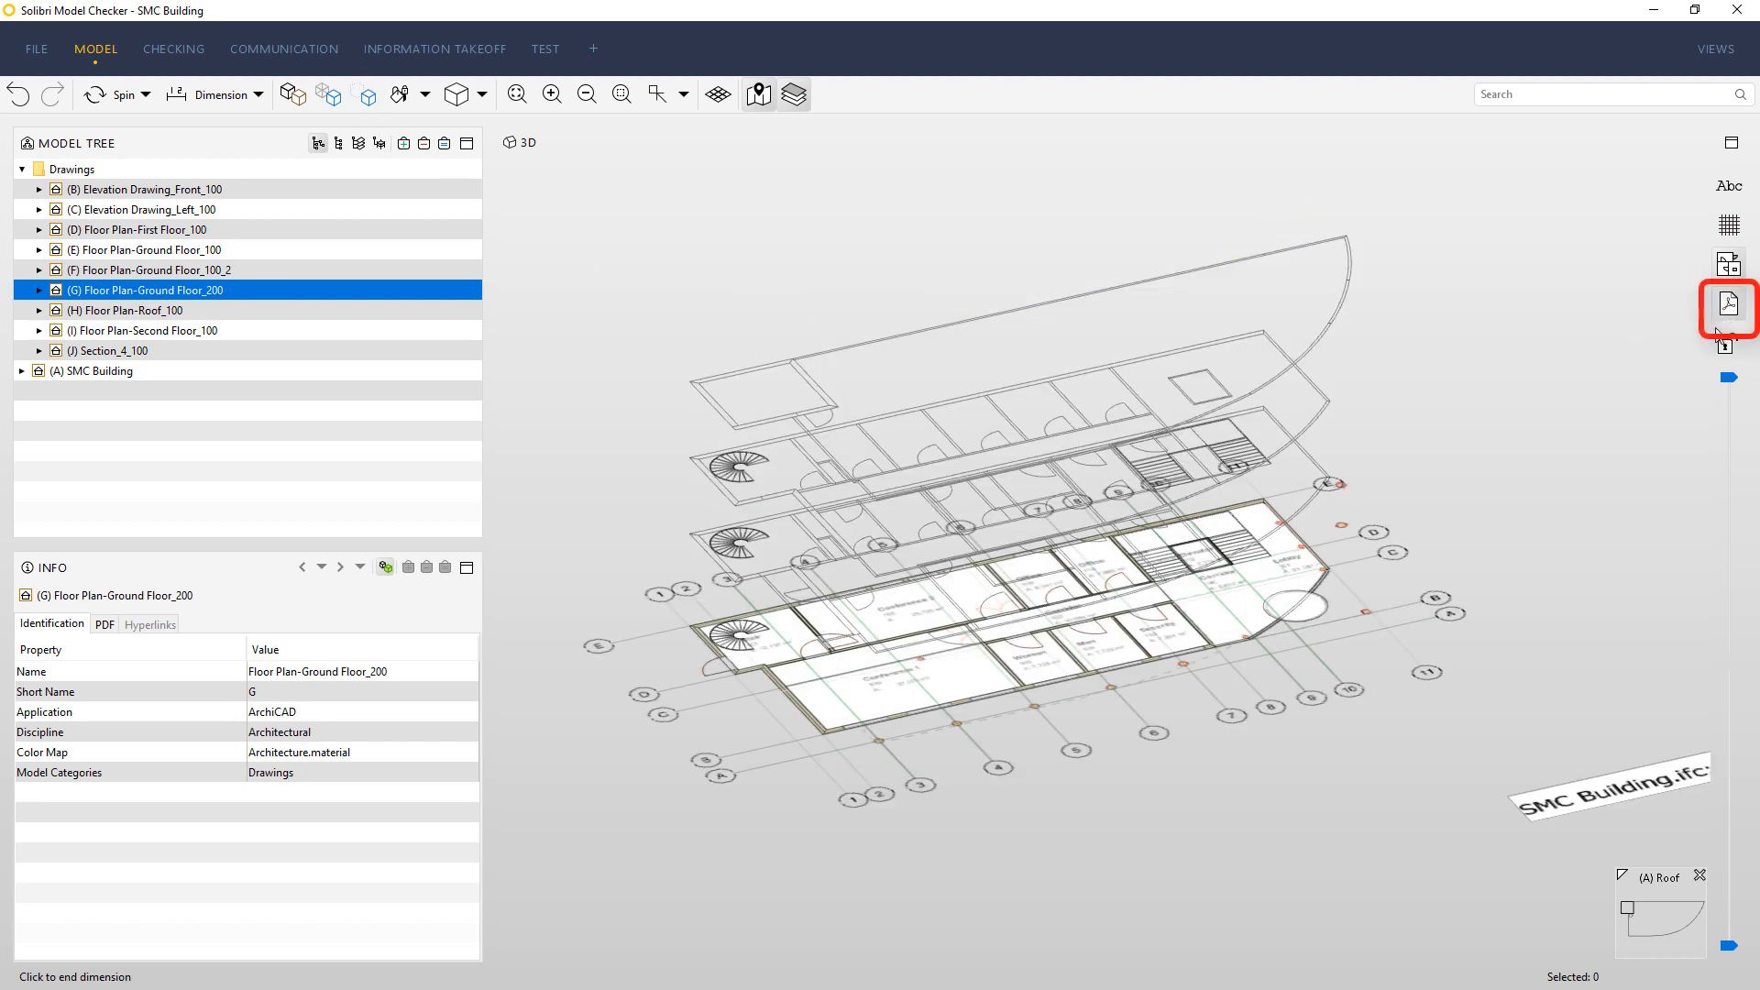